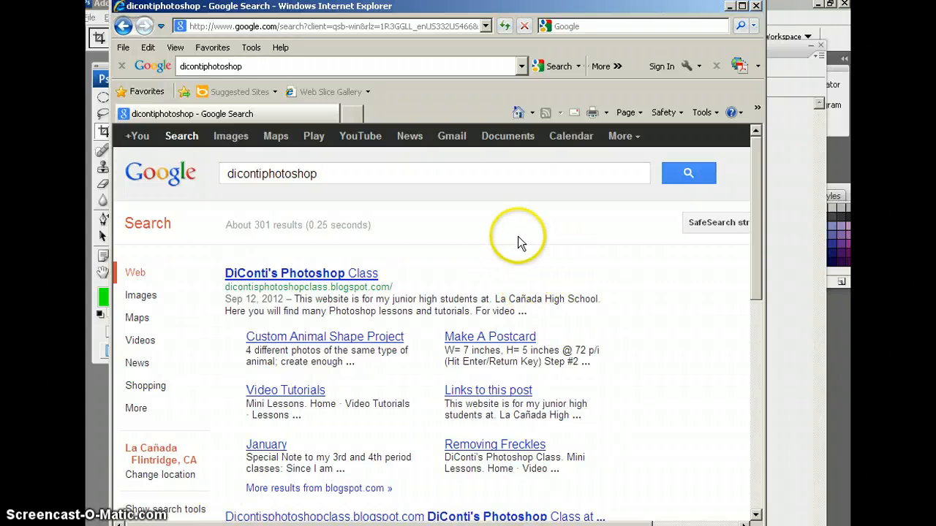
mouse_move(450, 241)
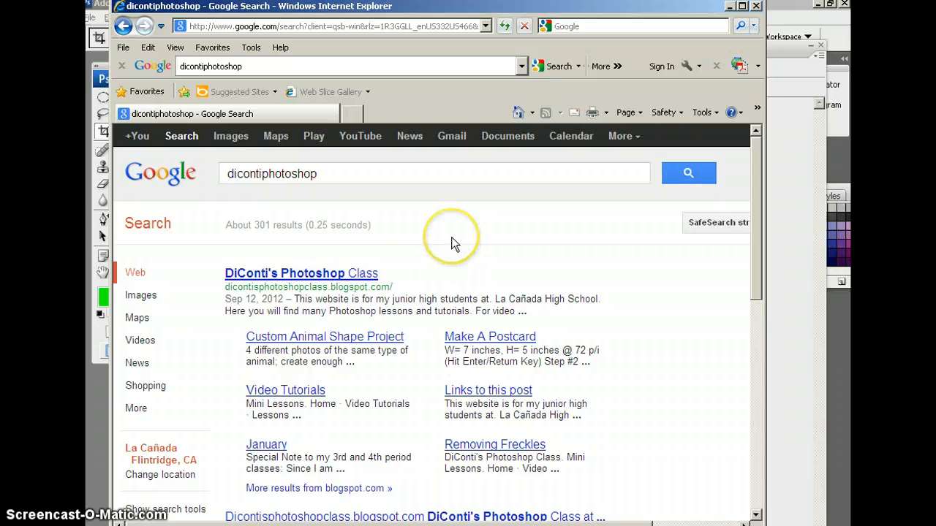
mouse_move(401, 260)
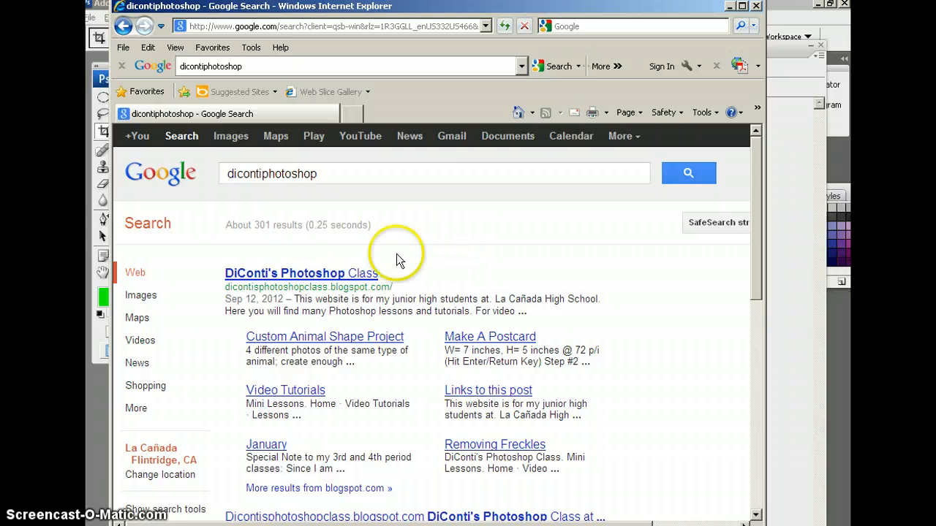
mouse_move(307, 263)
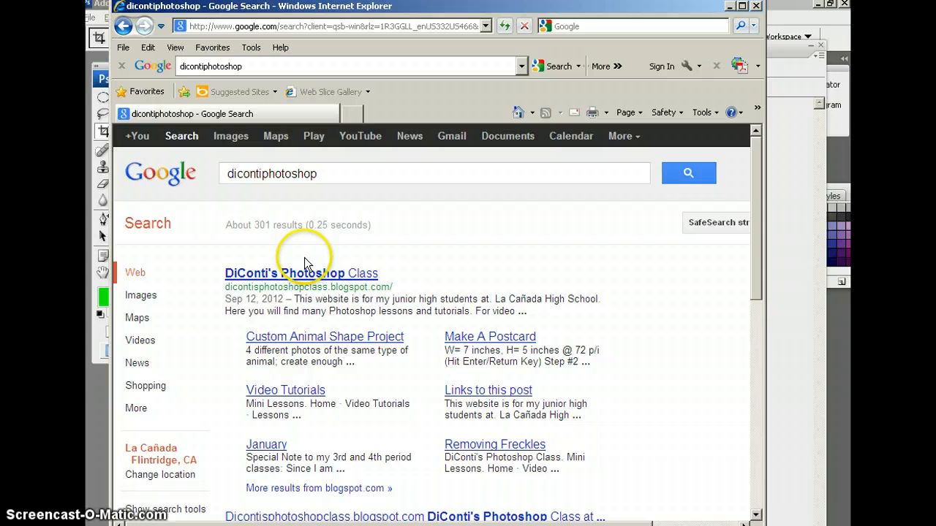
mouse_move(439, 254)
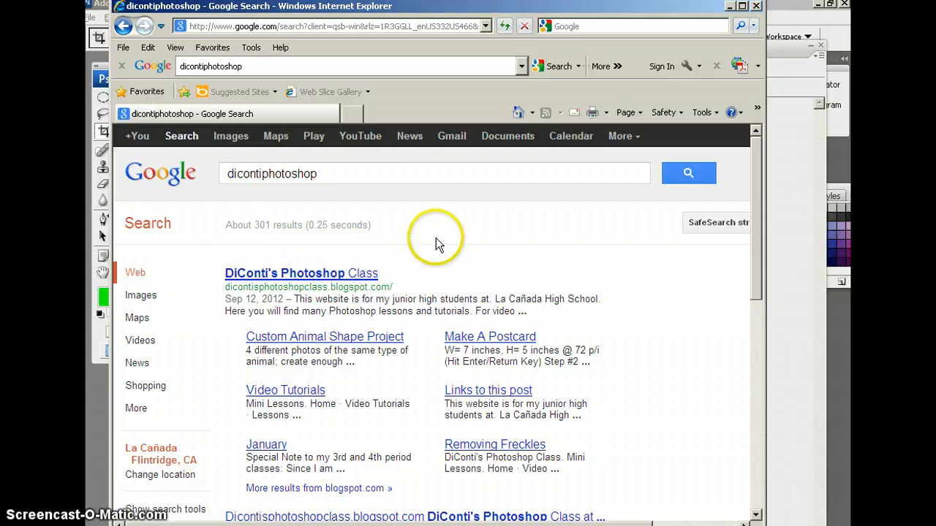
mouse_move(523, 252)
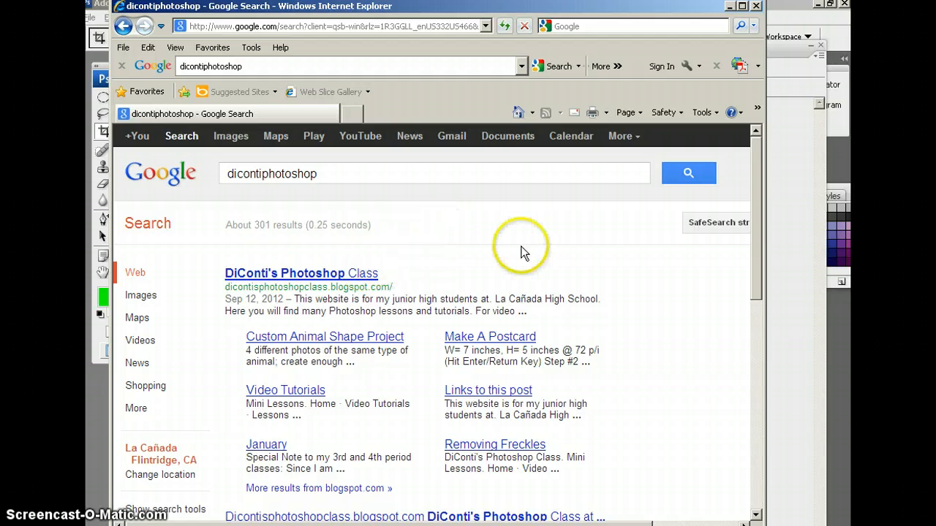
mouse_move(596, 235)
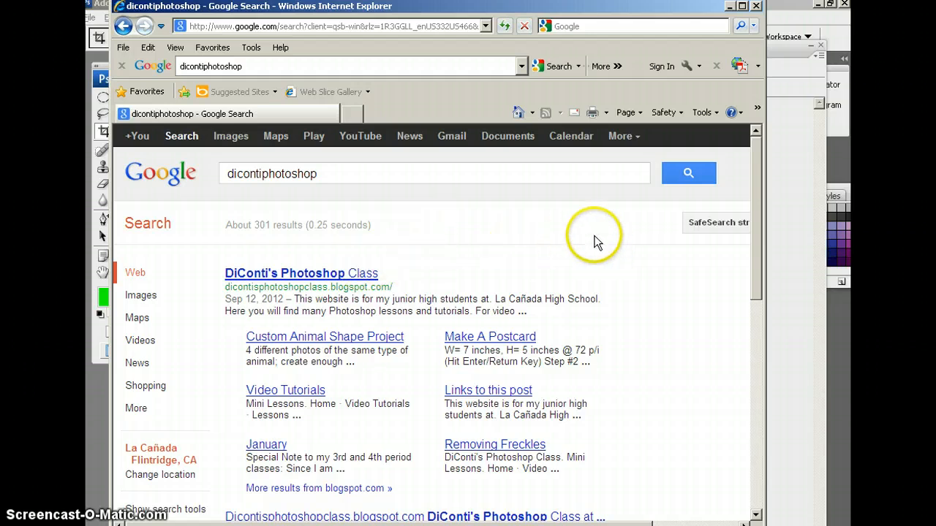
mouse_move(571, 245)
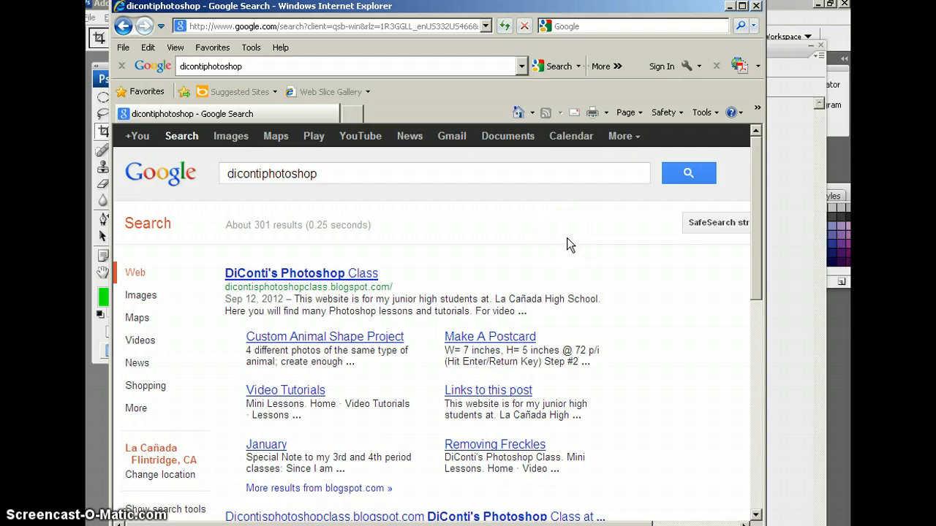
mouse_move(557, 240)
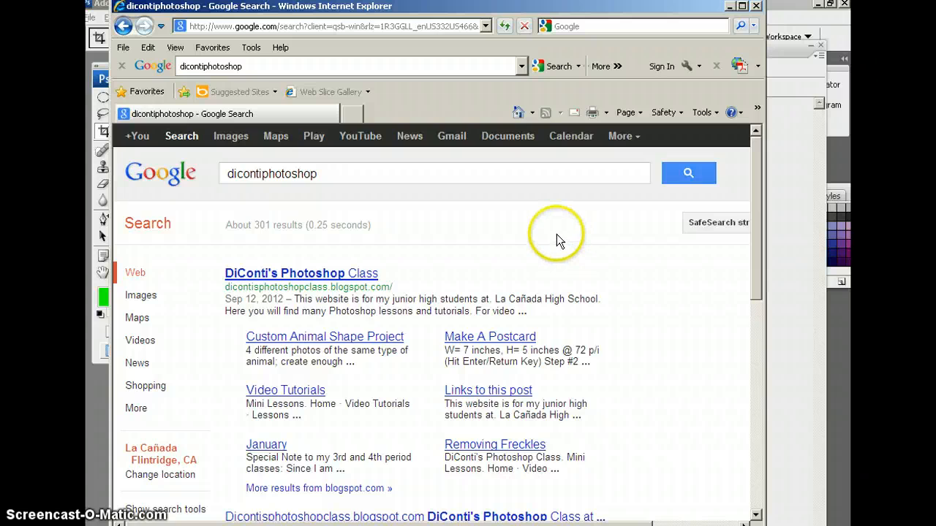
mouse_move(563, 222)
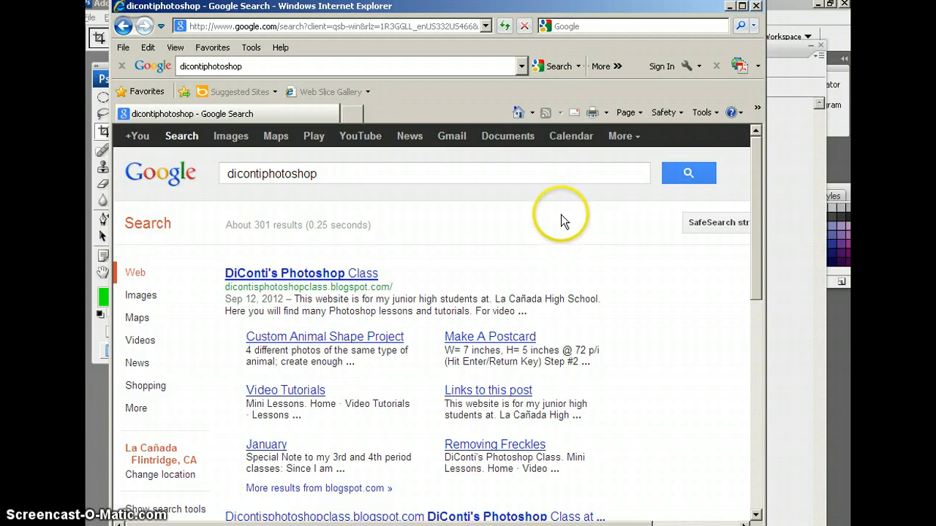
mouse_move(554, 219)
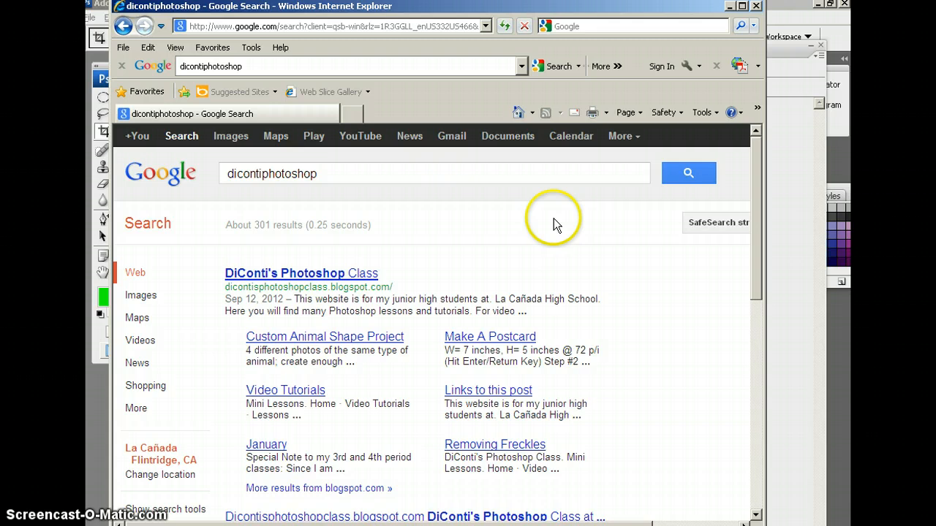
mouse_move(542, 214)
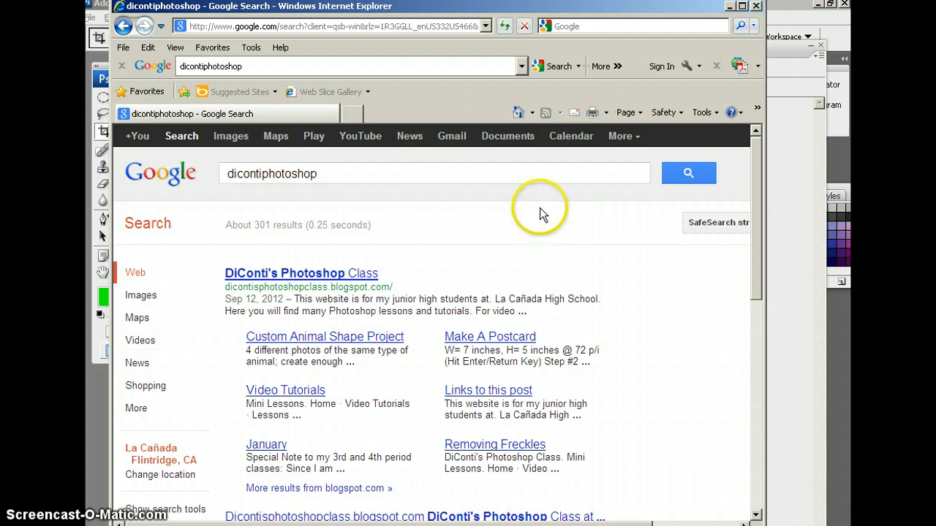
mouse_move(377, 275)
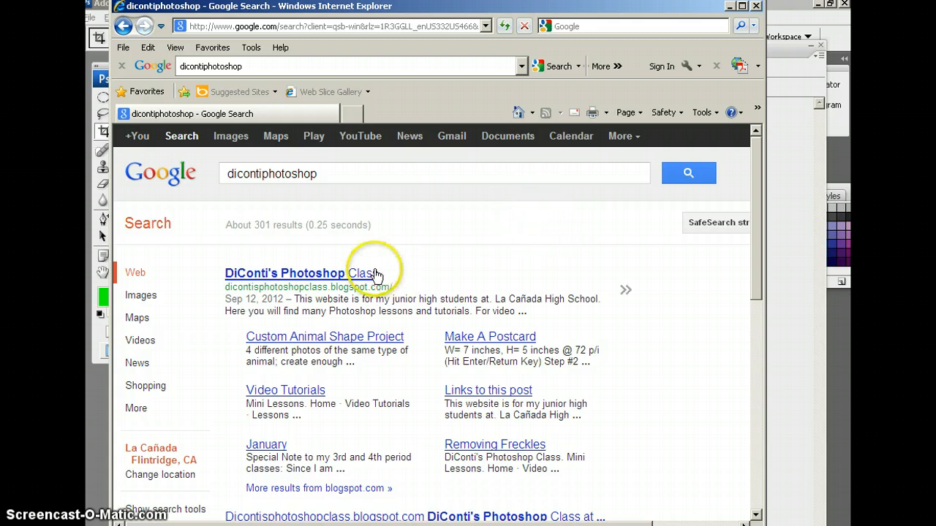
mouse_move(448, 246)
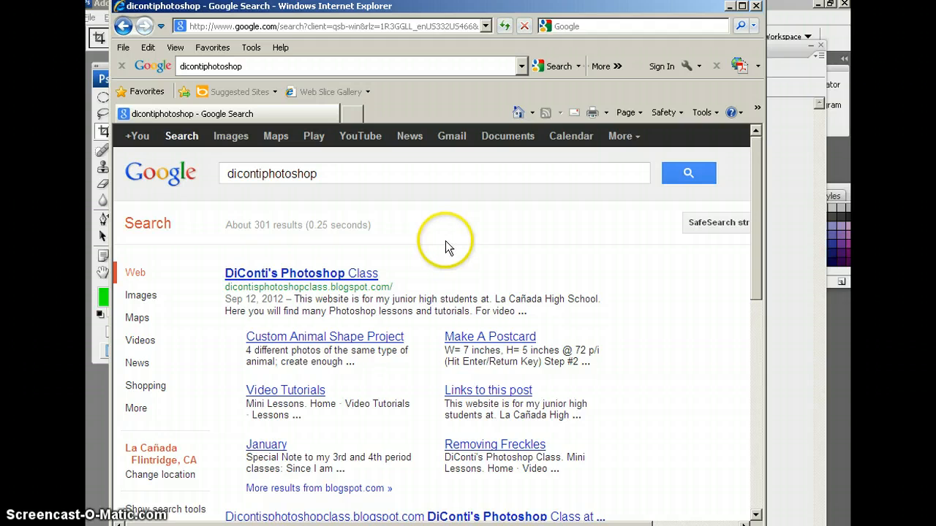
mouse_move(275, 281)
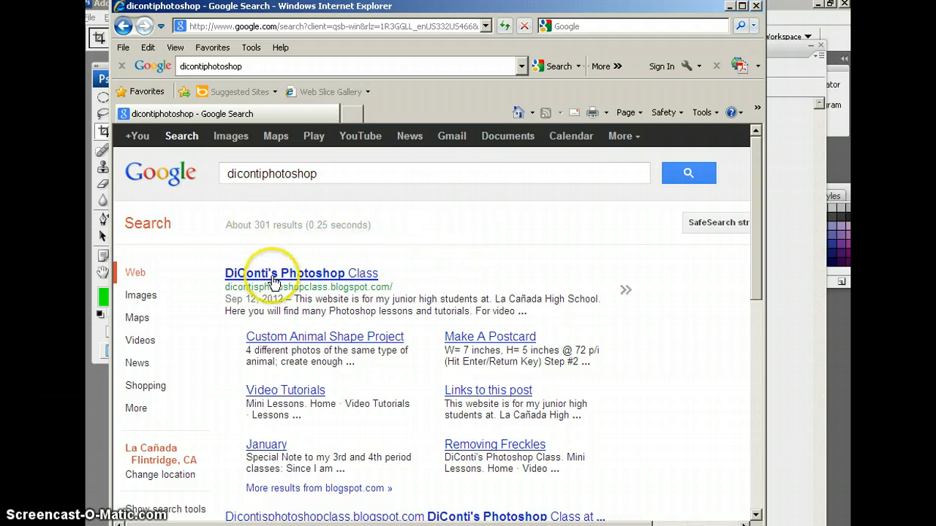
Load DiConti's Photoshop Class blog, dismiss the script error, and show its Assignments page.
click(301, 274)
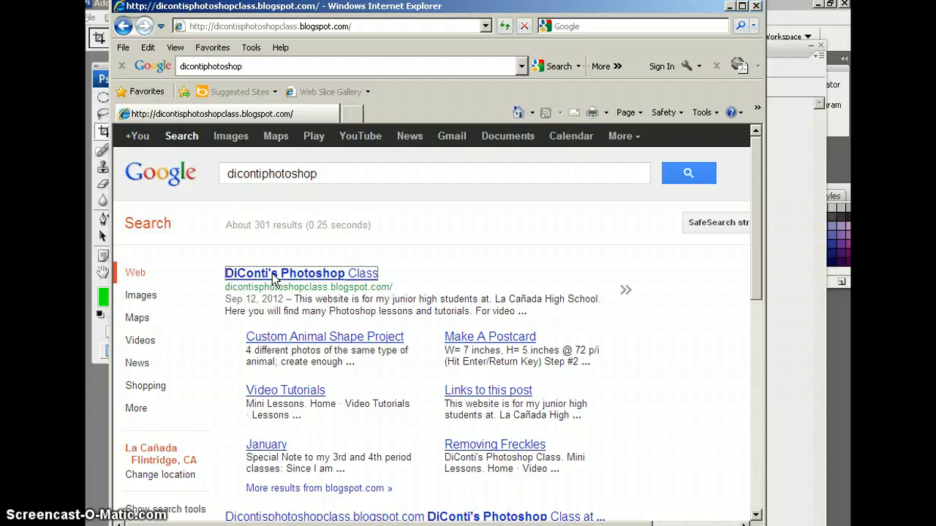
click(301, 274)
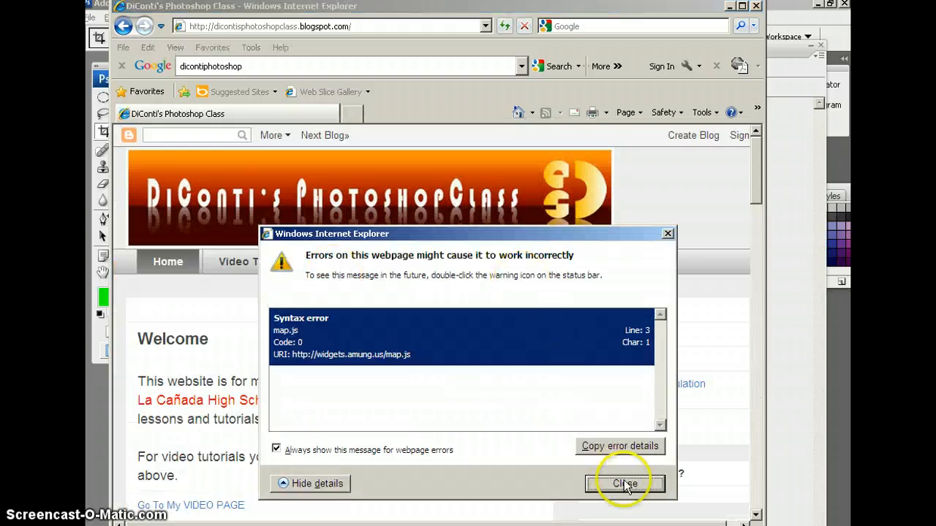
click(623, 482)
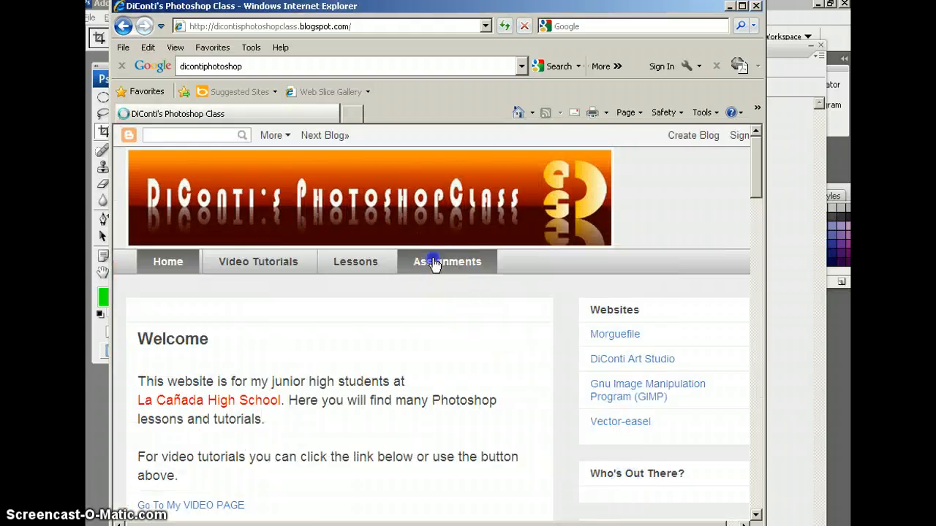
click(447, 262)
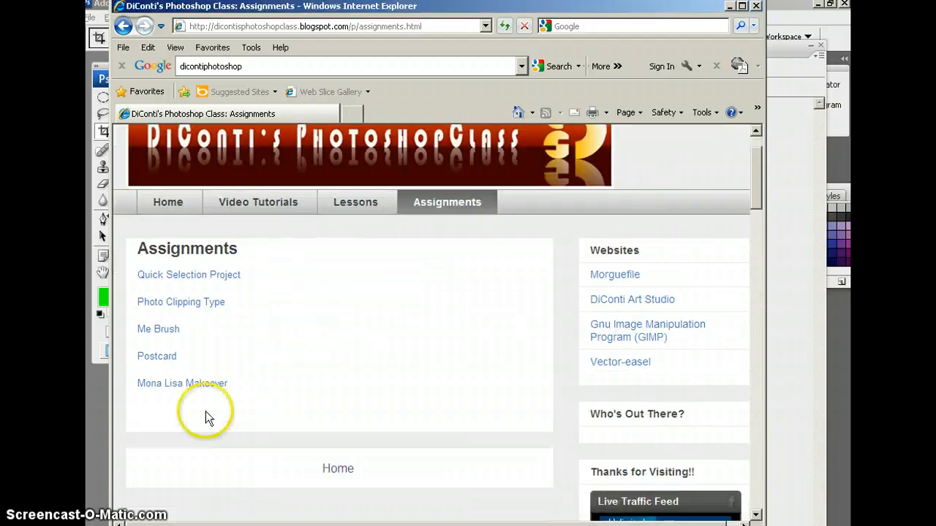
mouse_move(169, 389)
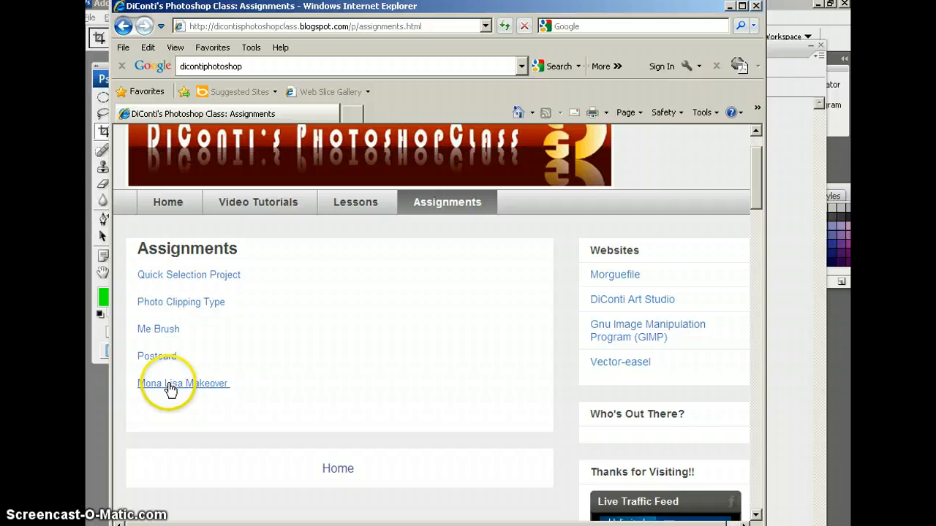
Open the Mona Lisa Makeover post and read through its assignment text and layers example.
click(184, 383)
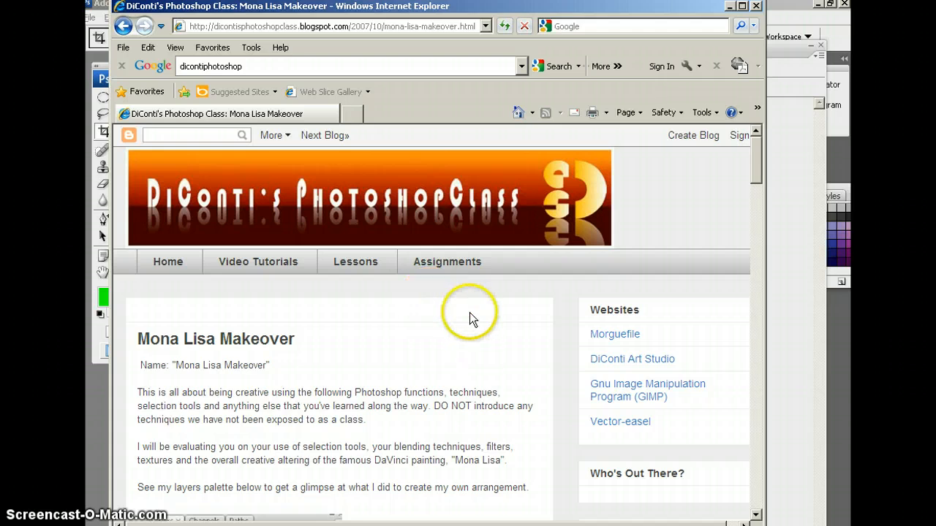
mouse_move(465, 314)
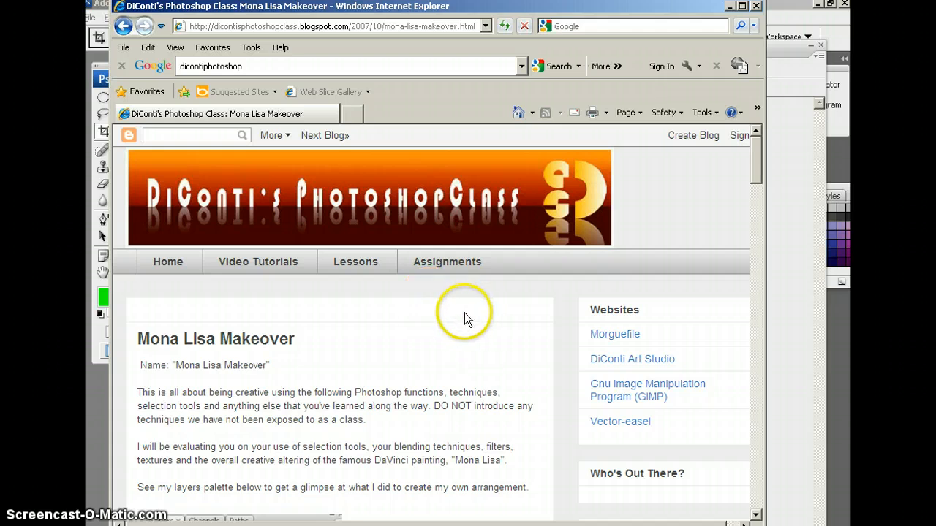
scroll(down, 3)
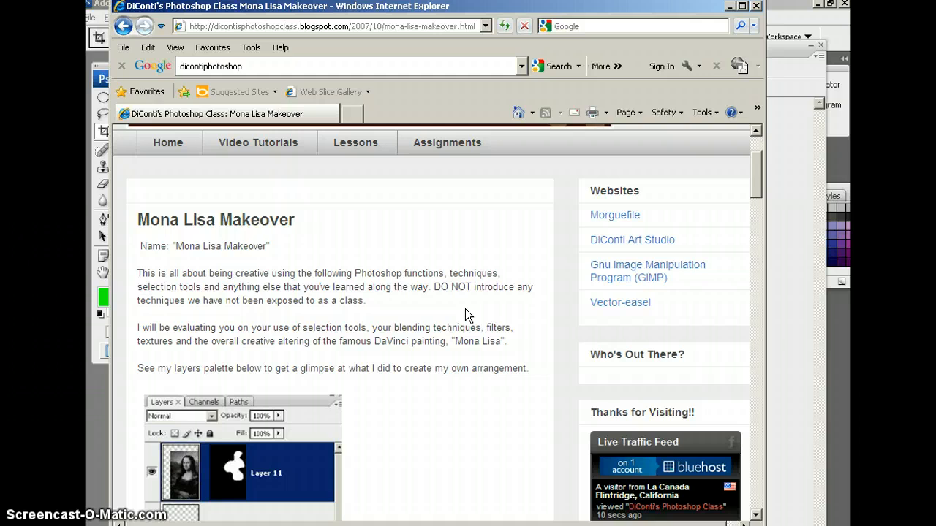
scroll(down, 3)
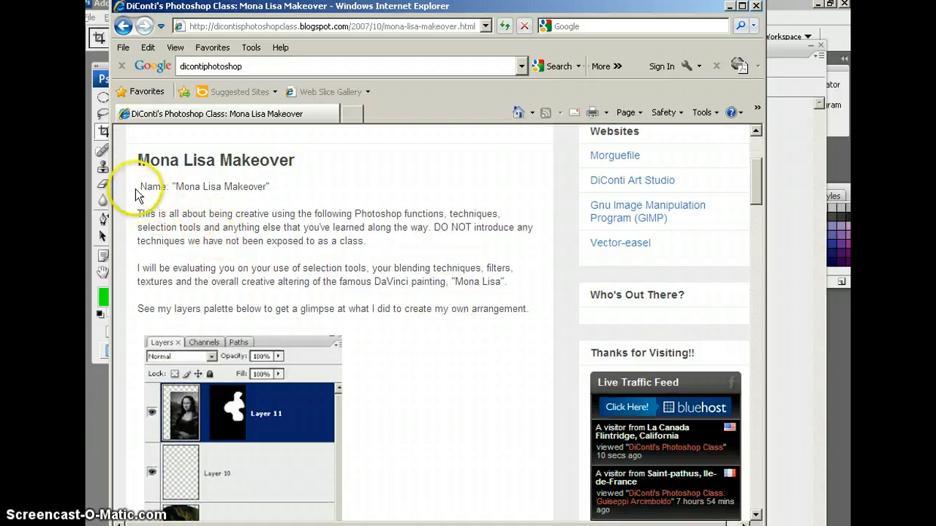
double_click(234, 187)
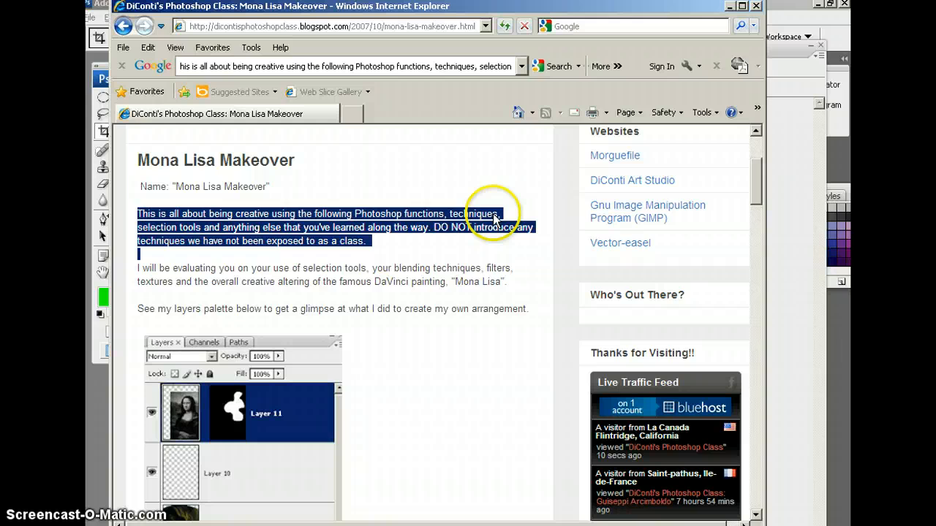
mouse_move(453, 248)
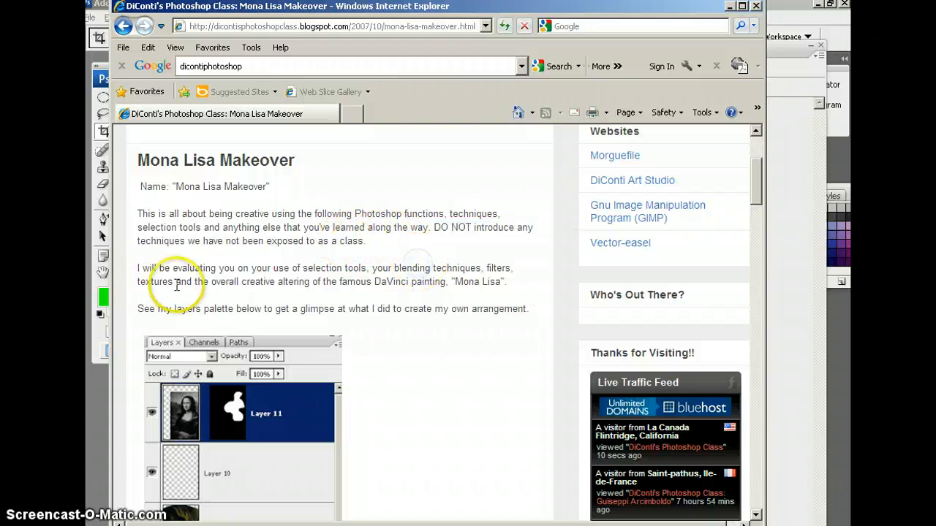
scroll(down, 3)
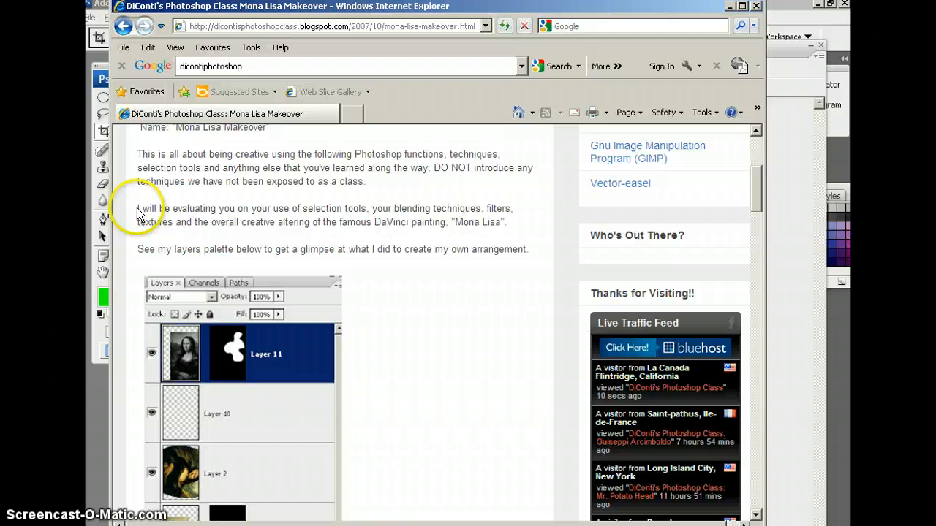
mouse_move(358, 227)
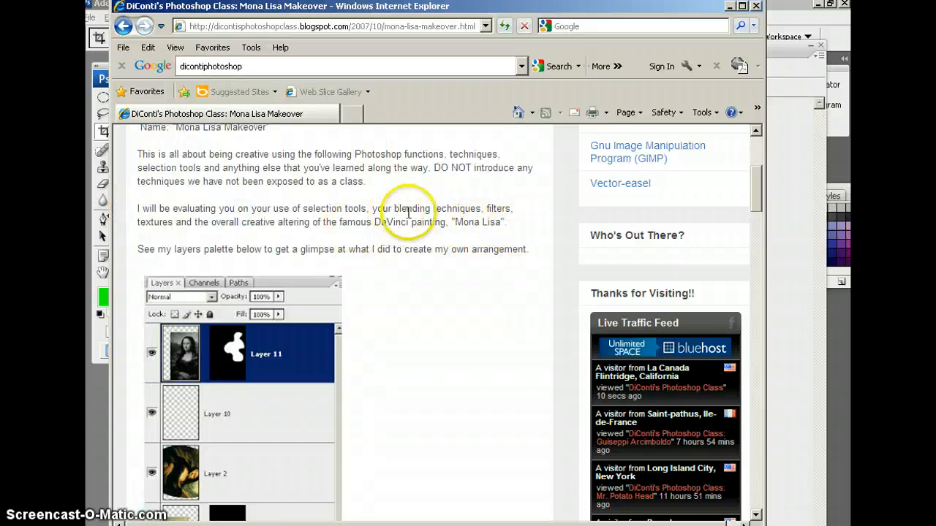
mouse_move(208, 246)
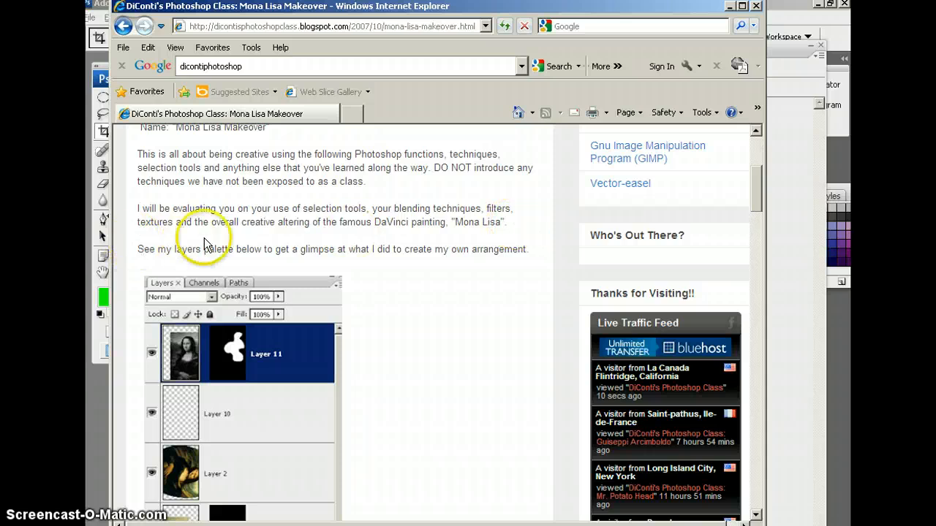
mouse_move(287, 225)
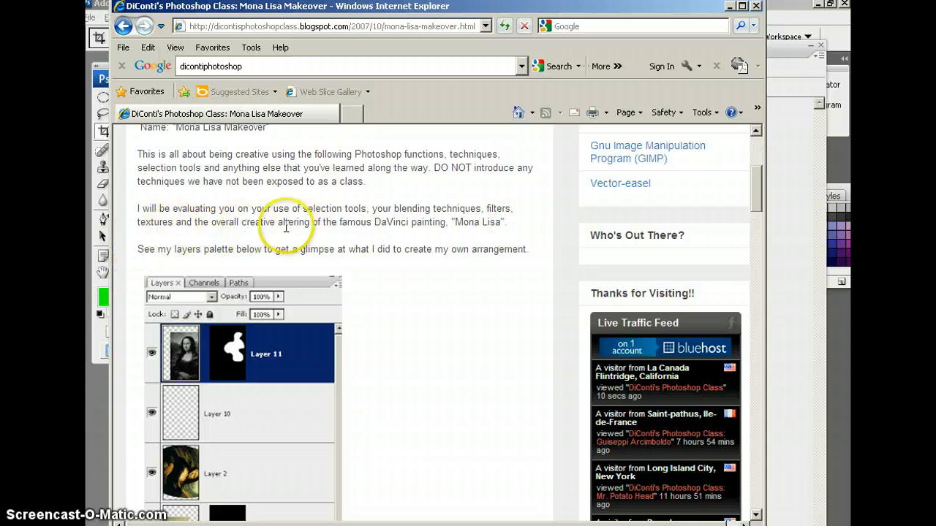
mouse_move(524, 223)
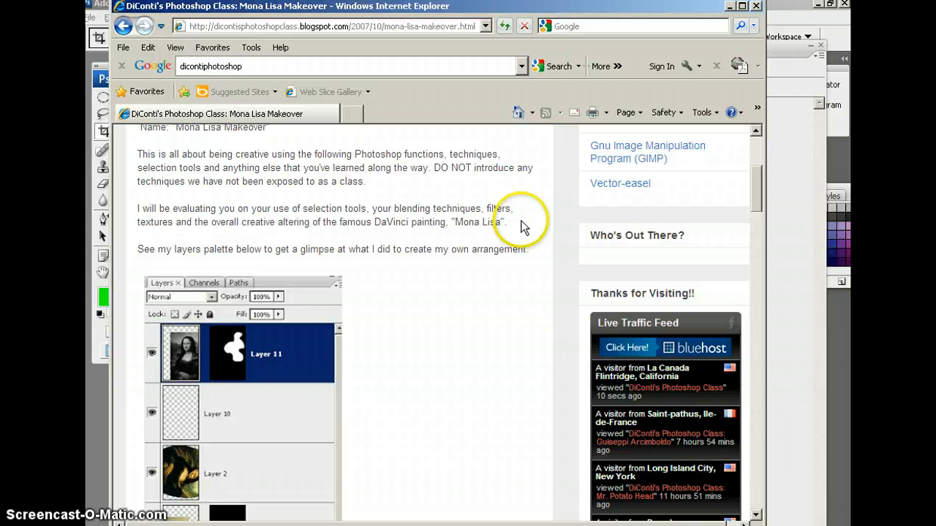
scroll(down, 3)
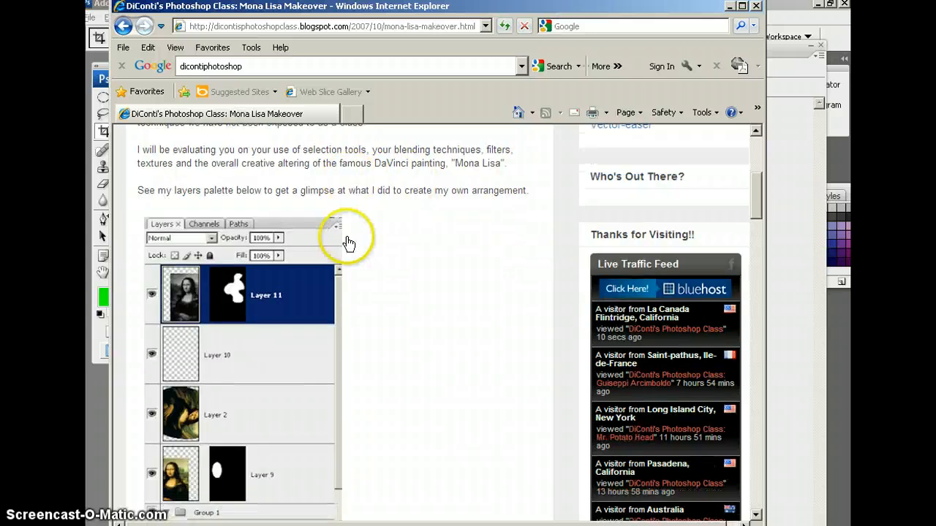
scroll(down, 3)
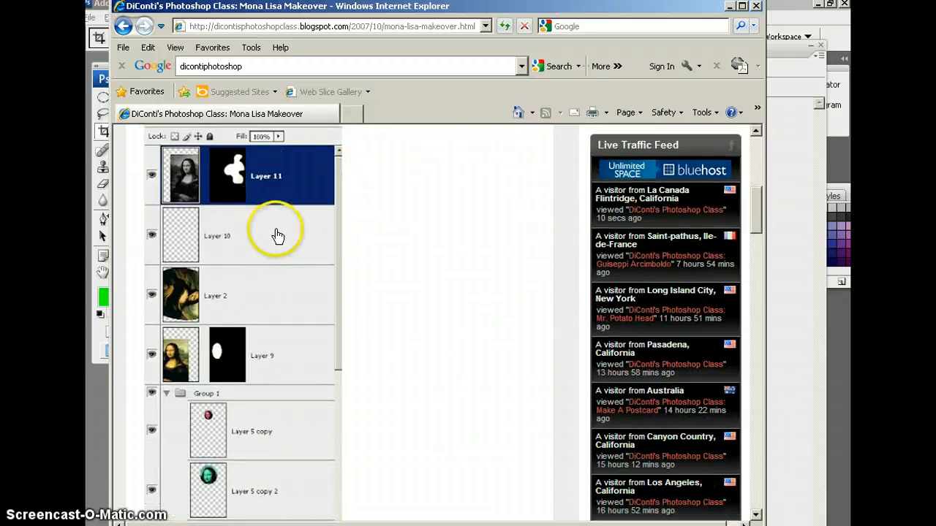
scroll(down, 3)
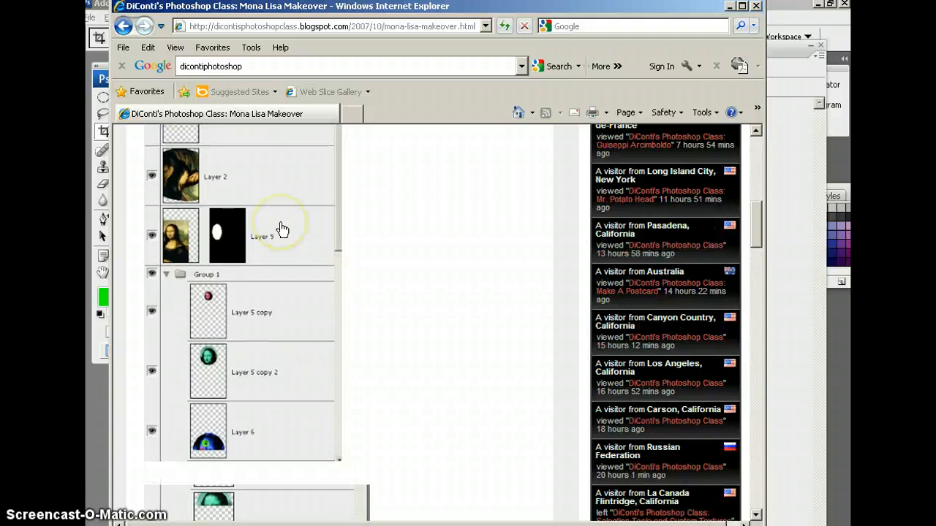
scroll(down, 3)
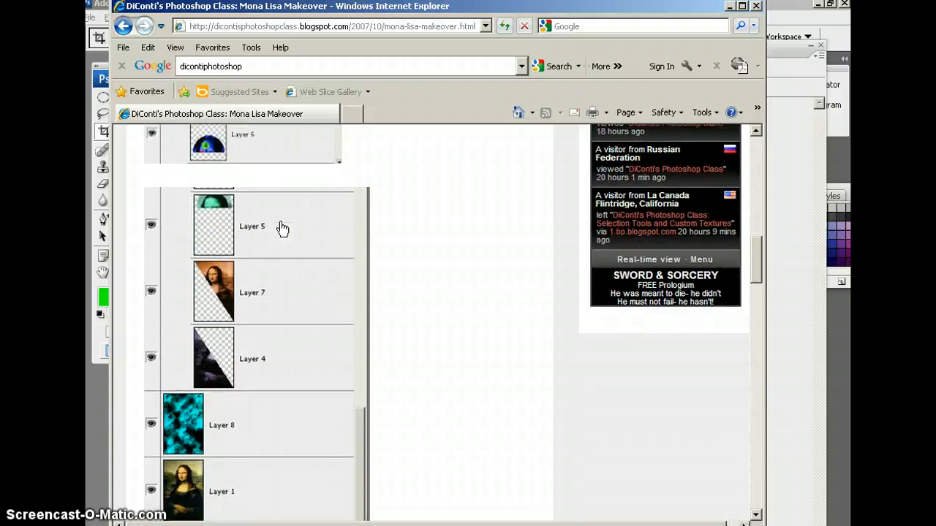
scroll(up, 3)
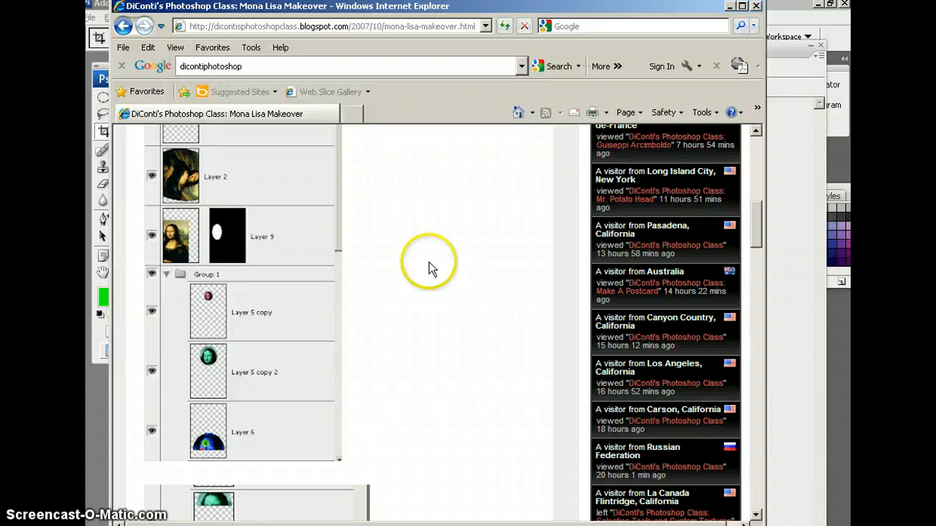
scroll(up, 3)
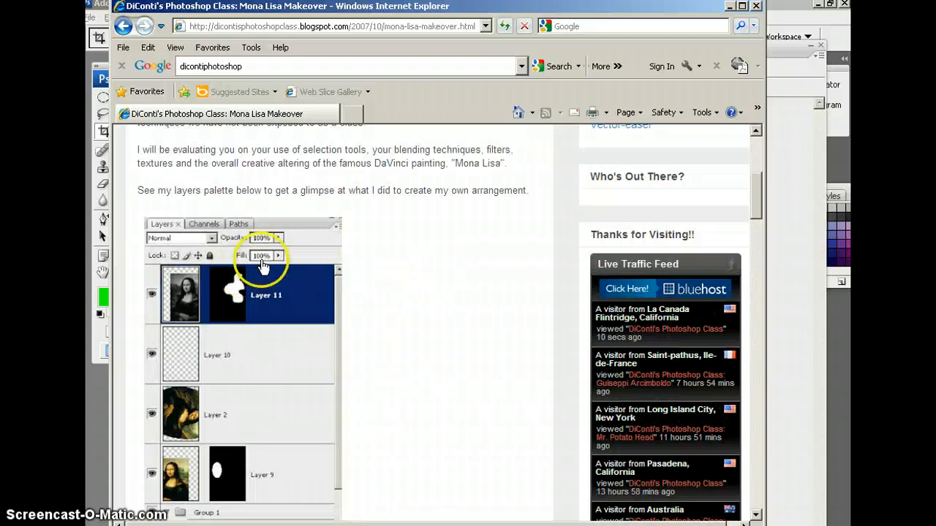
scroll(down, 3)
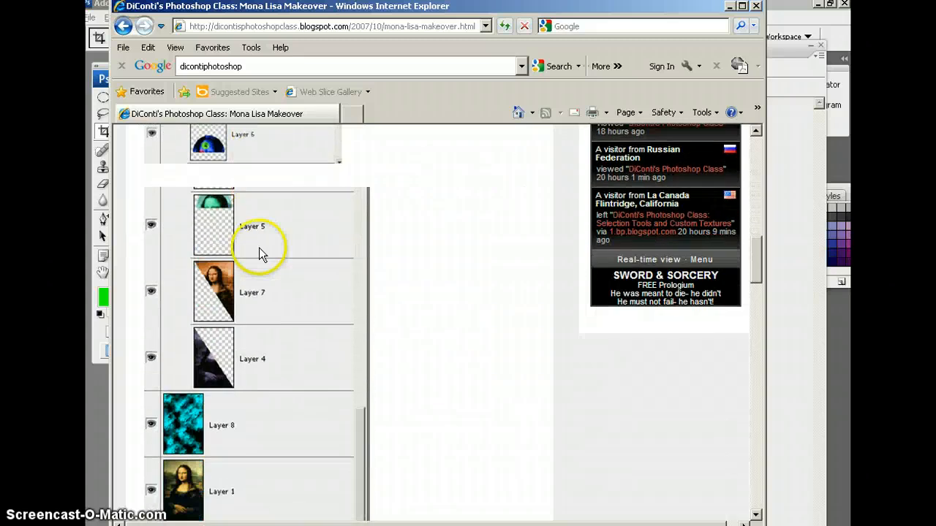
scroll(down, 3)
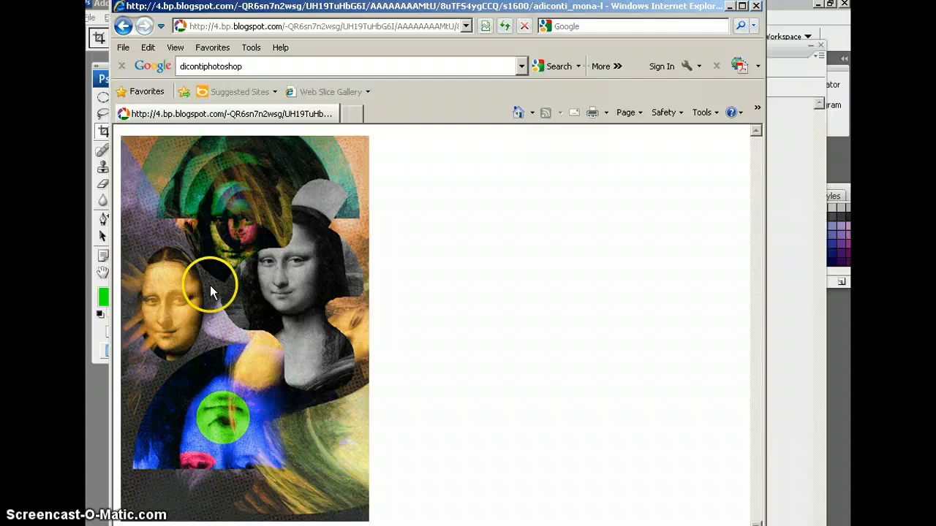
mouse_move(436, 310)
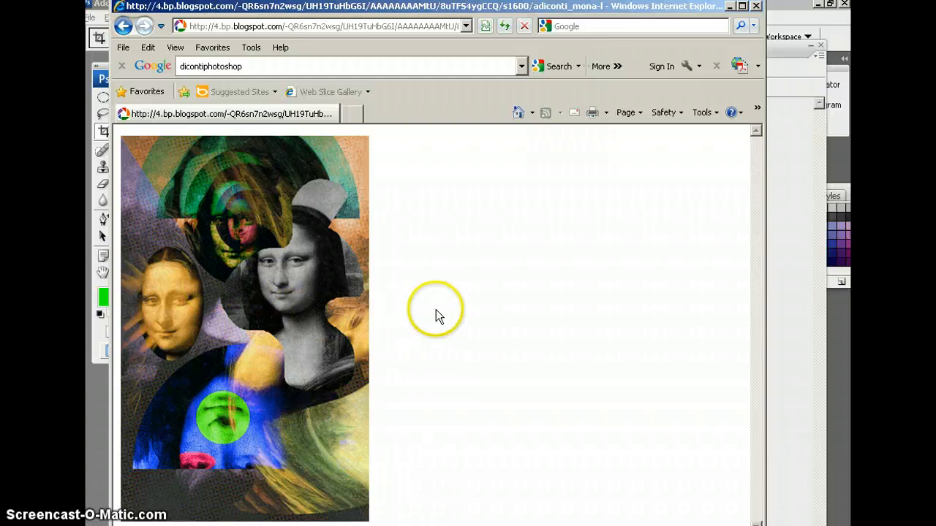
mouse_move(441, 284)
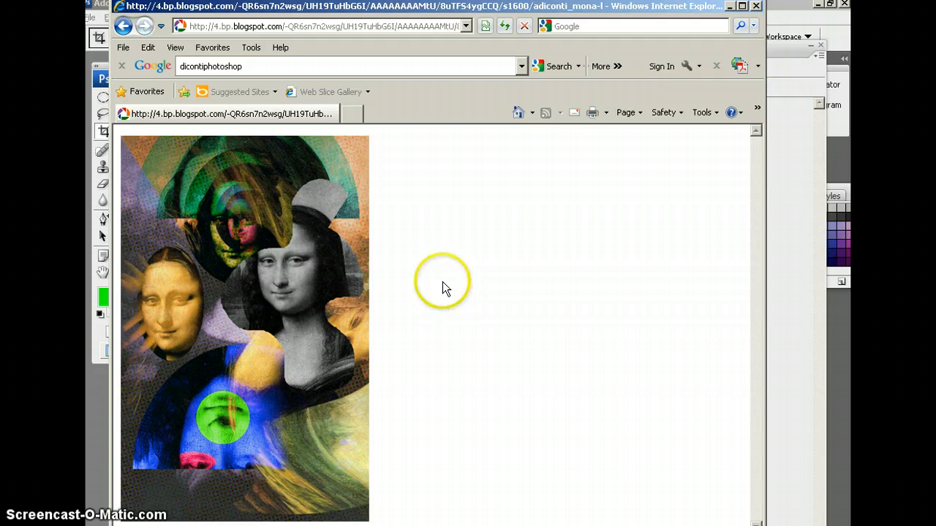
mouse_move(275, 316)
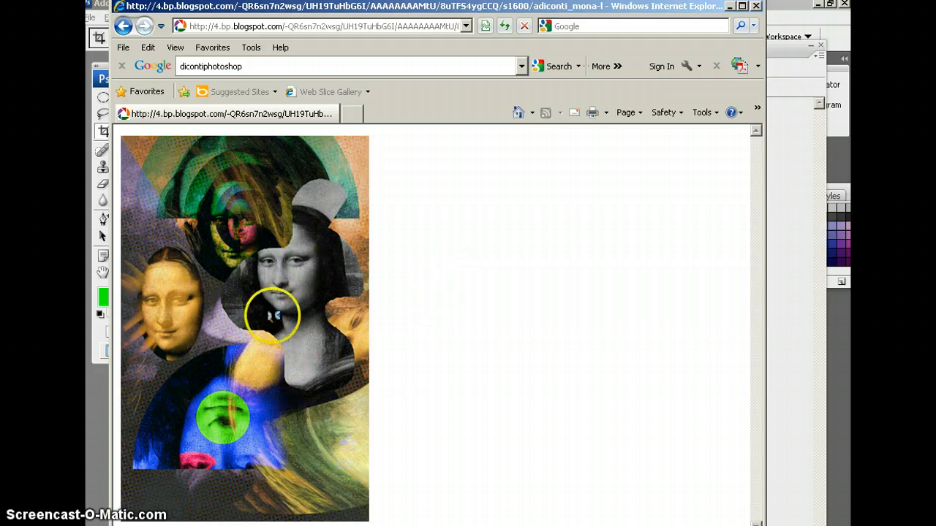
mouse_move(587, 356)
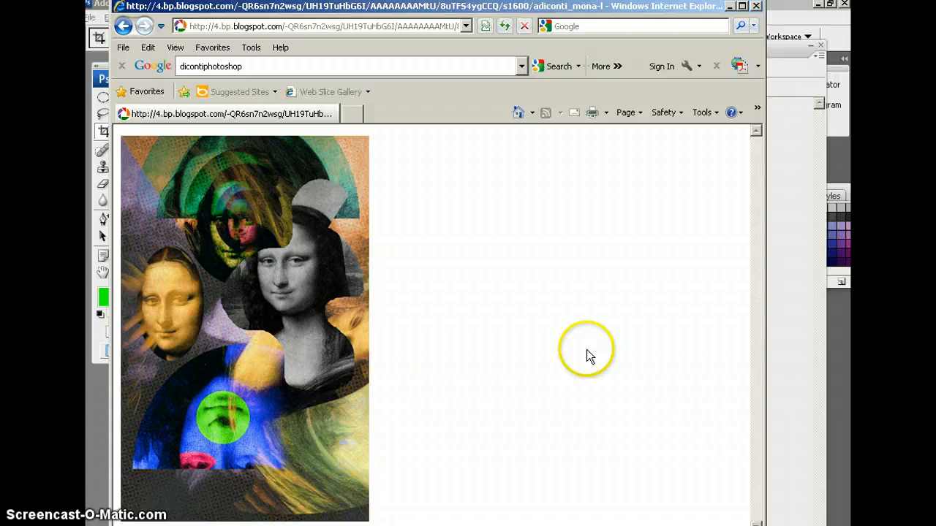
mouse_move(622, 139)
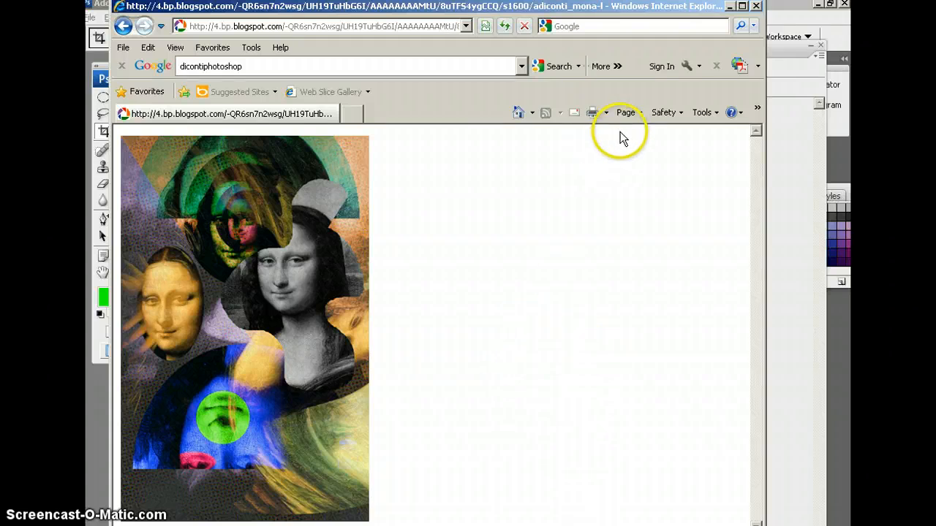
mouse_move(667, 111)
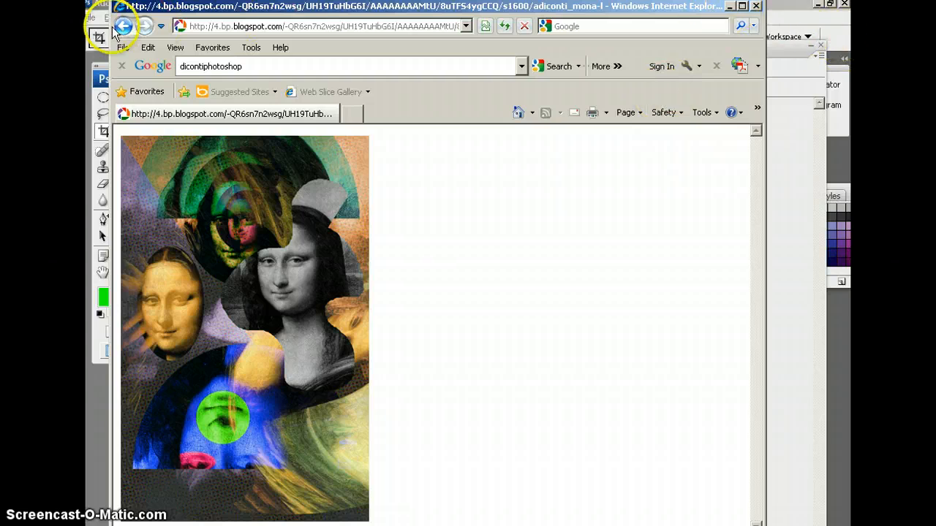
Go back to the Mona Lisa Makeover post and browse the blog's Lessons page.
click(124, 27)
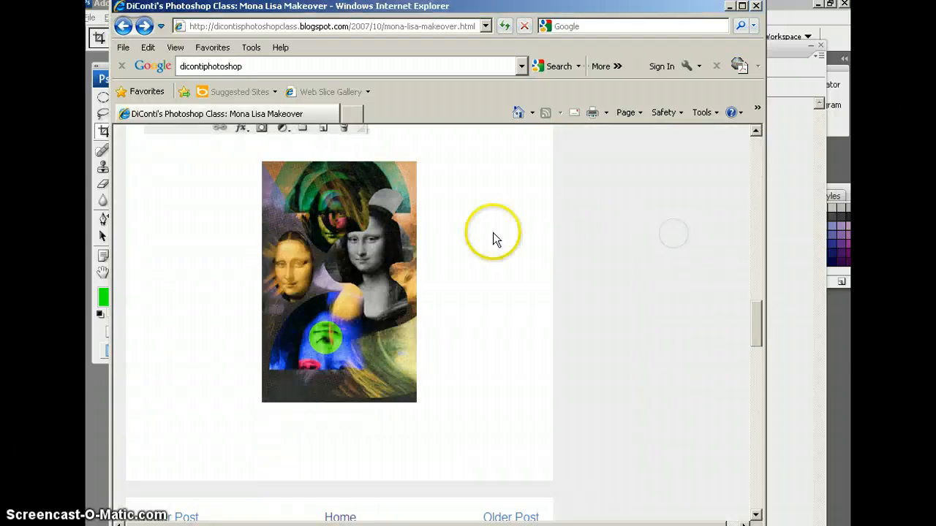
scroll(up, 3)
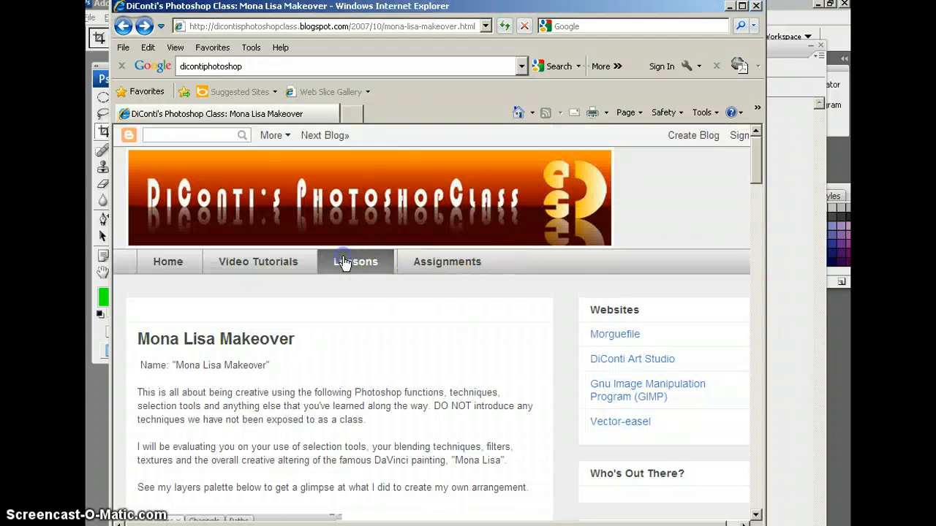
click(355, 262)
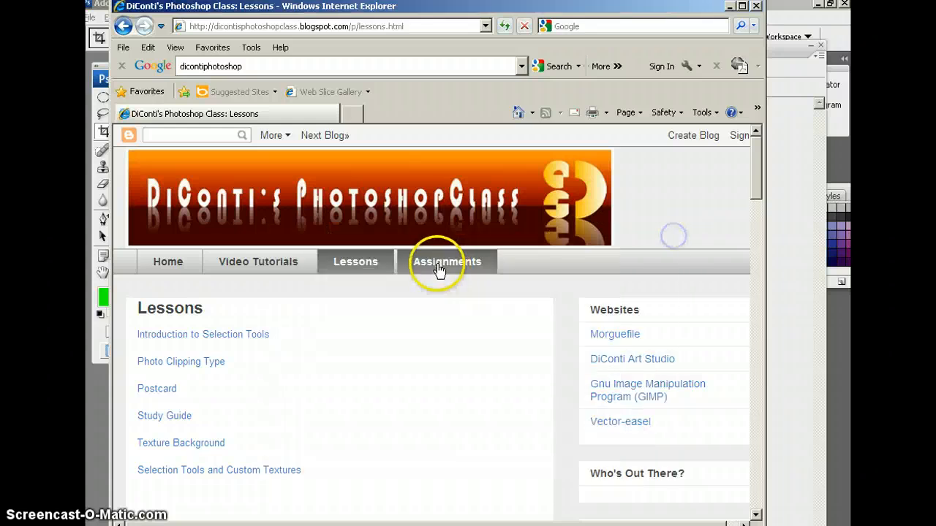
scroll(down, 3)
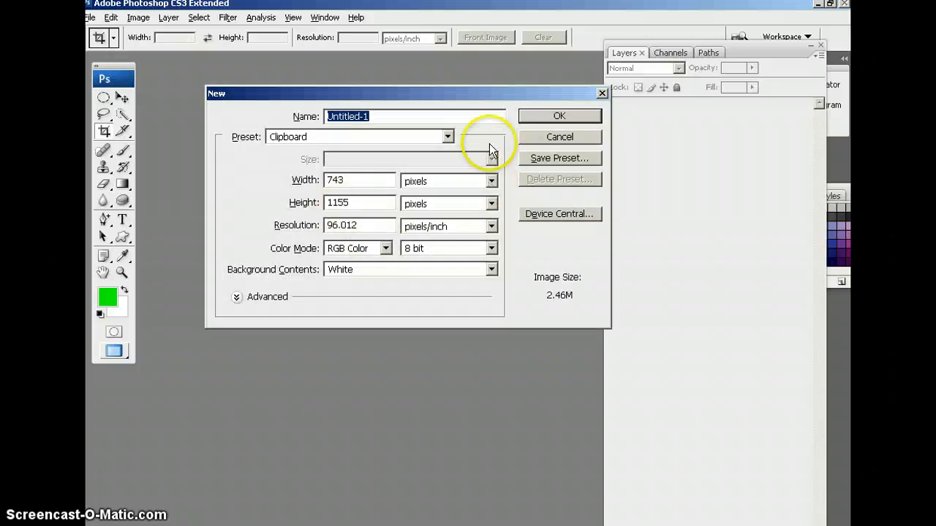
Name the new clipboard-sized document 'adiconti_mona lisa makeover' and create it.
text(adiconti)
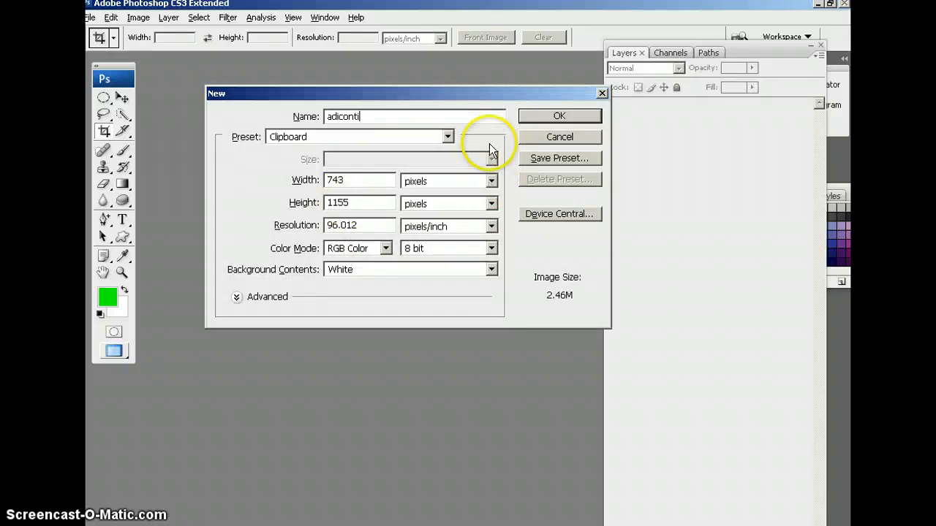
text(_mona lisa makeover)
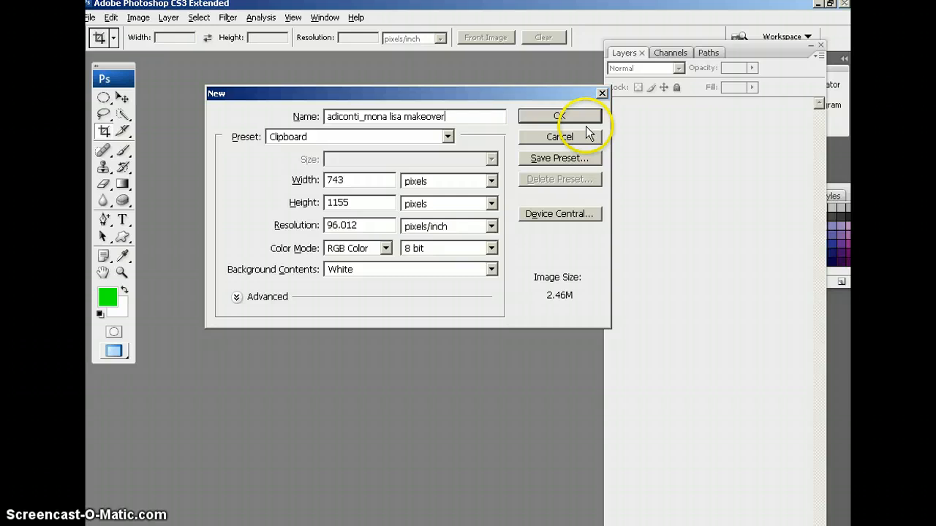
click(558, 138)
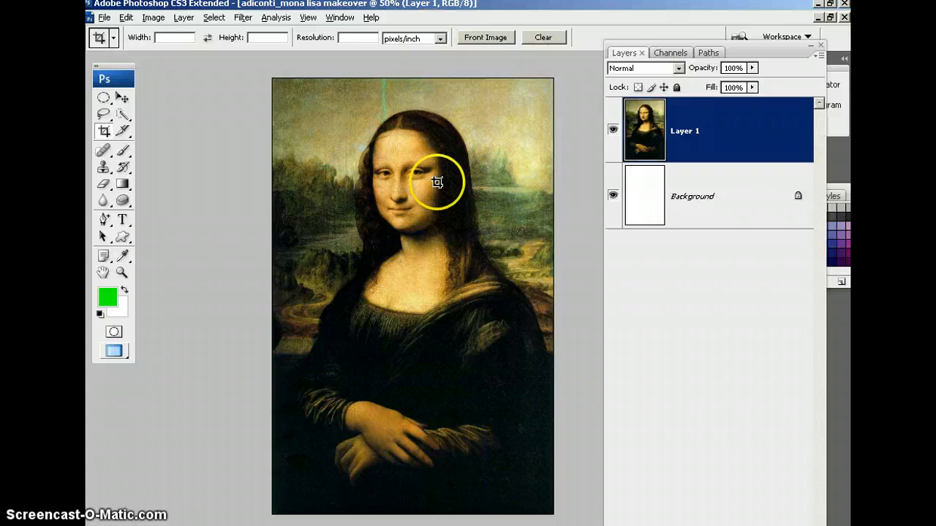
mouse_move(184, 22)
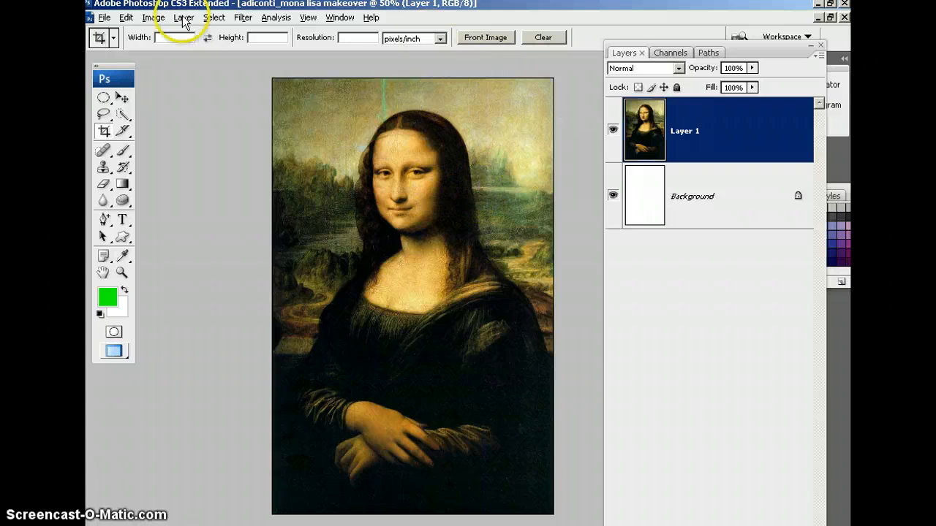
Resize the image to 6 inches wide at 72 pixels per inch via Image Size.
click(152, 17)
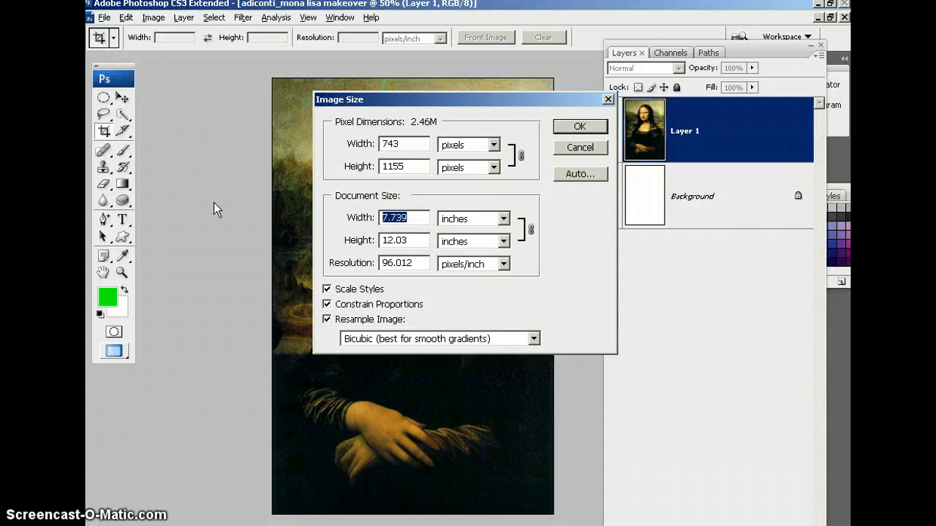
click(402, 218)
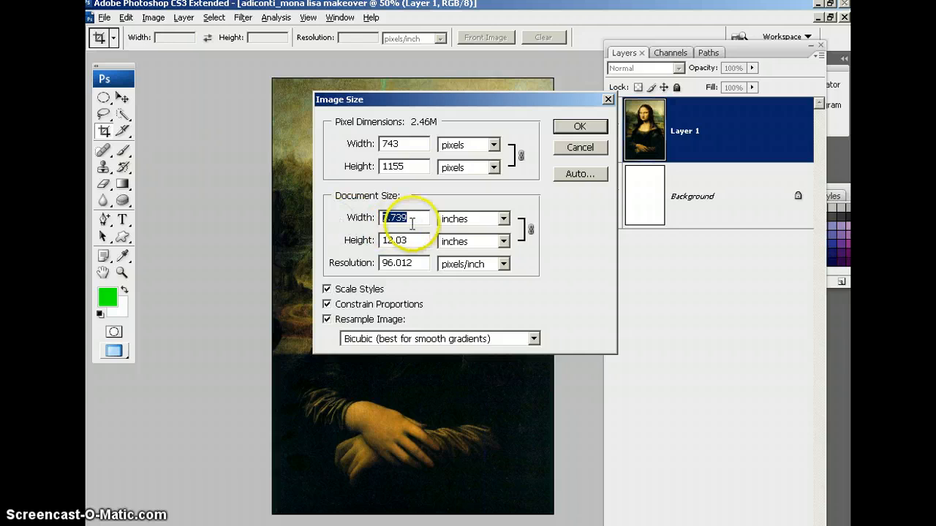
text(6)
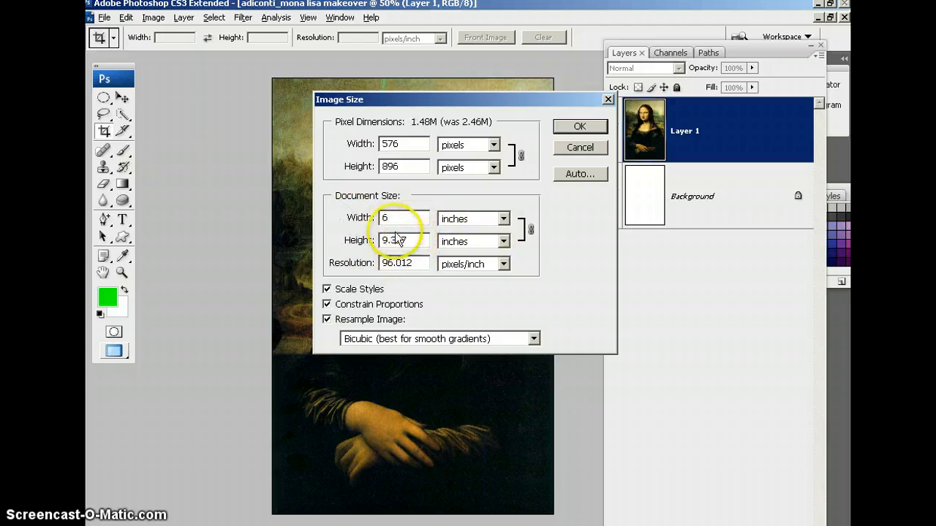
triple_click(404, 263)
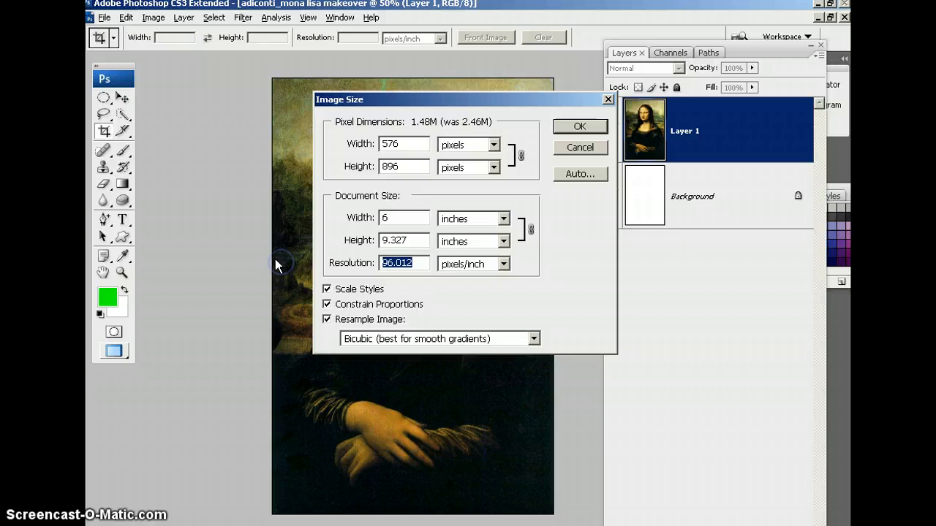
text(72)
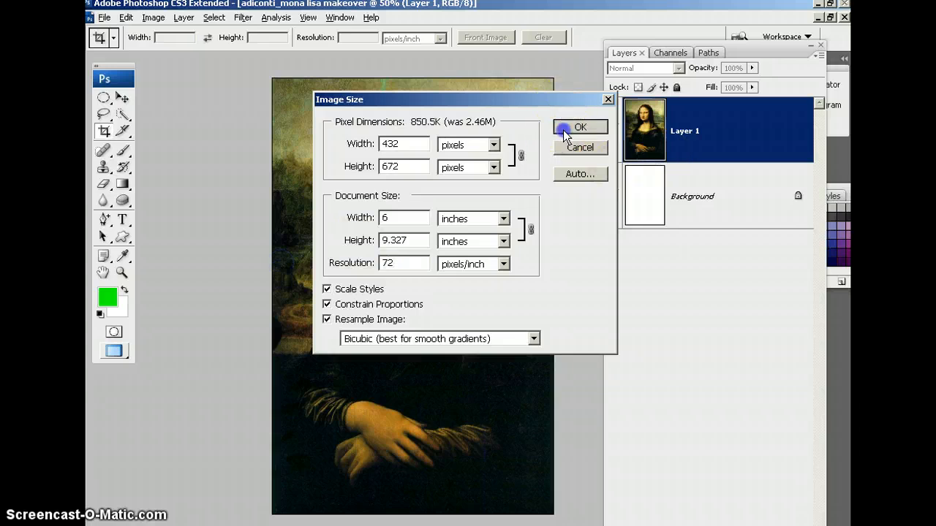
click(579, 125)
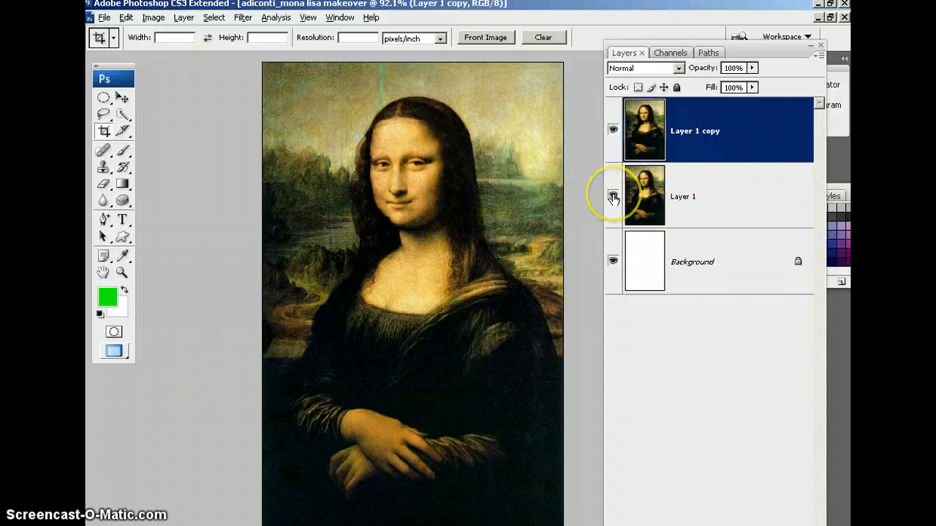
Hide the original Layer 1 so only Layer 1 copy shows.
click(613, 196)
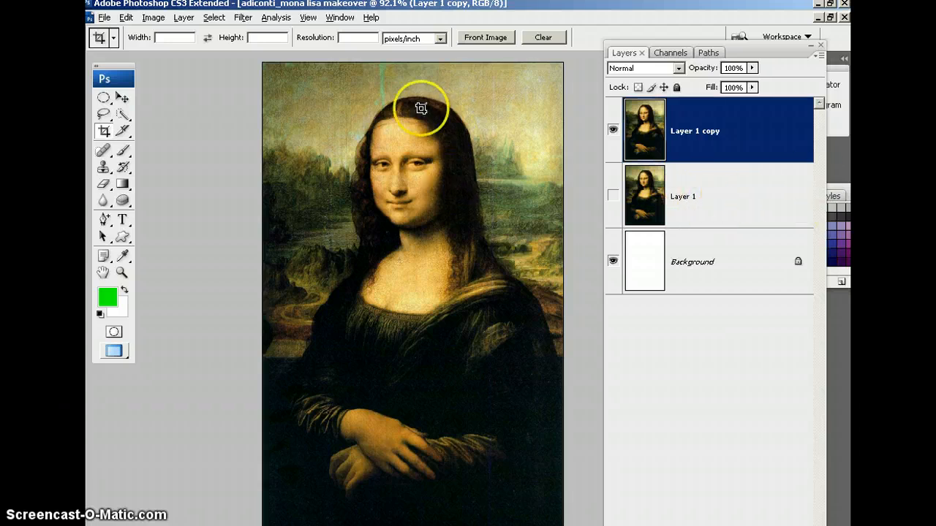
mouse_move(295, 152)
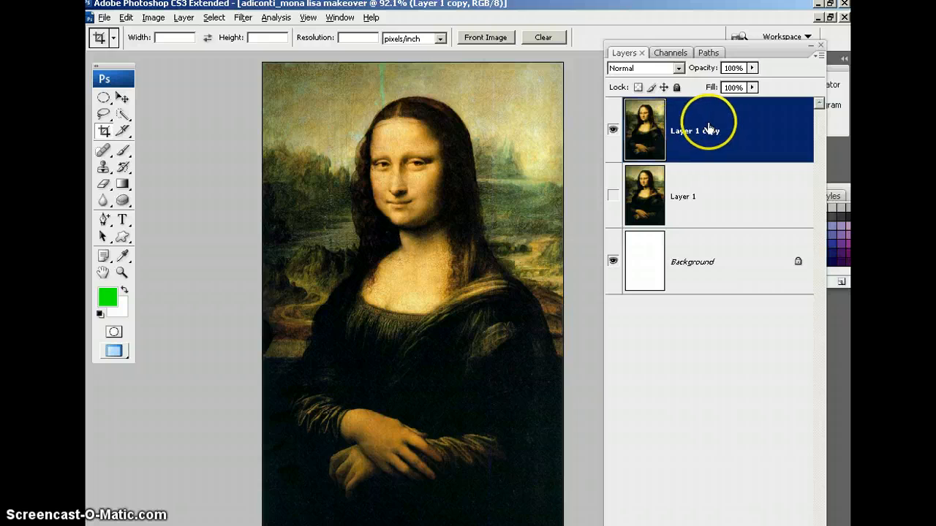
mouse_move(709, 139)
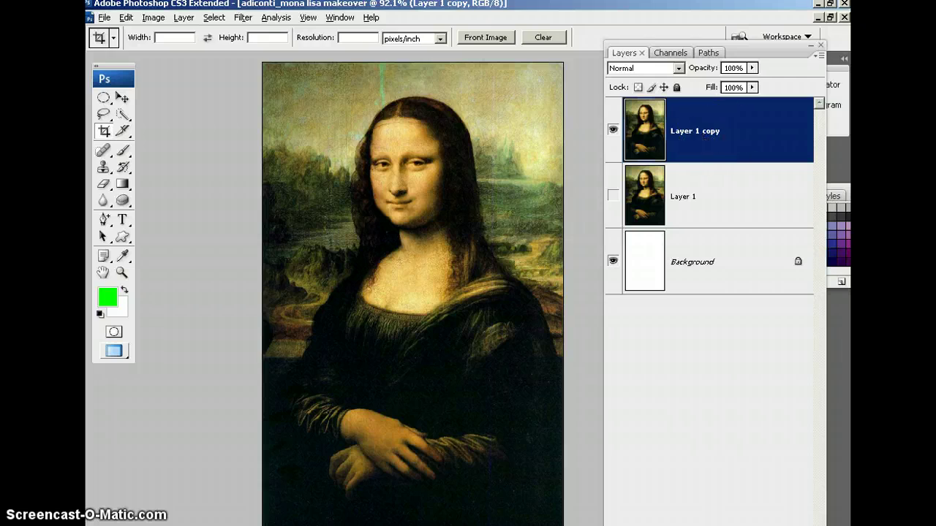
mouse_move(698, 128)
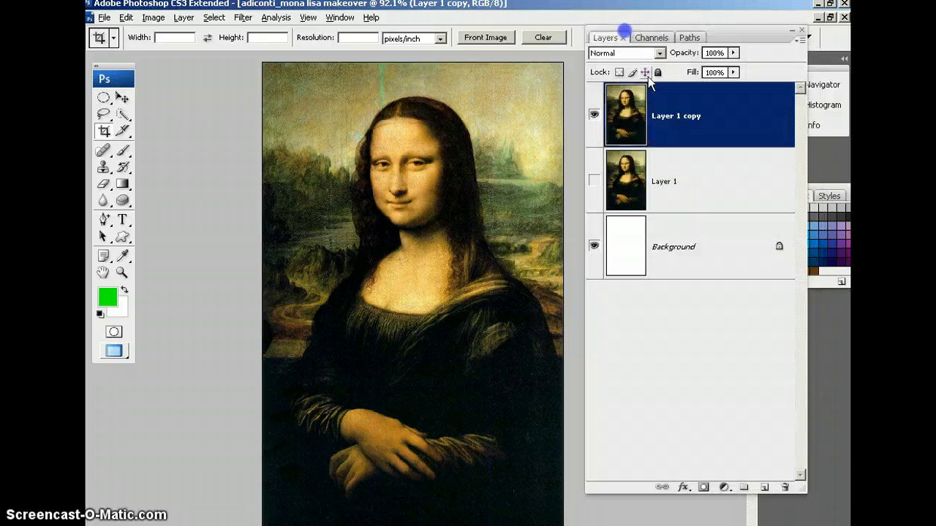
Add a new green Layer 2 above the portrait and set it to Screen blending after previewing burn and dodge modes.
click(743, 485)
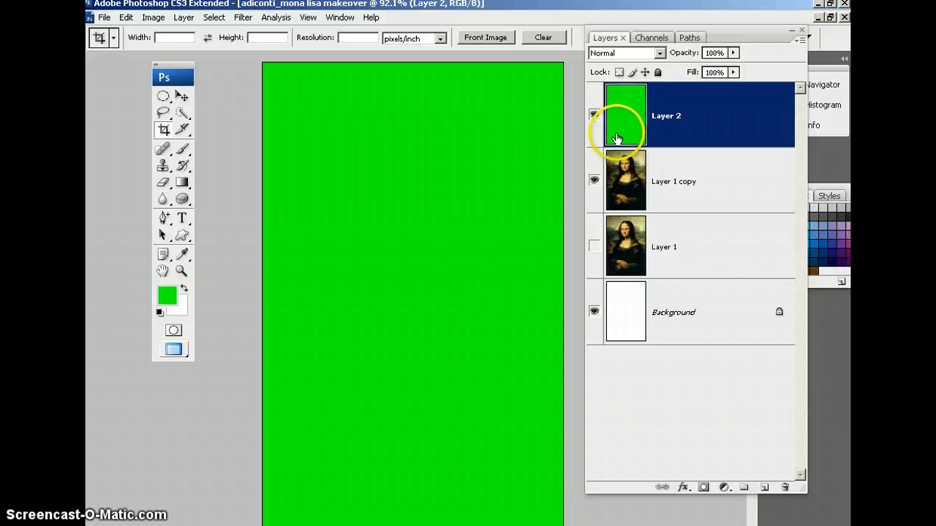
mouse_move(625, 53)
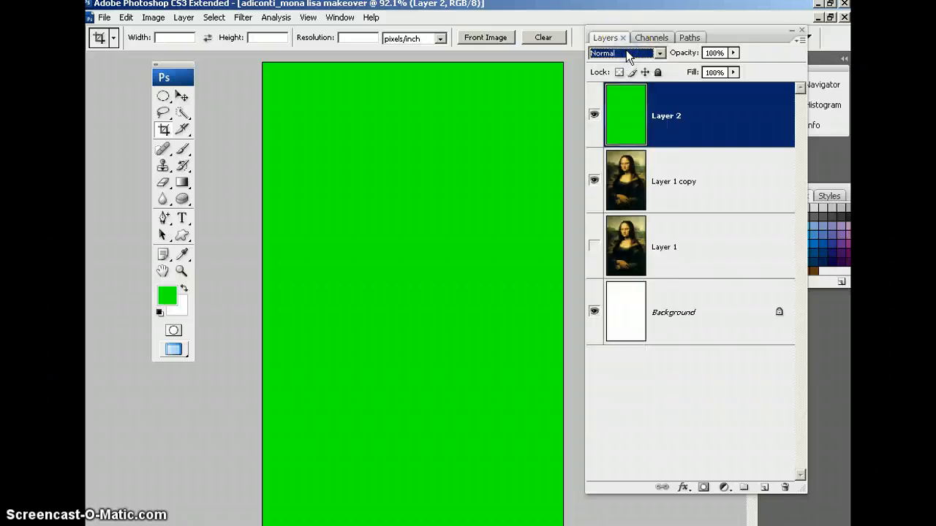
click(621, 53)
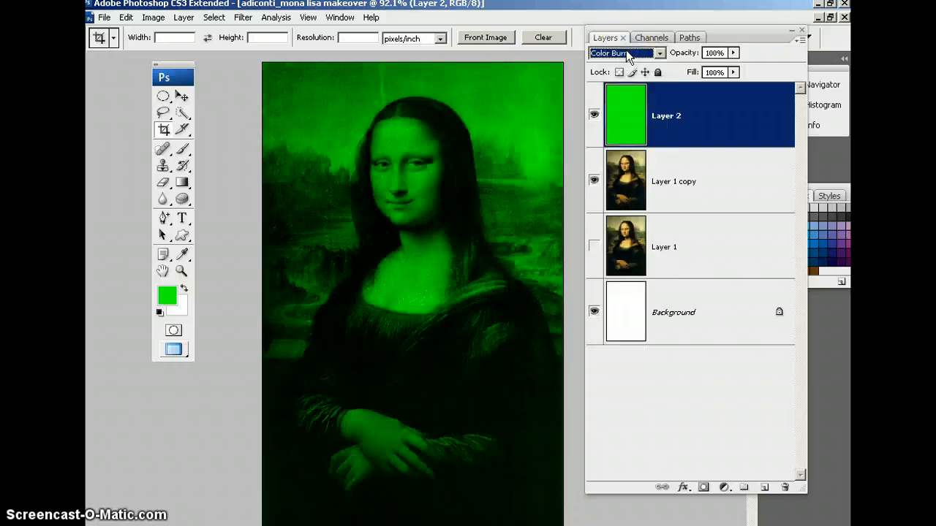
click(623, 53)
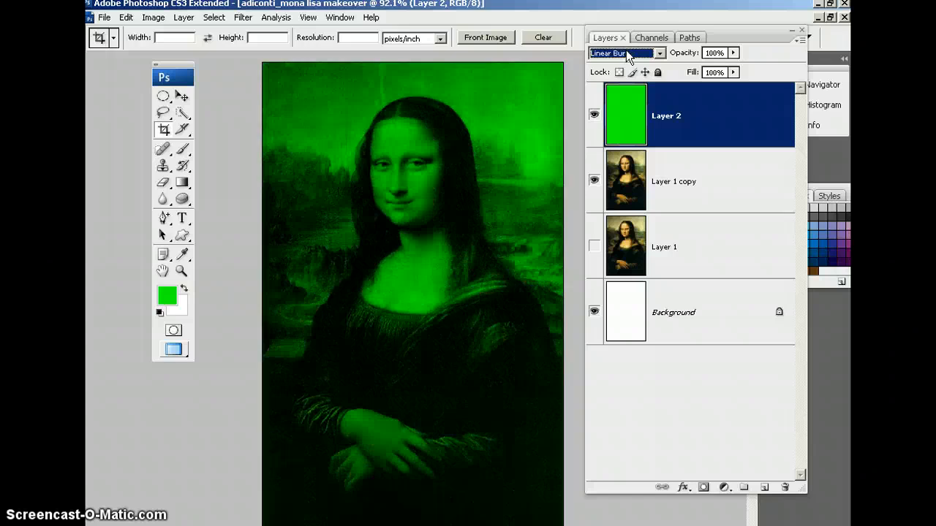
click(621, 53)
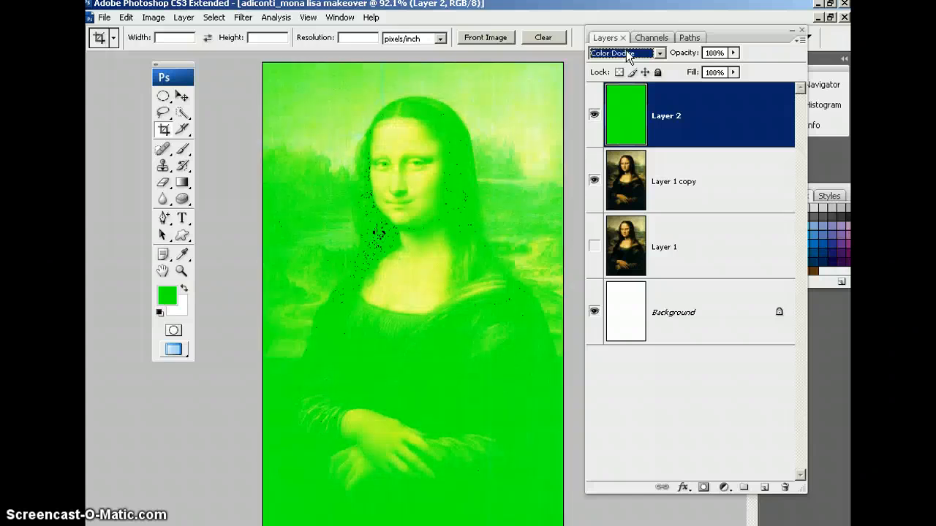
click(623, 53)
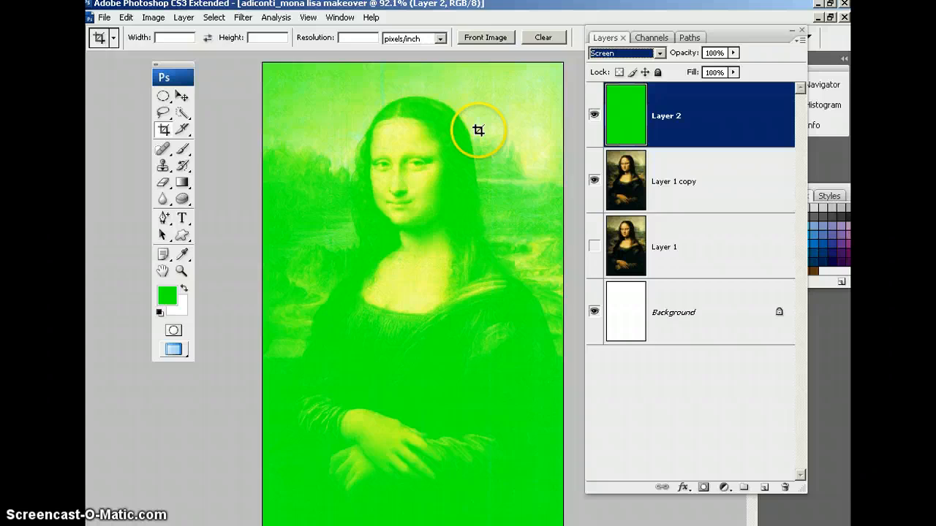
mouse_move(652, 66)
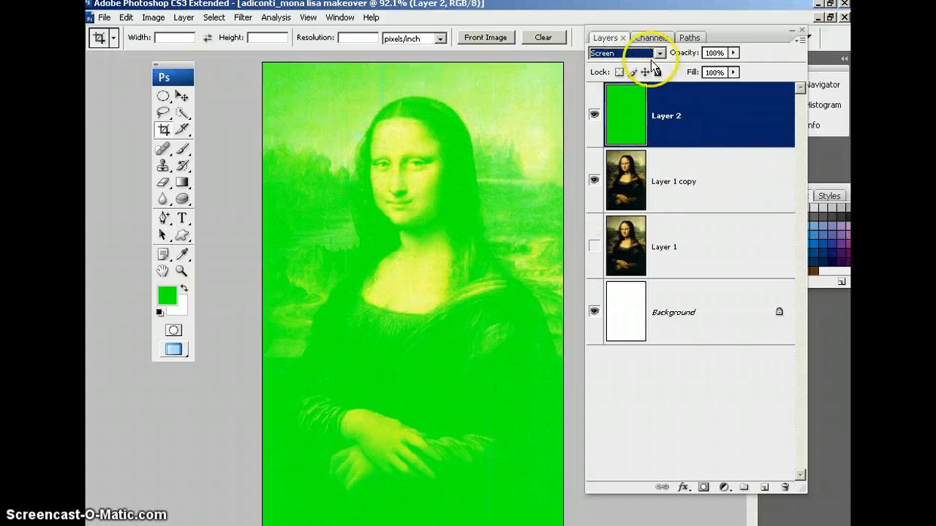
mouse_move(695, 56)
text(60)
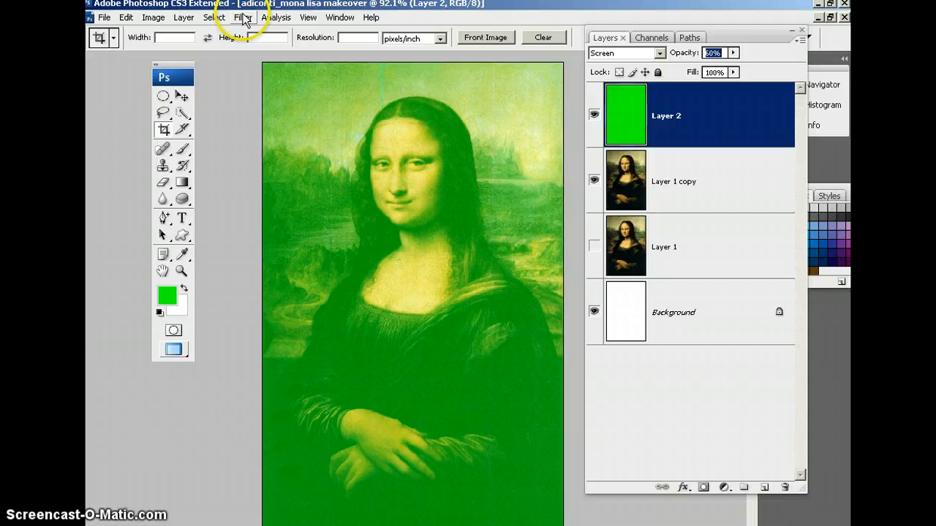
Render Clouds on green Layer 2, hide it, and make Layer 1 copy active.
click(243, 17)
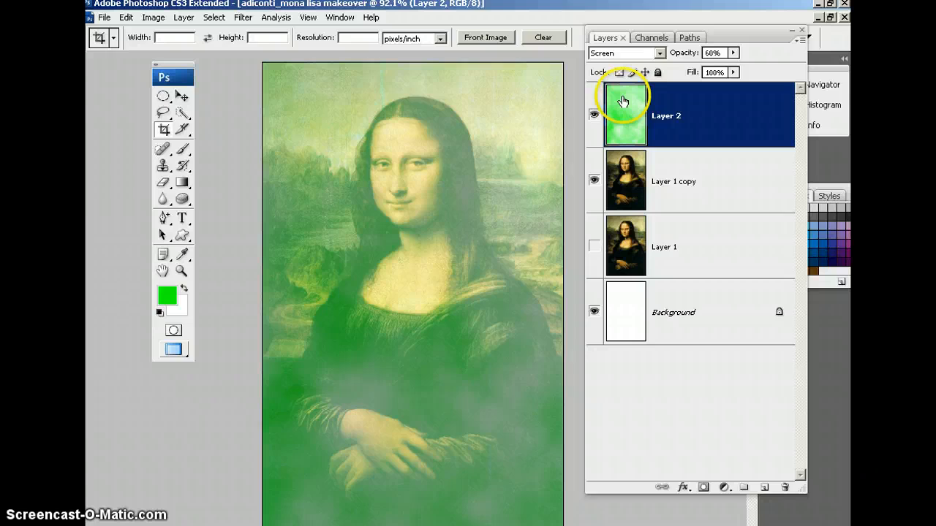
mouse_move(360, 266)
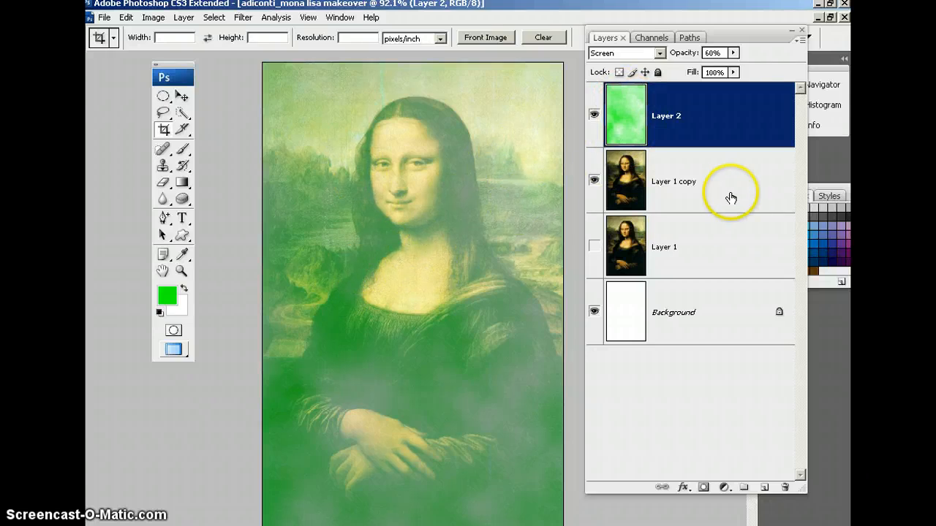
click(594, 114)
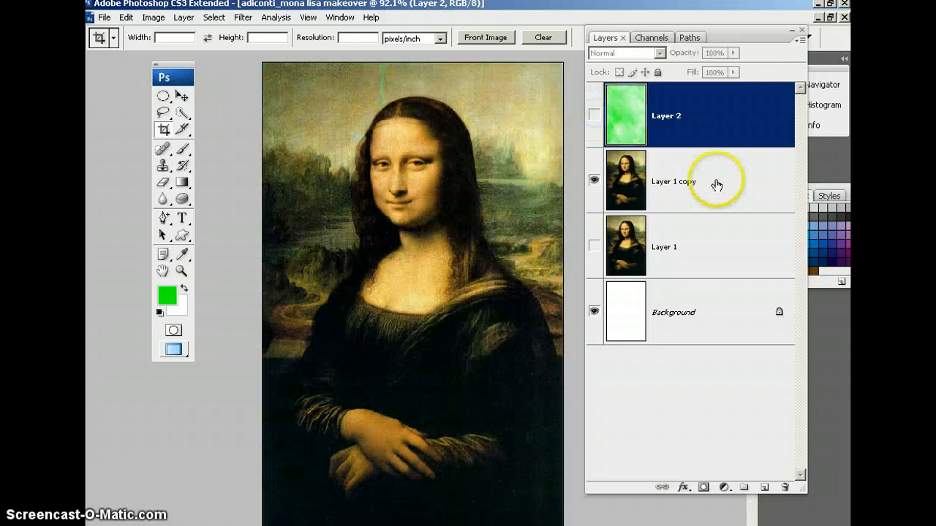
click(672, 181)
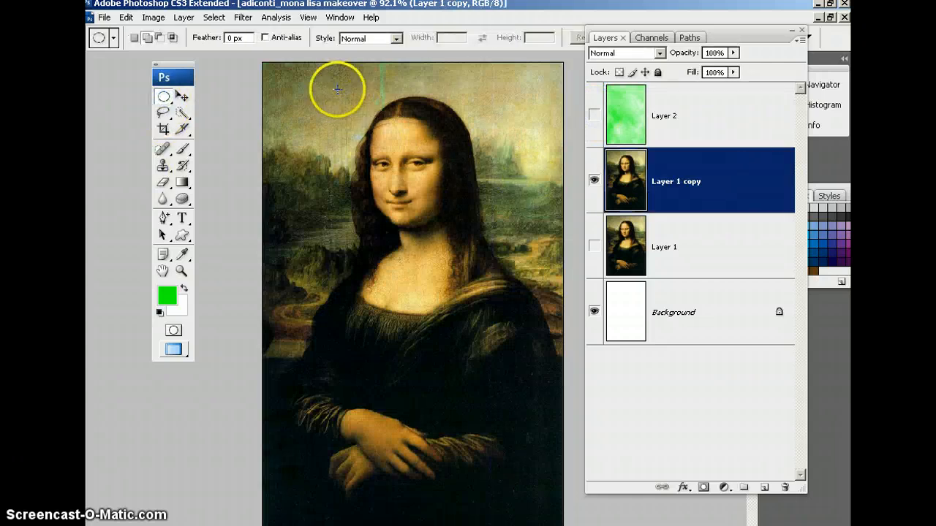
Select an oval around Mona Lisa's face for the new Layer 3 and re-show Layer 1 copy beneath it.
drag(325, 81, 505, 263)
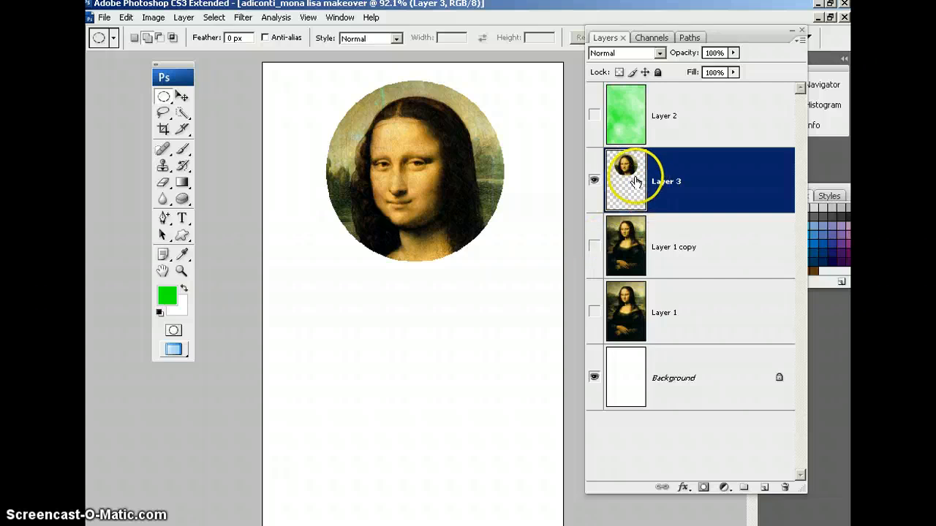
mouse_move(613, 260)
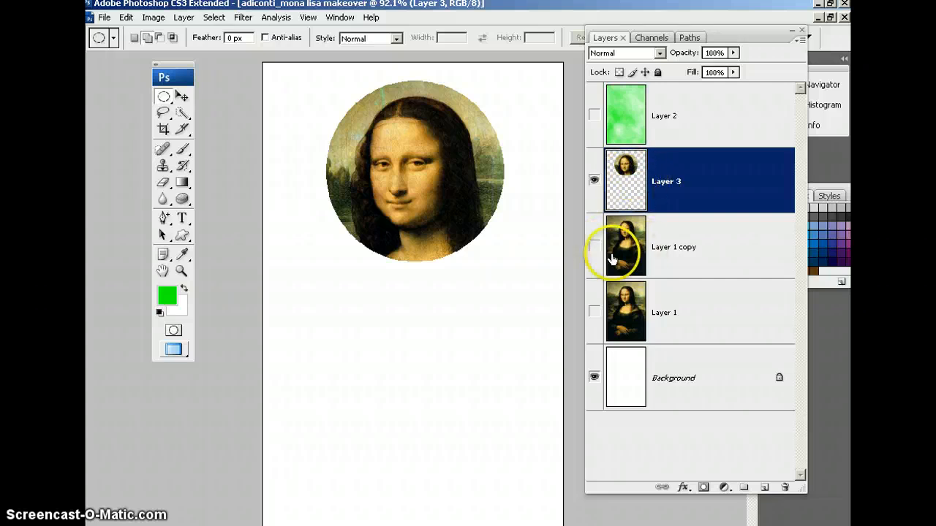
click(594, 246)
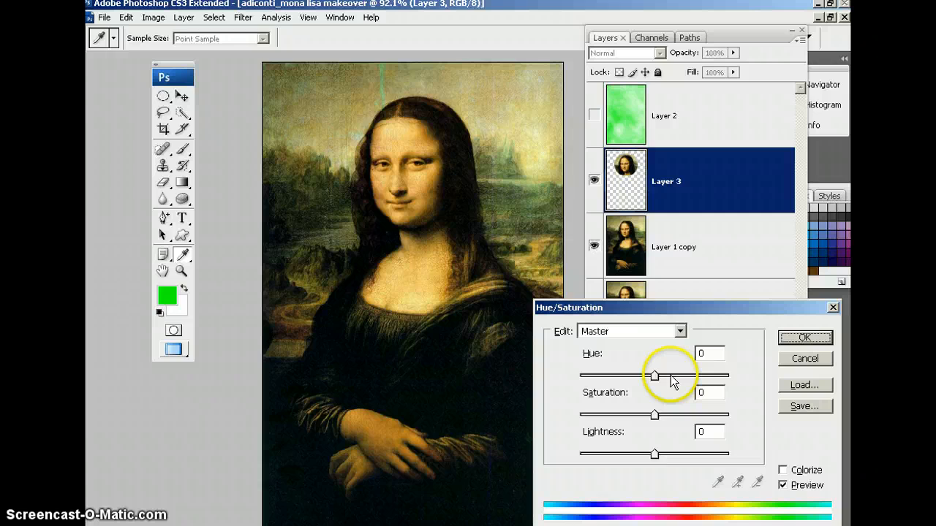
Shift the face oval's hue and saturation to a vivid purple-pink and apply it.
drag(655, 374, 685, 374)
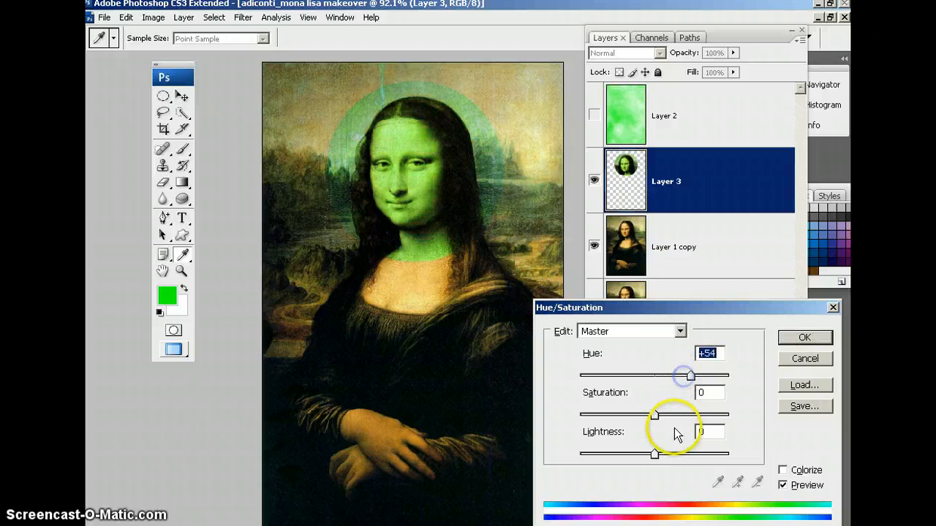
drag(655, 415, 688, 415)
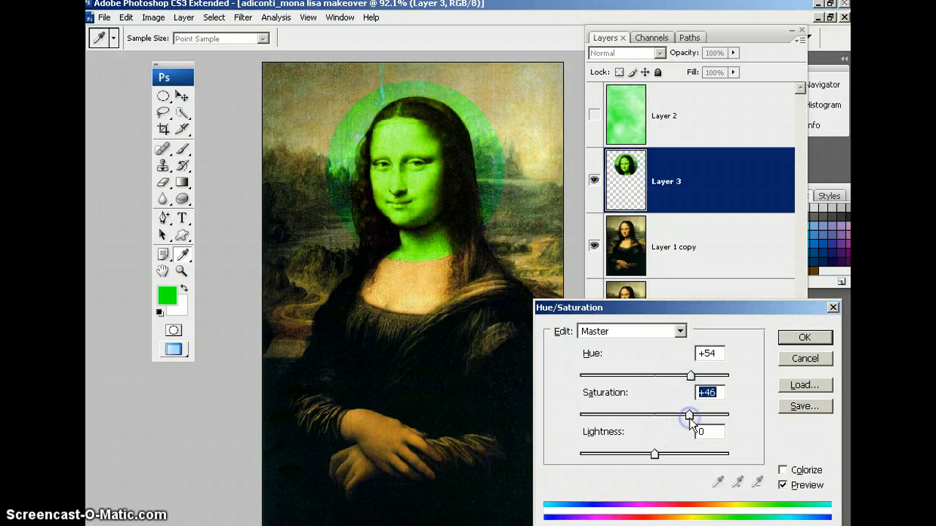
drag(690, 415, 587, 416)
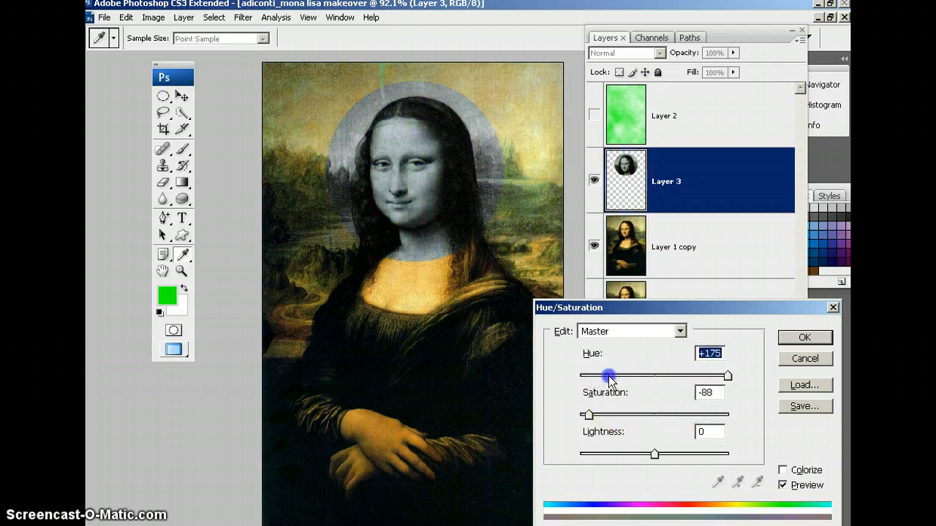
drag(588, 415, 674, 415)
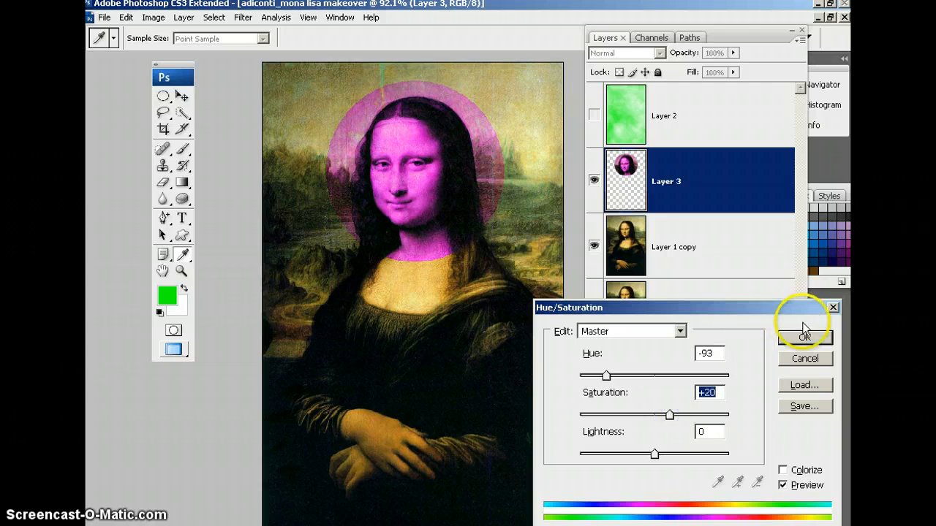
click(805, 336)
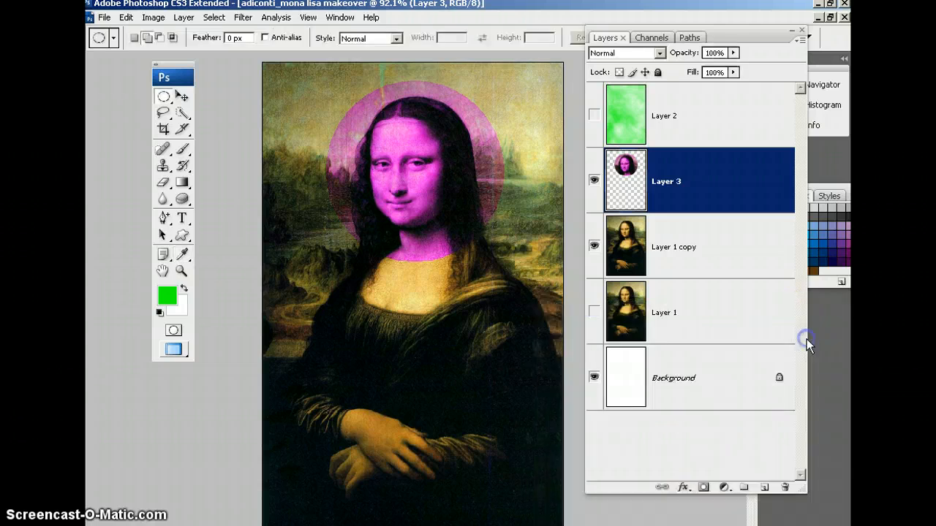
mouse_move(788, 314)
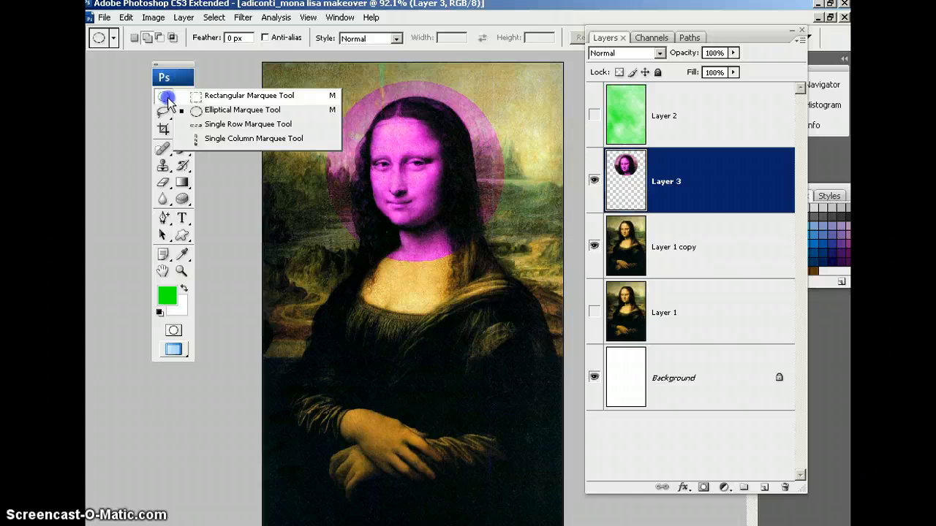
Copy the selected left half of the pink face oval onto new Layer 4 and check it by toggling Layer 3's visibility.
click(249, 95)
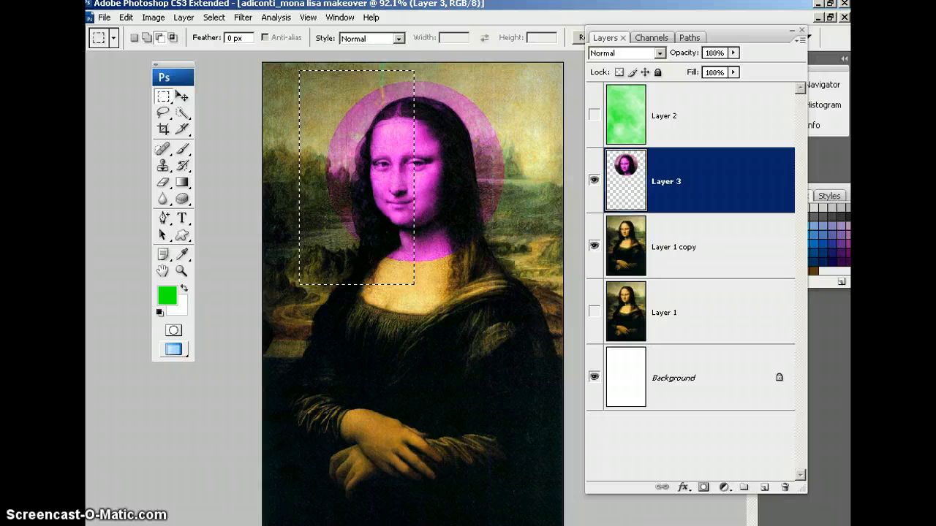
click(763, 487)
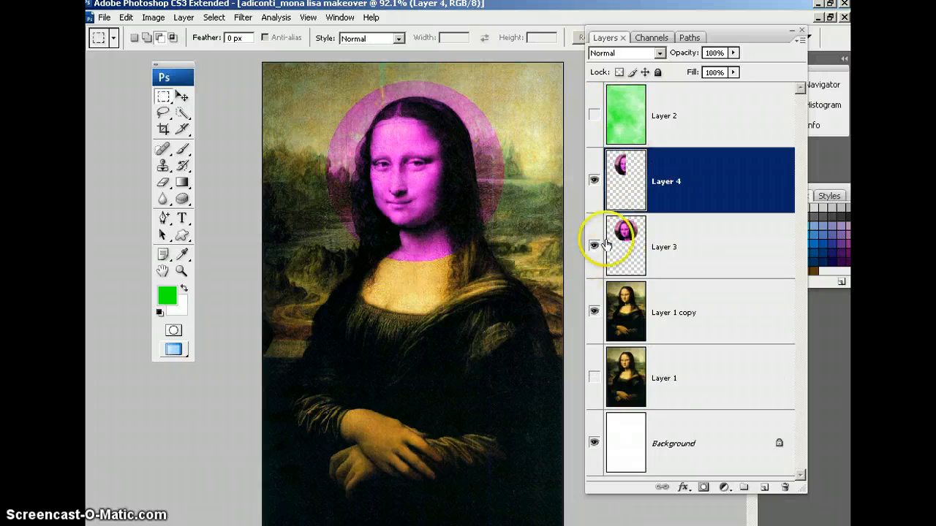
click(594, 245)
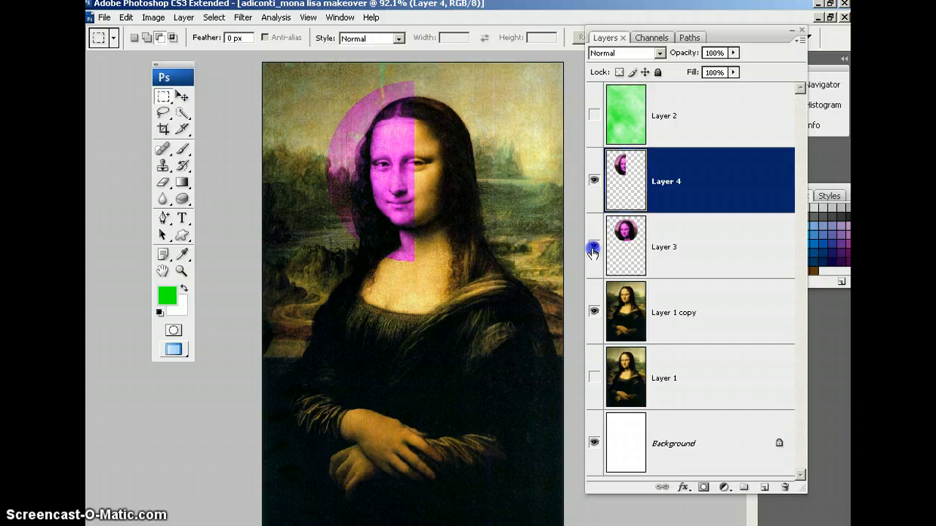
click(594, 245)
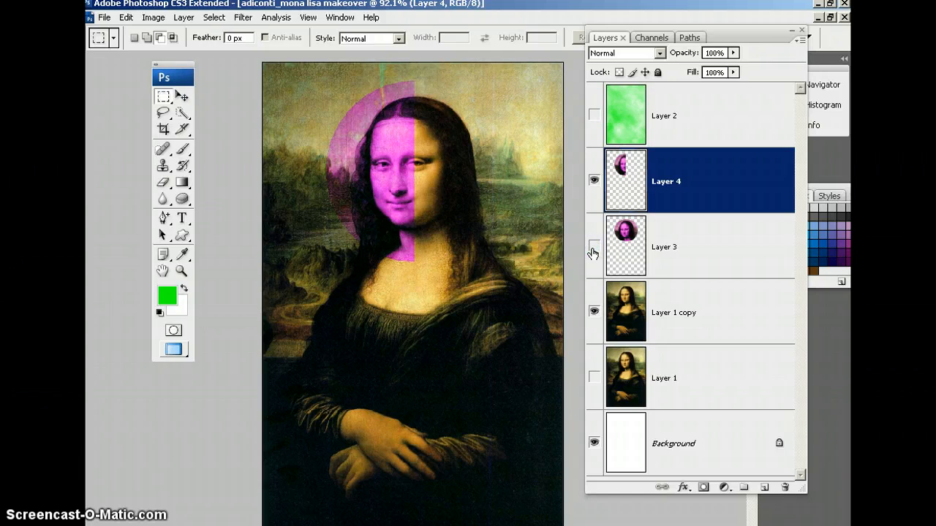
click(594, 245)
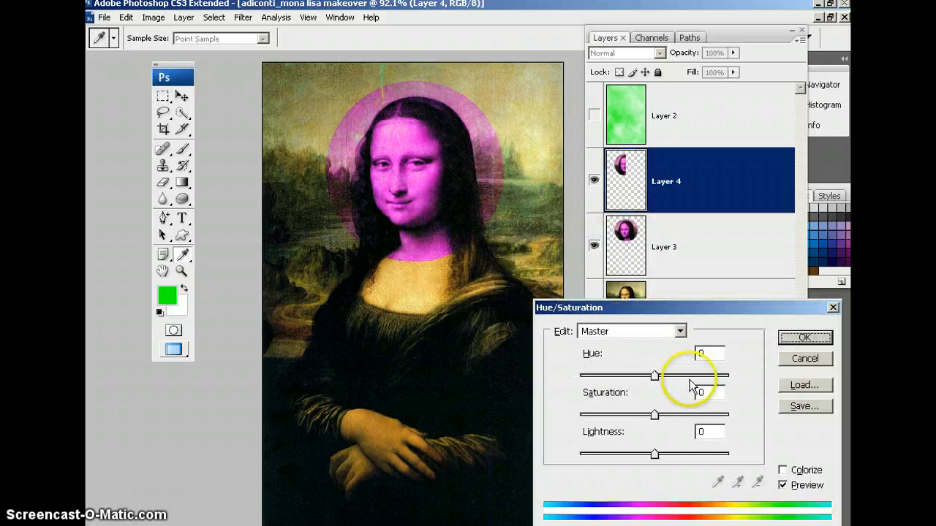
Apply a Hue/Saturation hue shift of -96 to Layer 4, turning the half face from pink to blue.
drag(643, 375, 693, 374)
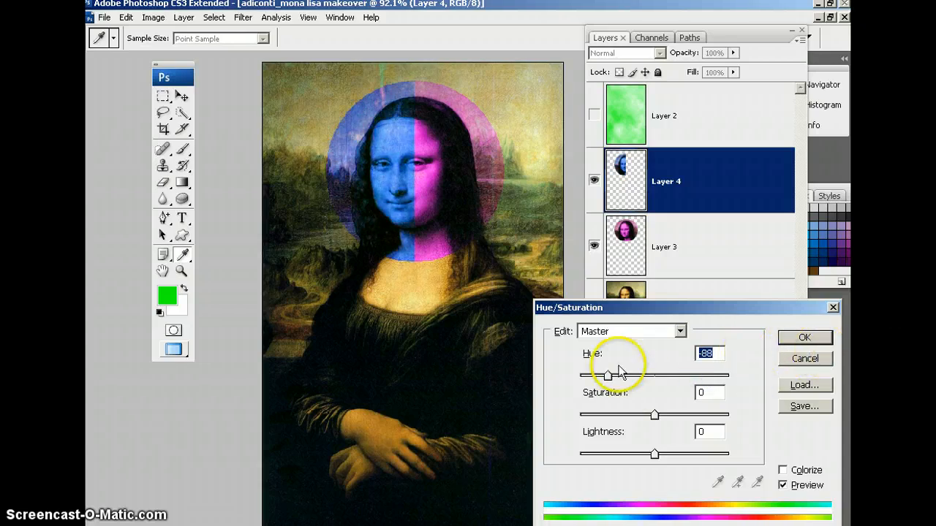
drag(607, 374, 605, 375)
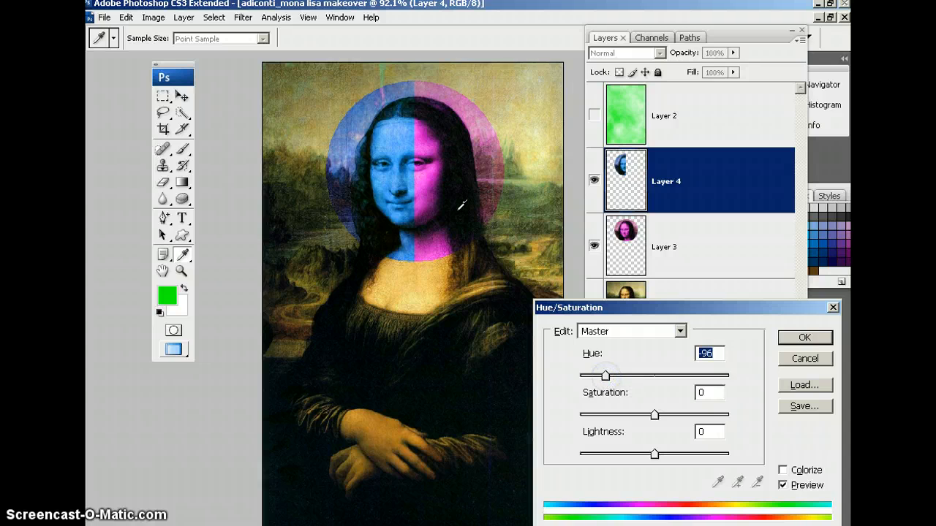
mouse_move(348, 173)
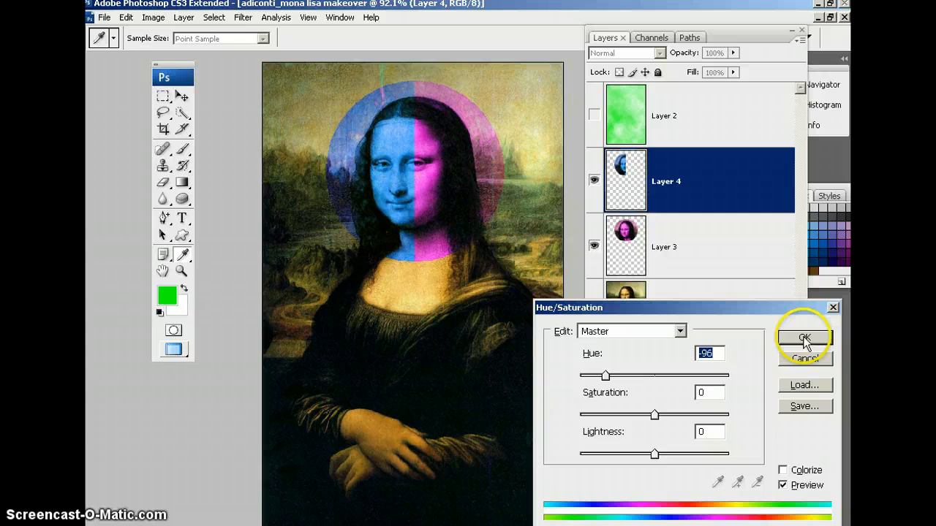
click(804, 336)
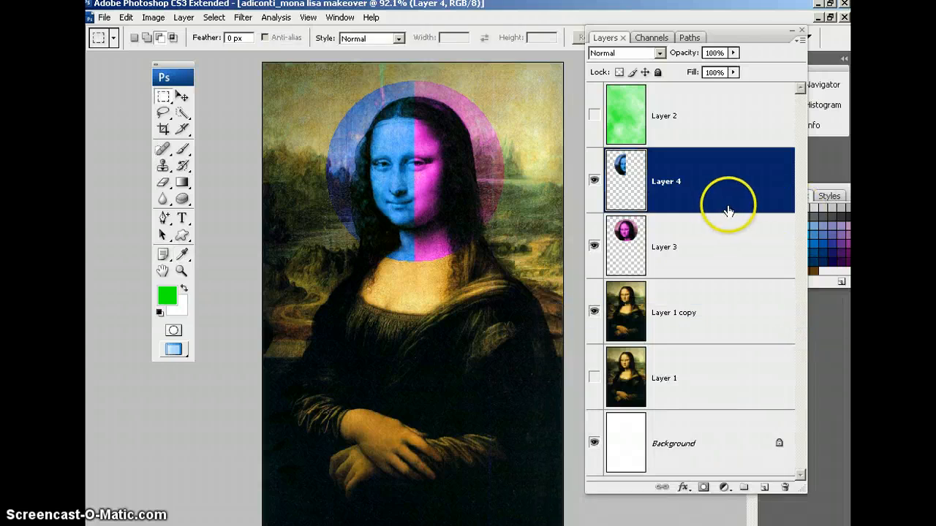
mouse_move(680, 212)
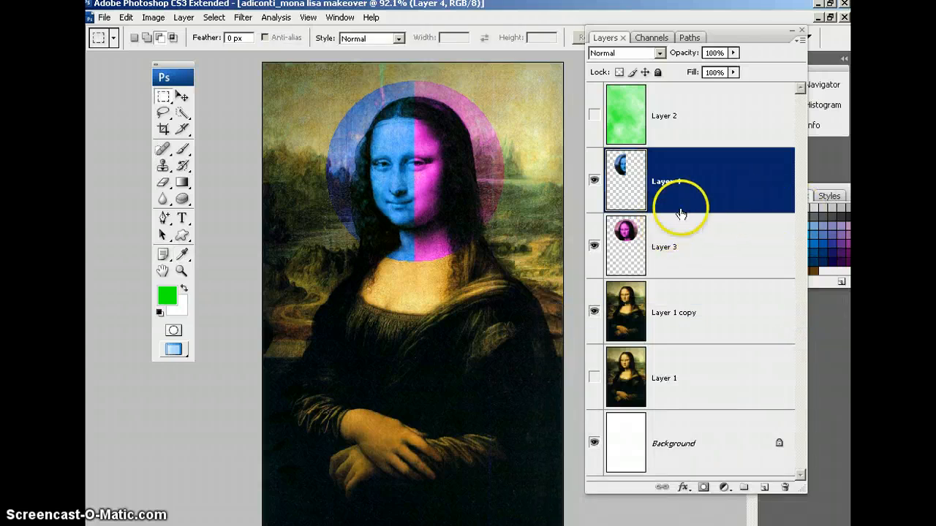
Cycle Layer 4 through Color Burn, Lighter Color, Difference, Luminosity and Pin Light, then settle on Screen.
click(687, 181)
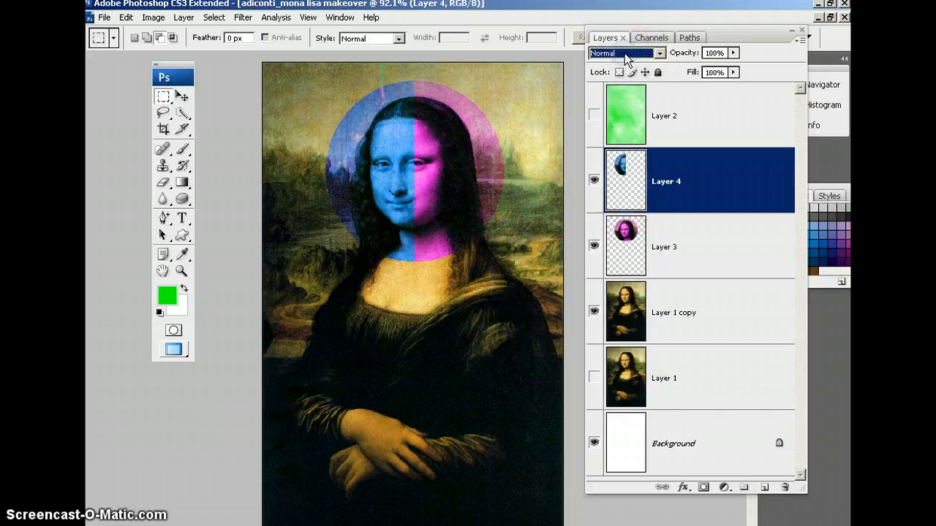
click(626, 53)
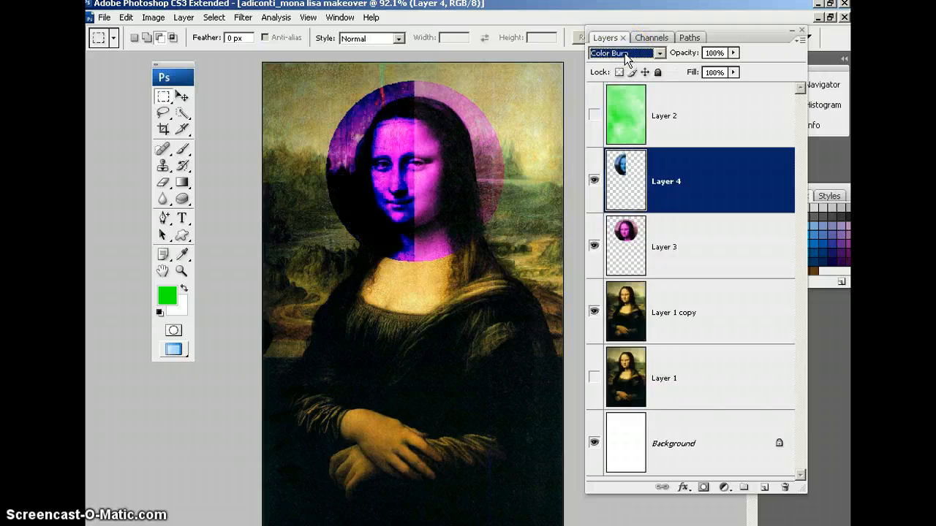
click(622, 53)
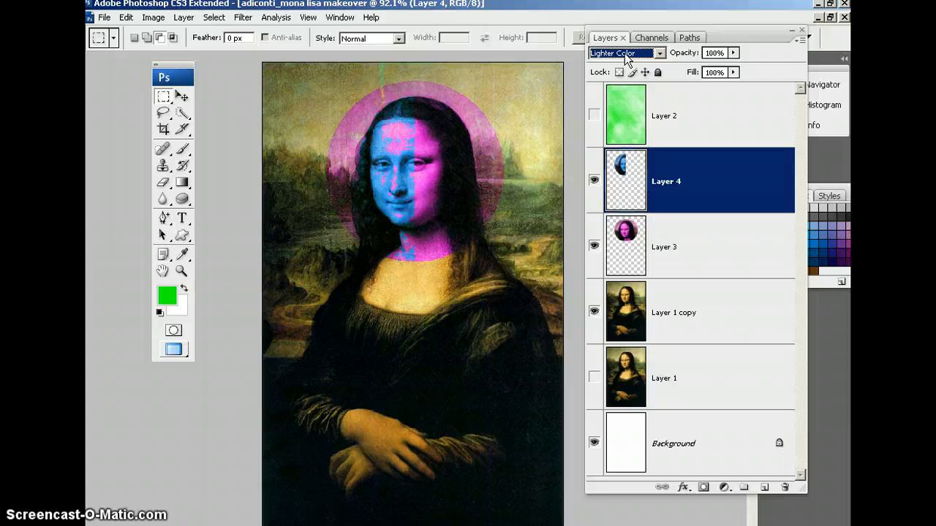
click(621, 53)
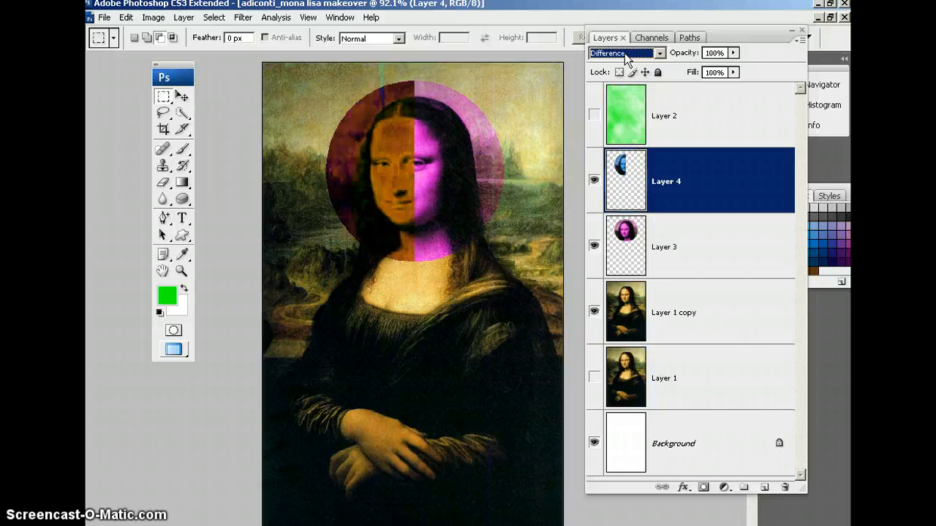
click(621, 52)
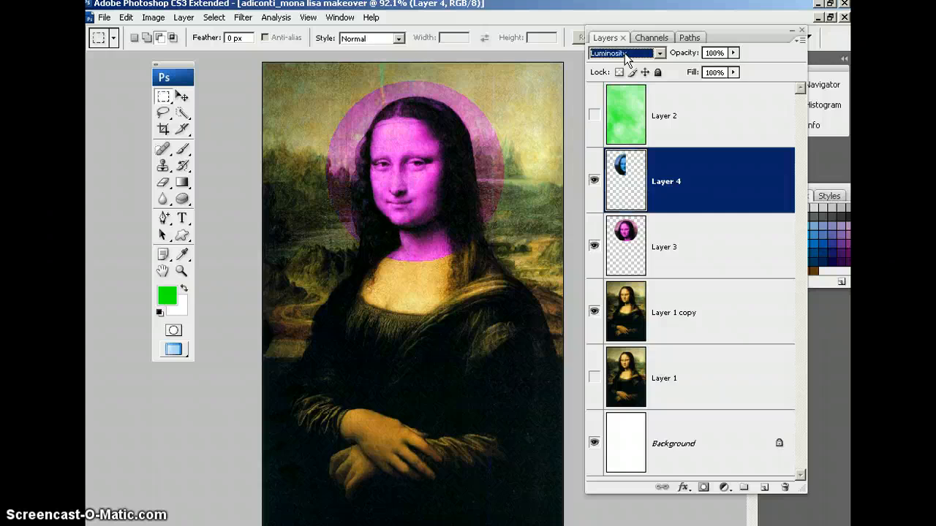
click(622, 53)
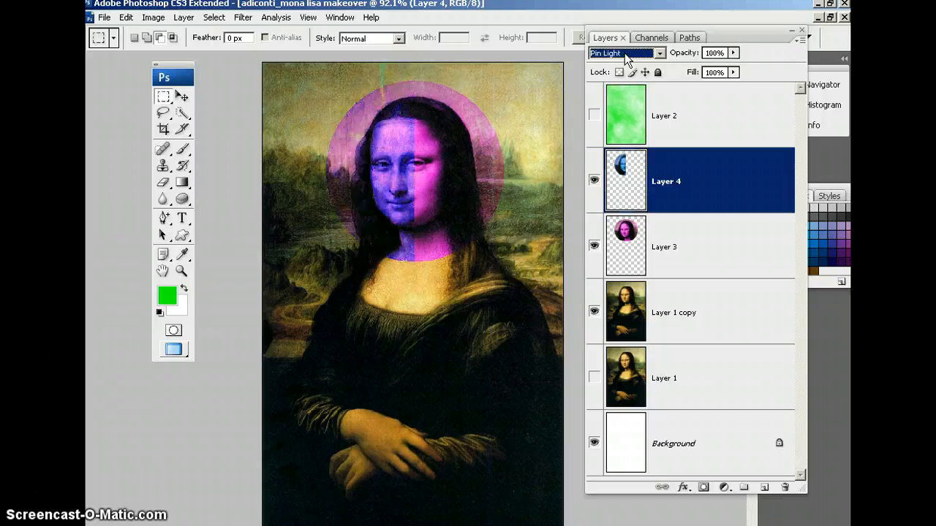
click(622, 52)
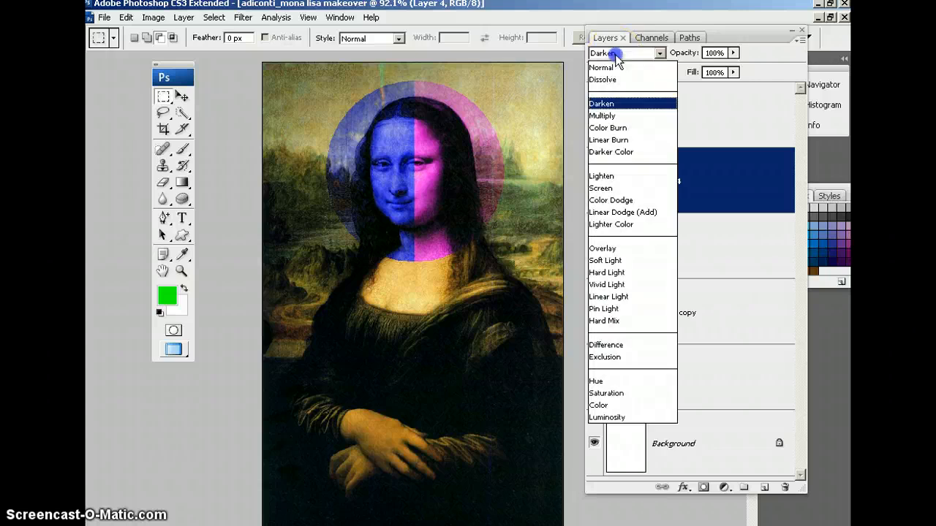
click(599, 187)
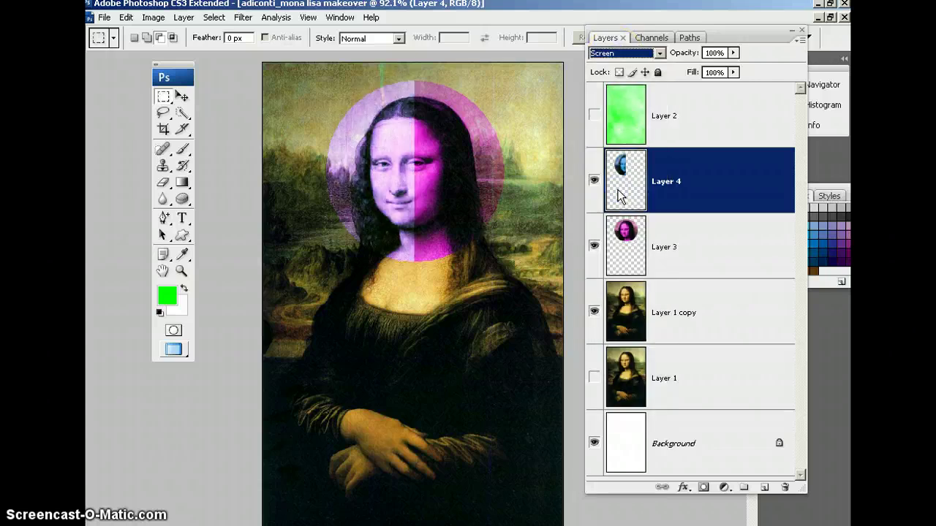
mouse_move(715, 174)
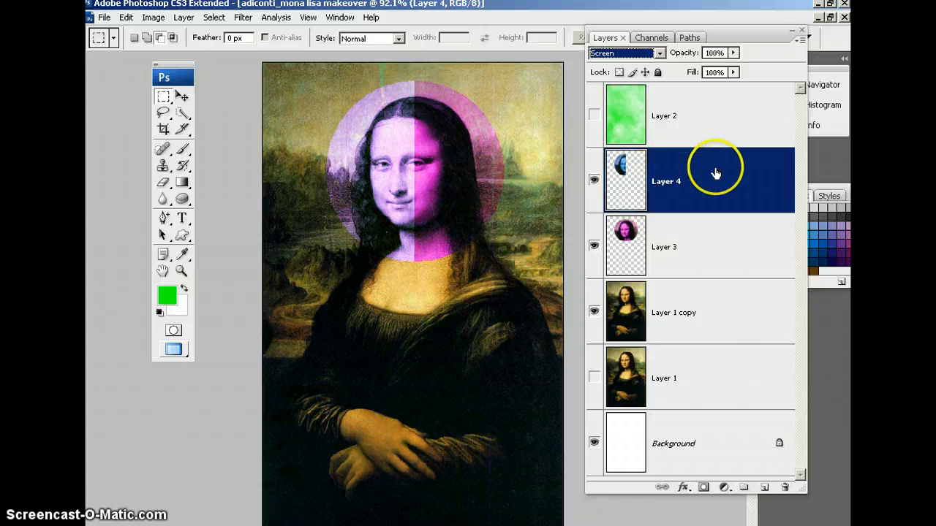
mouse_move(723, 182)
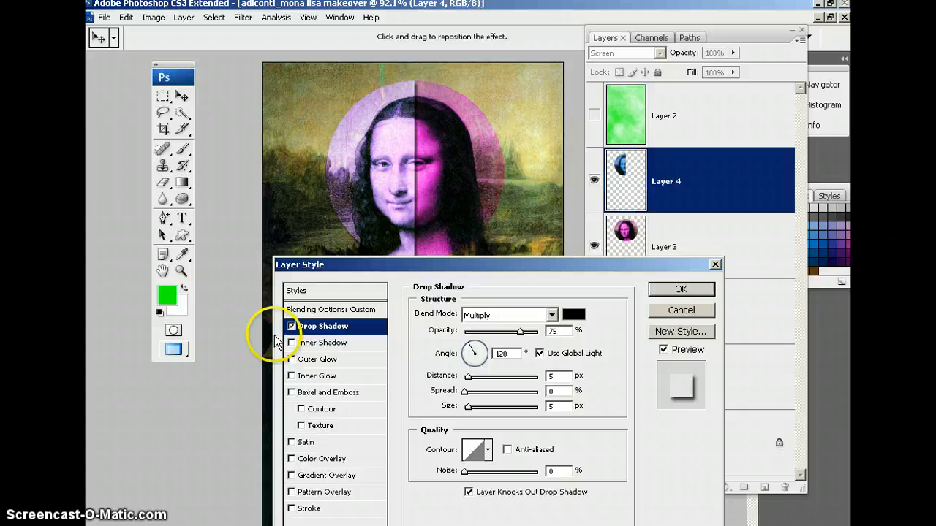
mouse_move(475, 383)
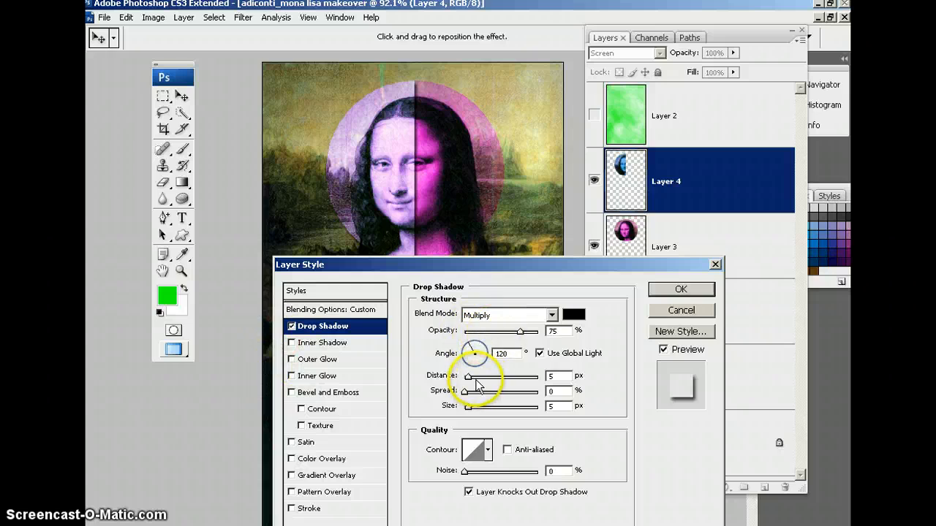
Apply a Drop Shadow and a Bevel and Emboss of 49 px size to Layer 4 in Layer Style.
drag(471, 376, 481, 376)
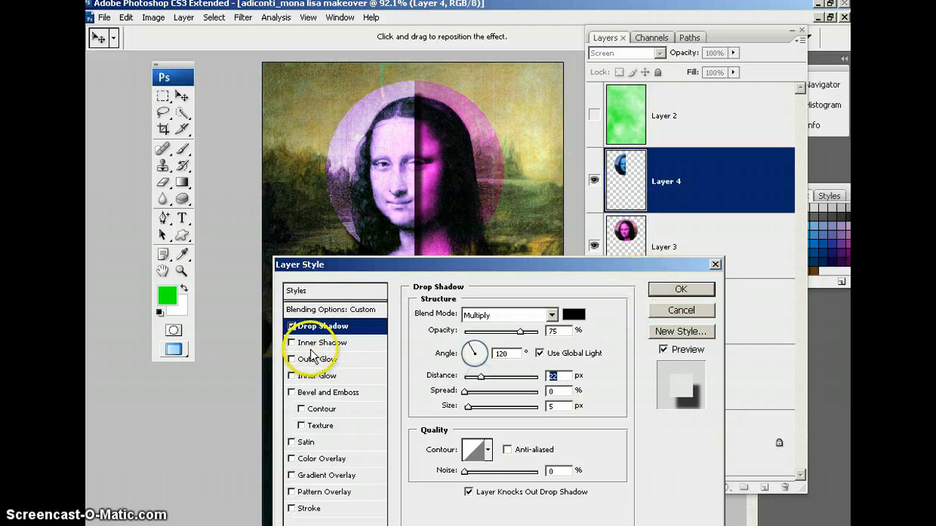
click(322, 342)
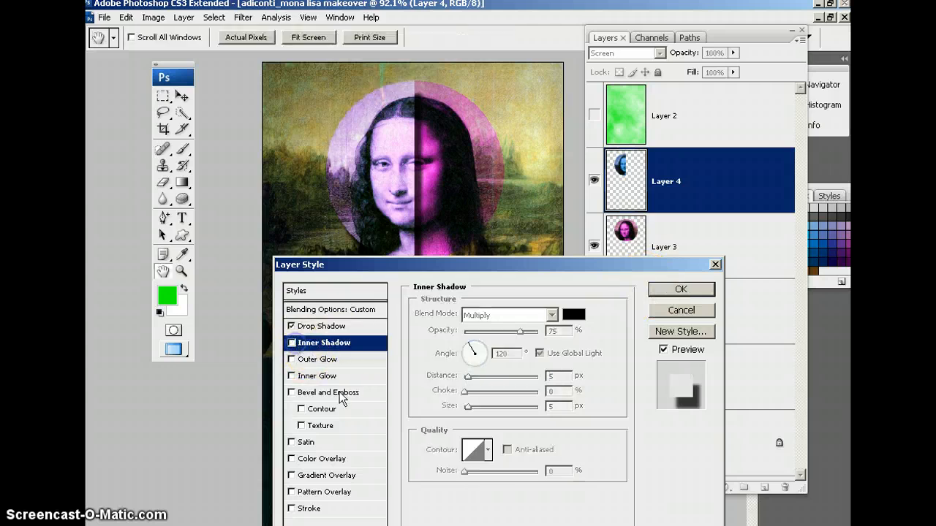
click(328, 392)
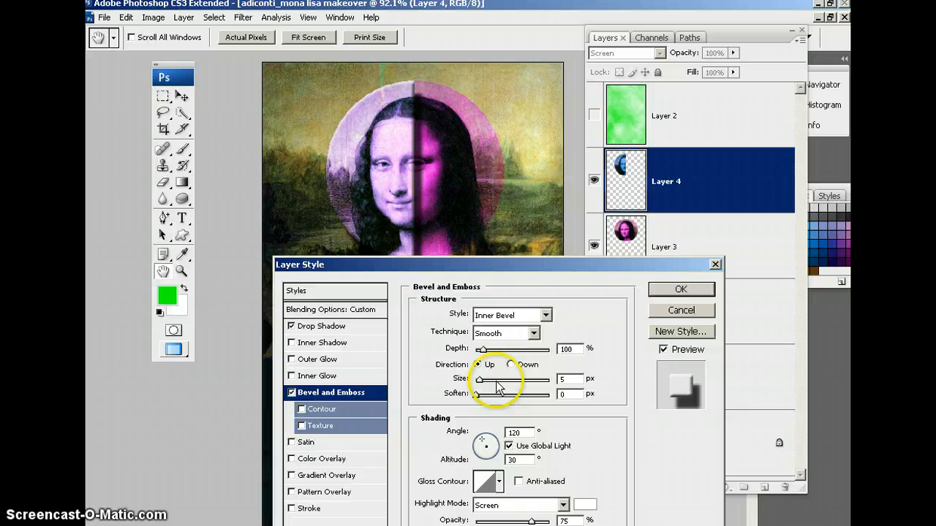
drag(480, 380, 538, 381)
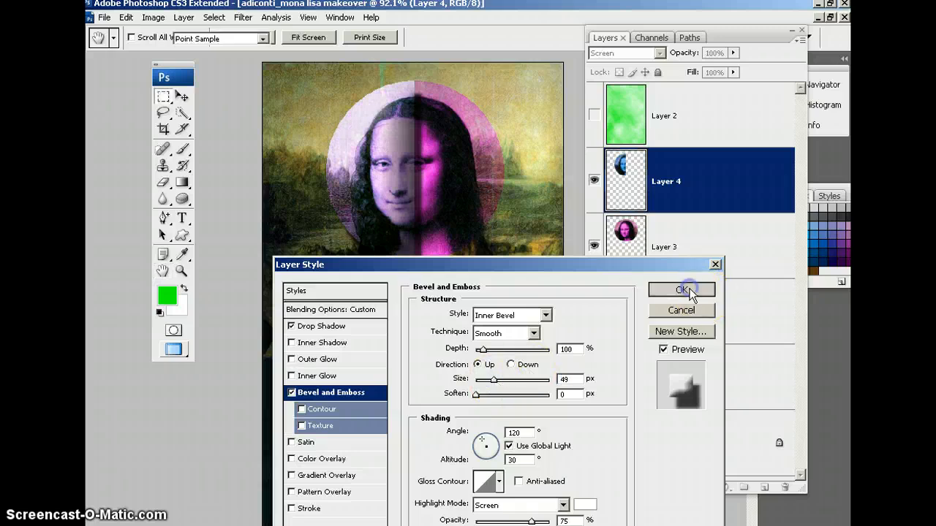
click(680, 289)
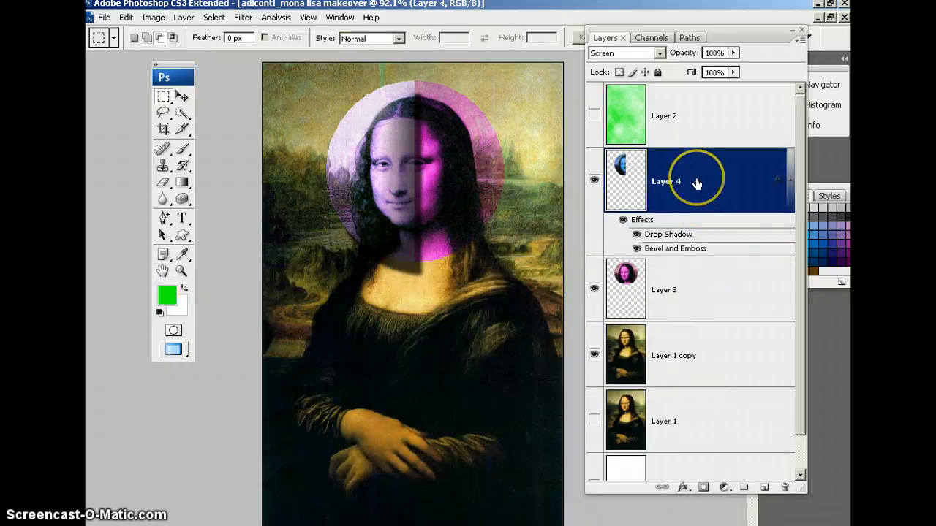
Move the face oval layer above green Layer 2 and select the green wash layer.
click(699, 289)
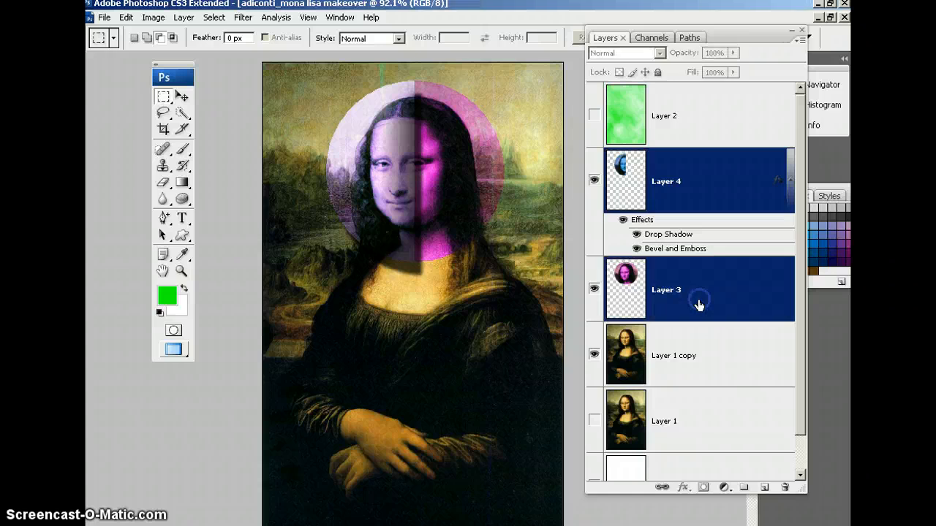
right_click(699, 299)
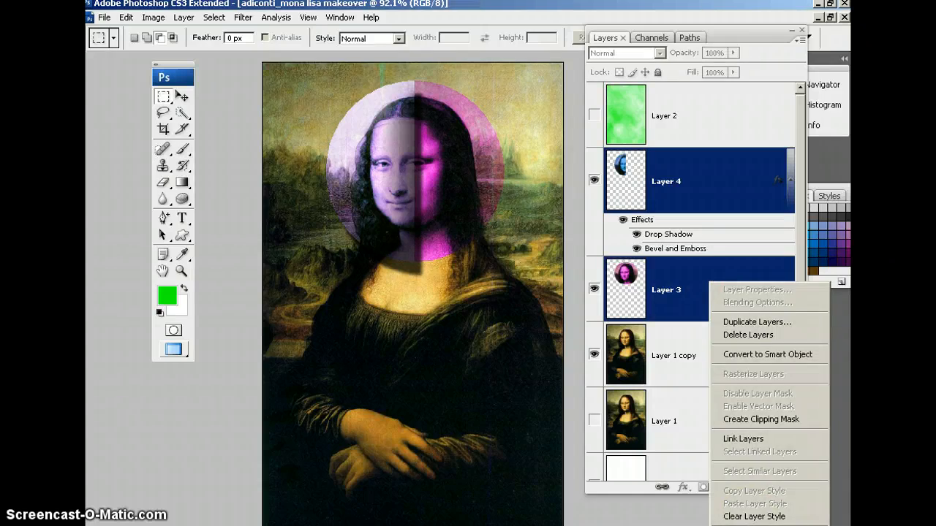
click(747, 335)
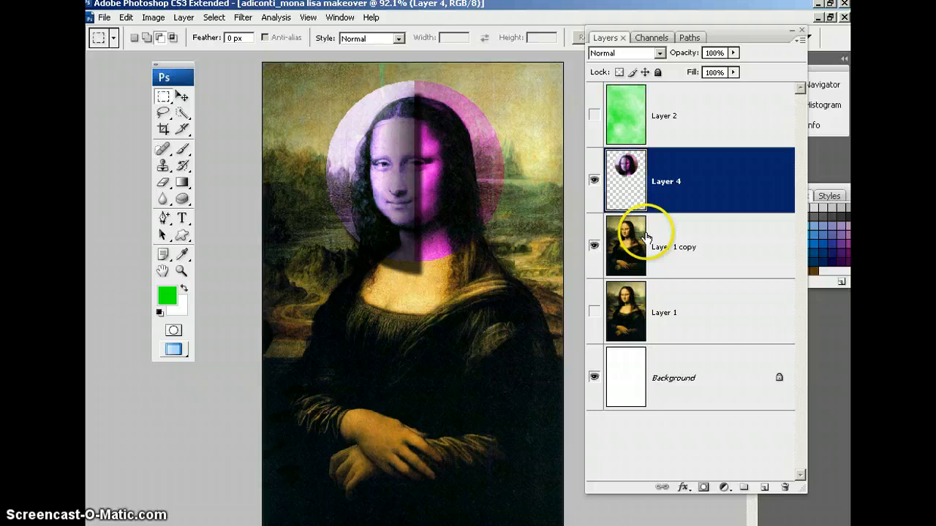
click(594, 114)
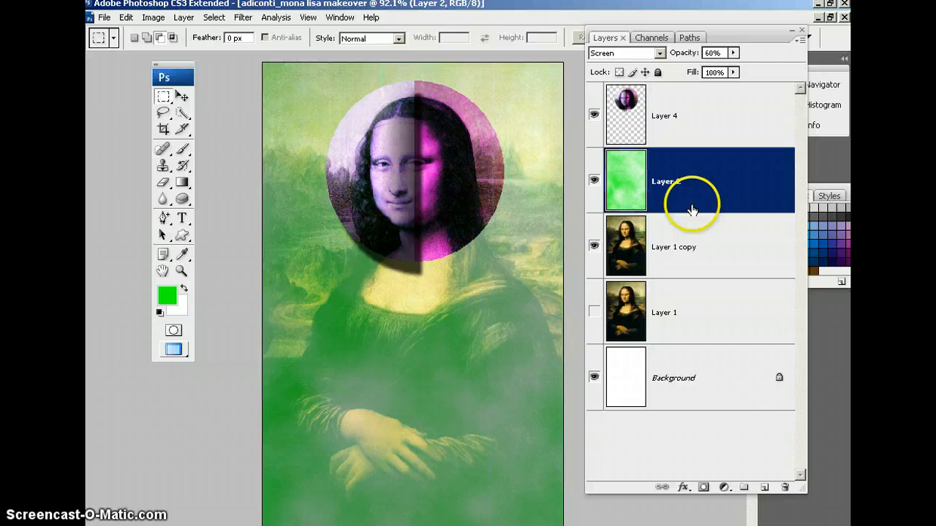
mouse_move(734, 258)
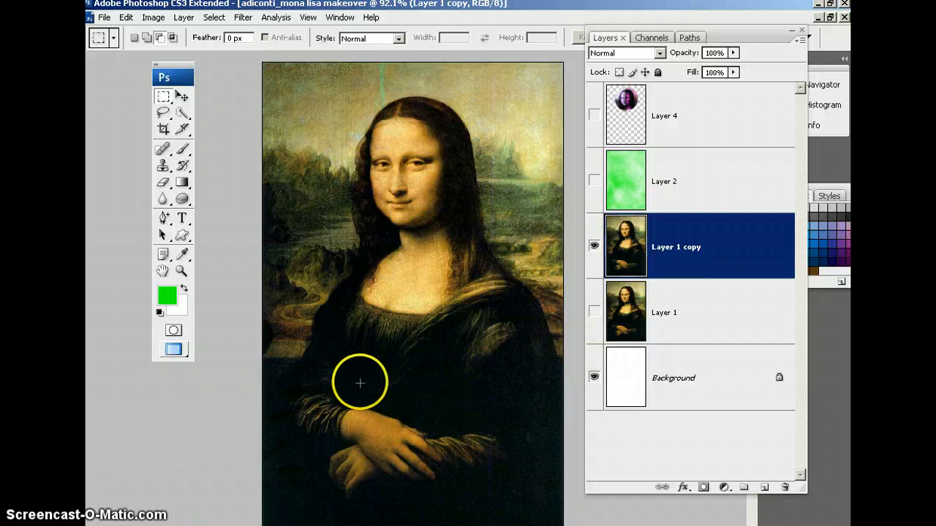
mouse_move(328, 388)
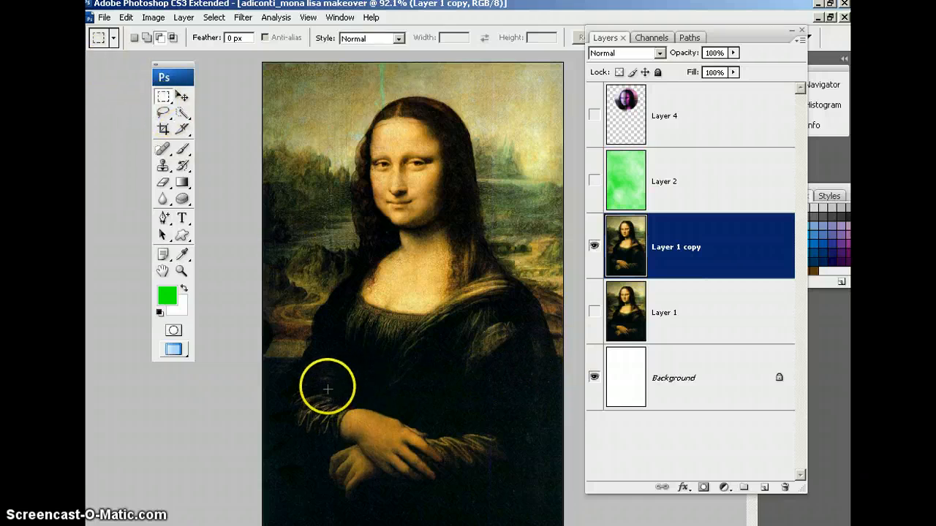
Choose the Polygonal Lasso Tool from the lasso flyout for a straight-edged diagonal selection.
click(164, 112)
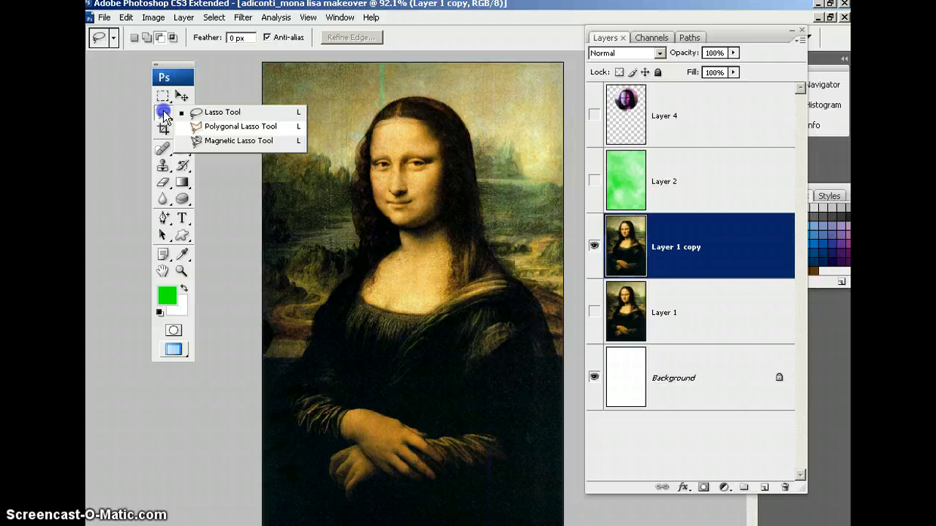
click(222, 111)
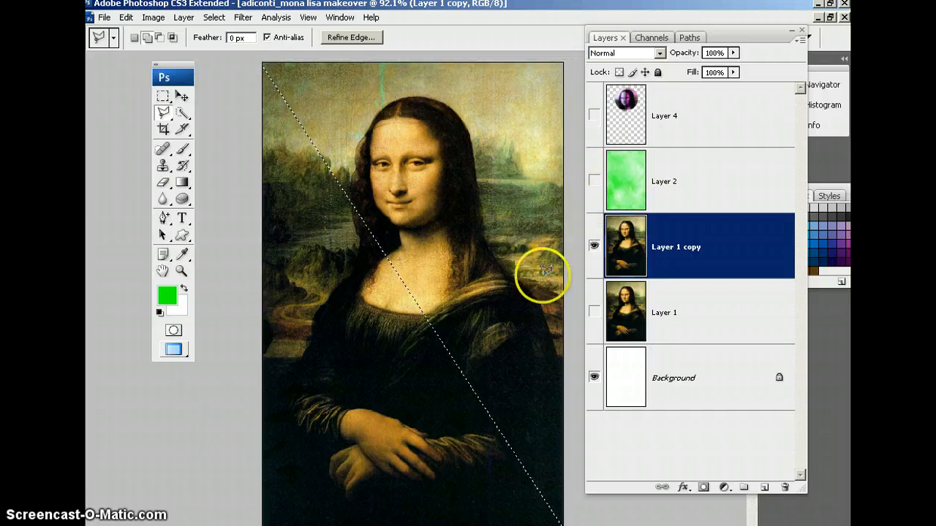
mouse_move(453, 74)
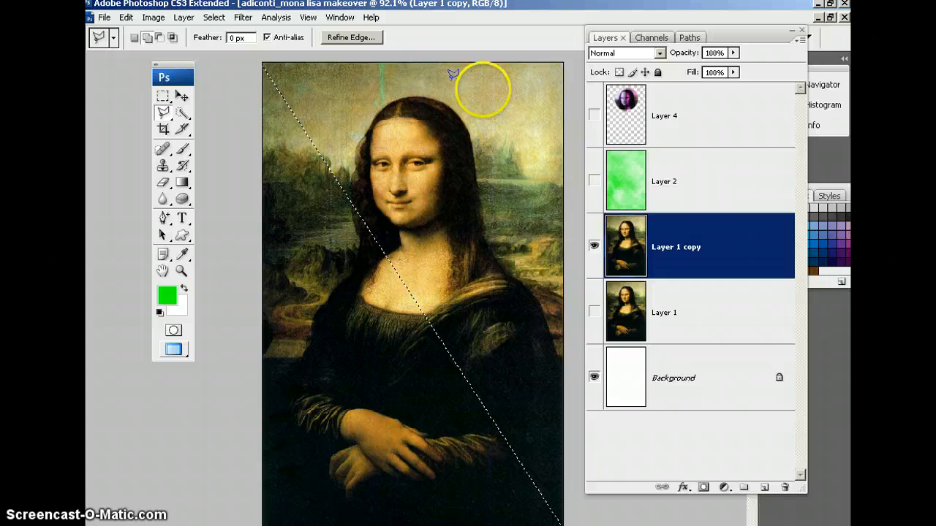
mouse_move(439, 154)
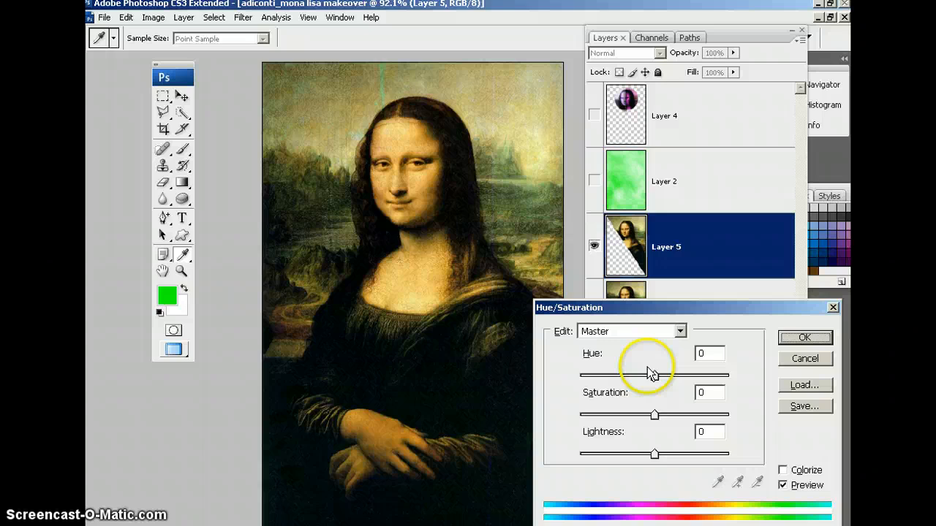
Tint the diagonal slice on Layer 5 bright green with Hue/Saturation, briefly checking the face oval layer.
drag(655, 415, 680, 415)
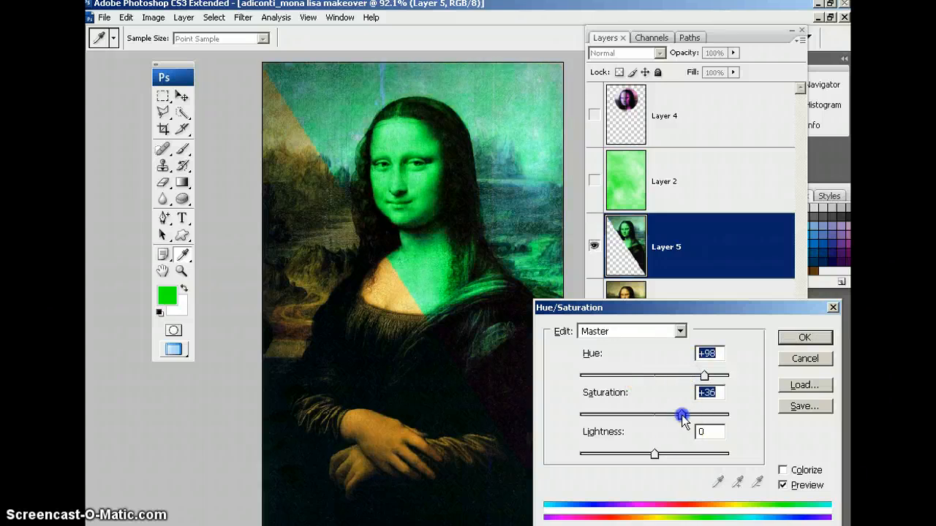
click(804, 336)
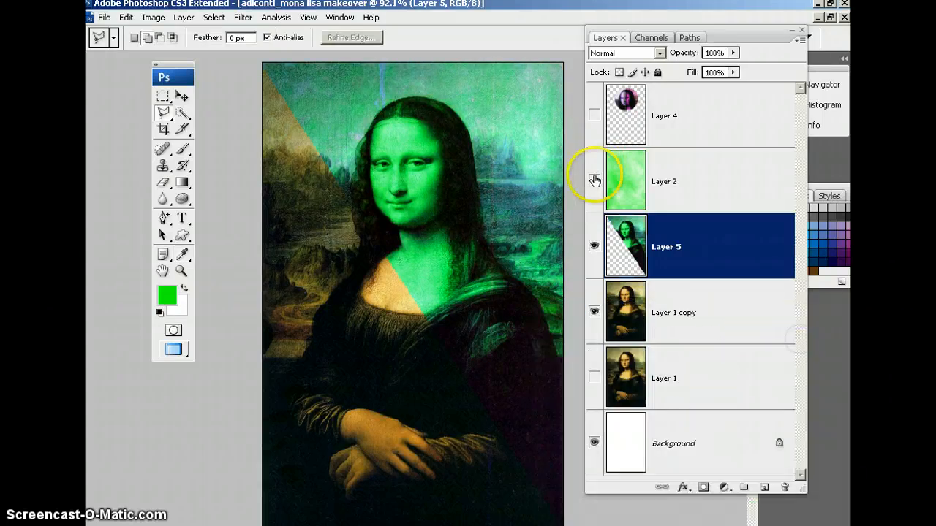
click(593, 116)
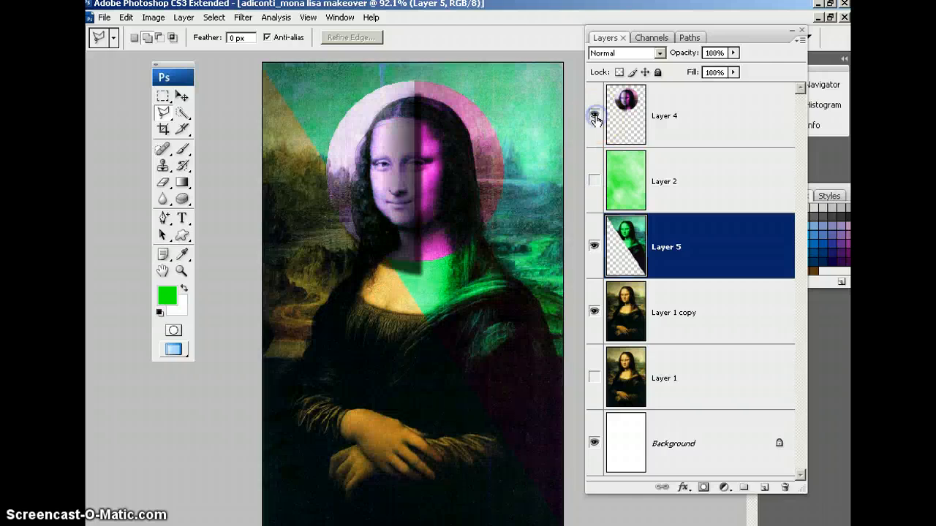
click(594, 115)
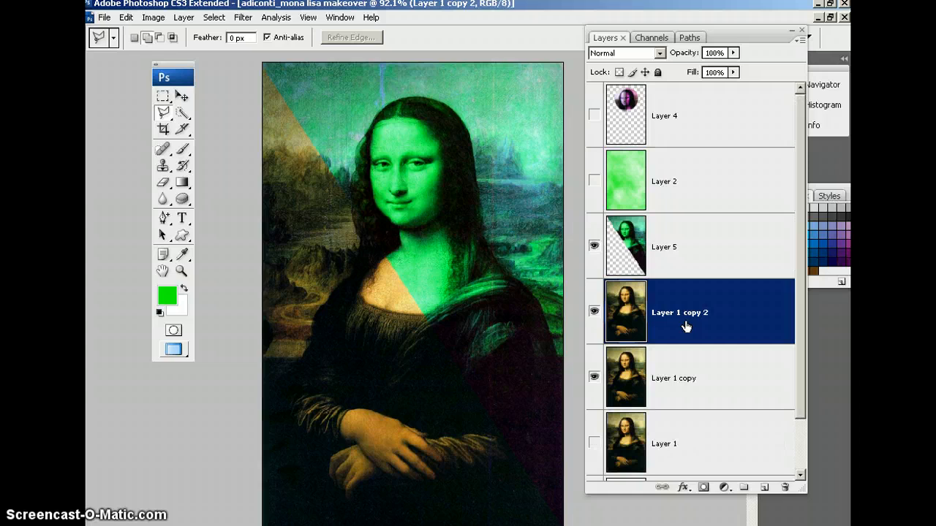
Rotate the duplicated painting copy 180° via the transform menu and apply it.
right_click(460, 343)
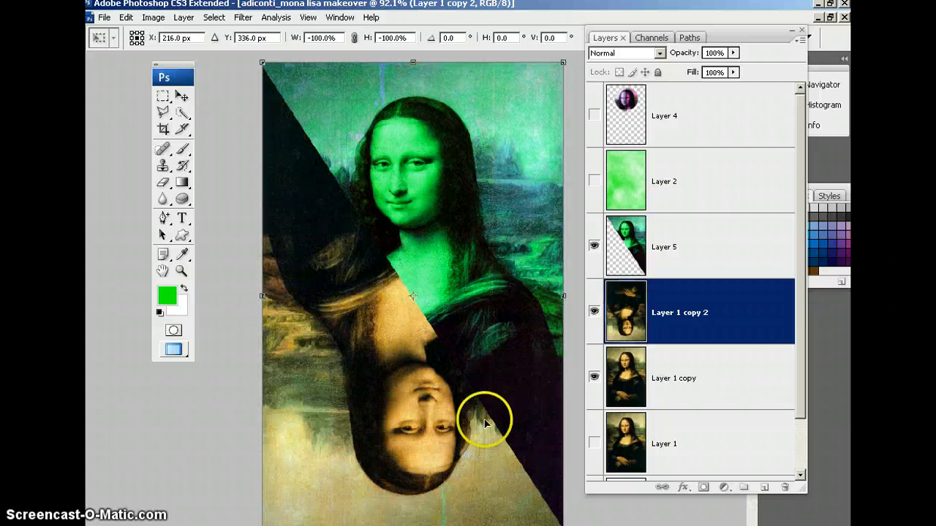
click(164, 111)
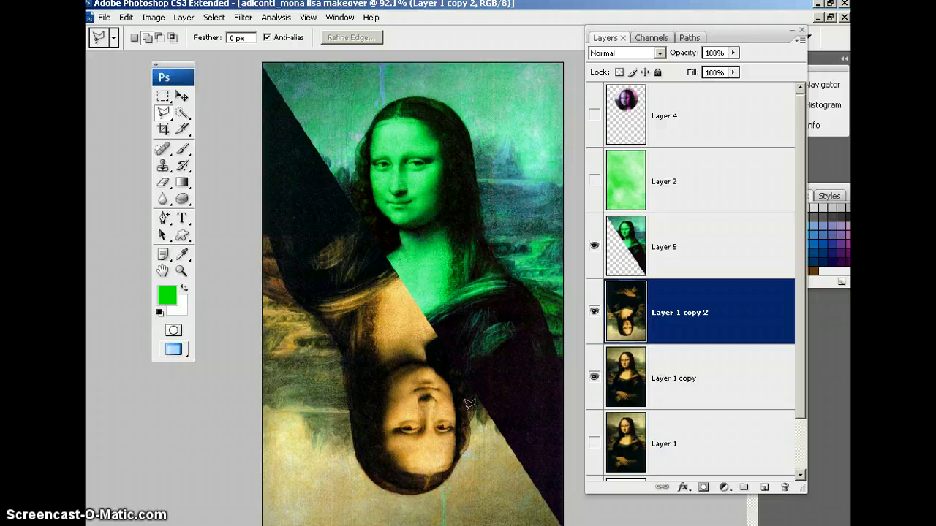
mouse_move(471, 416)
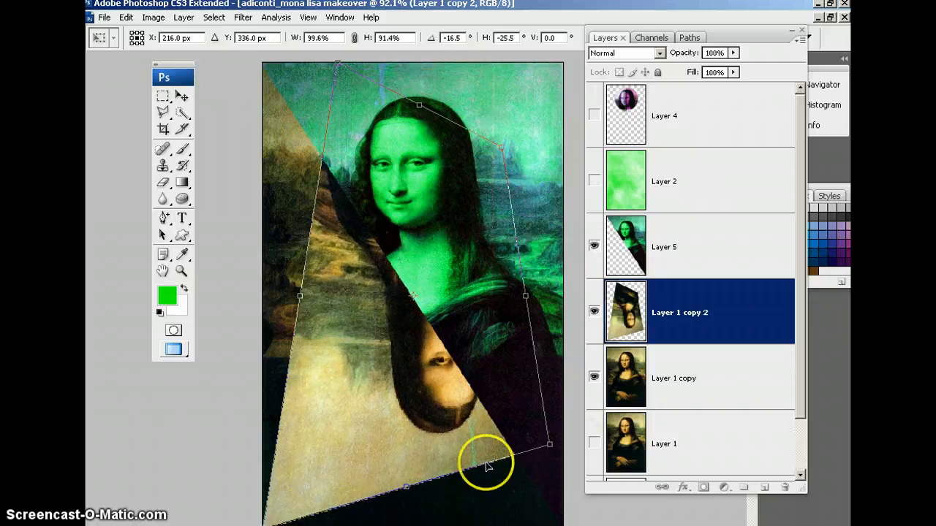
Distort the upside-down copy's corner handles into a slanted, tapering wedge.
drag(549, 444, 567, 448)
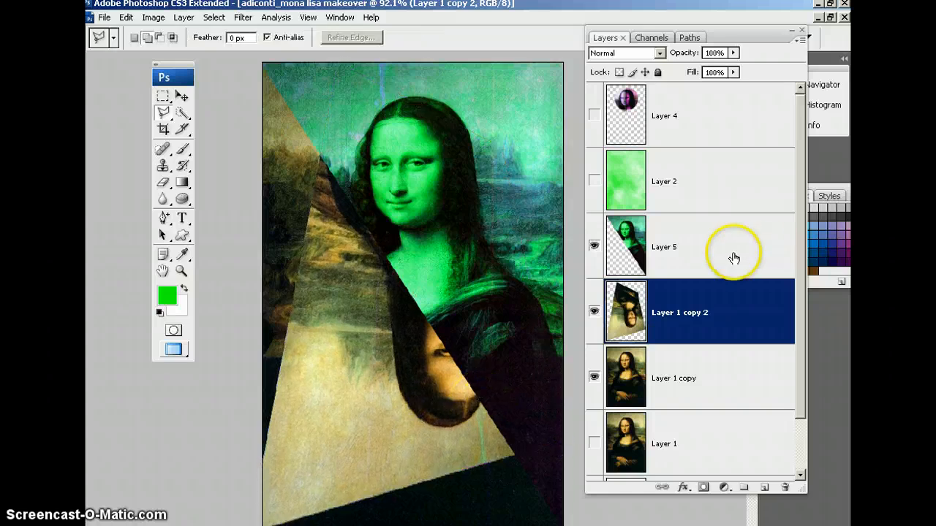
Select green Layer 5 and set its blending mode to Lighten.
click(663, 246)
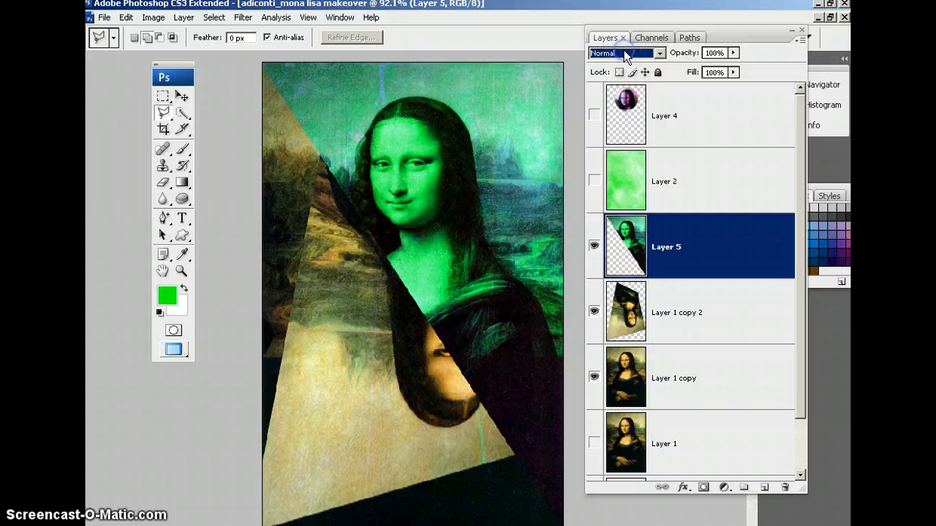
click(621, 52)
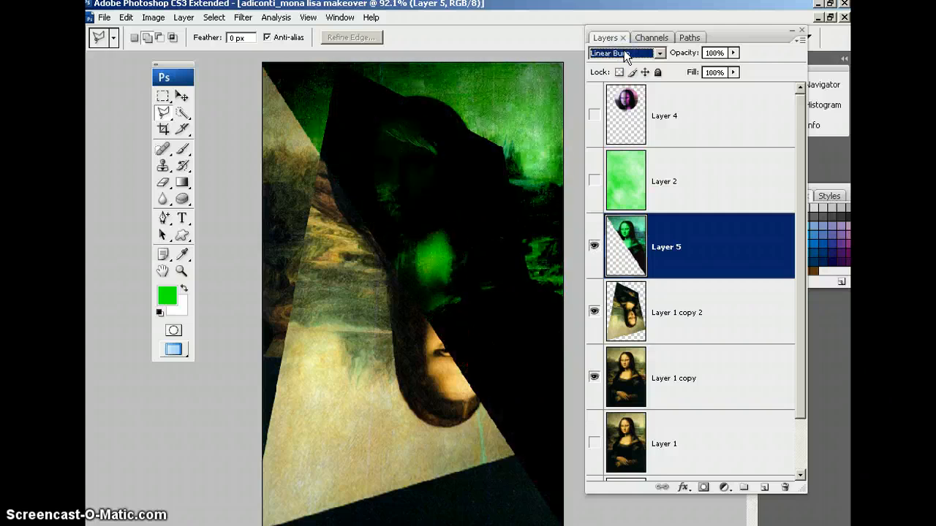
click(621, 53)
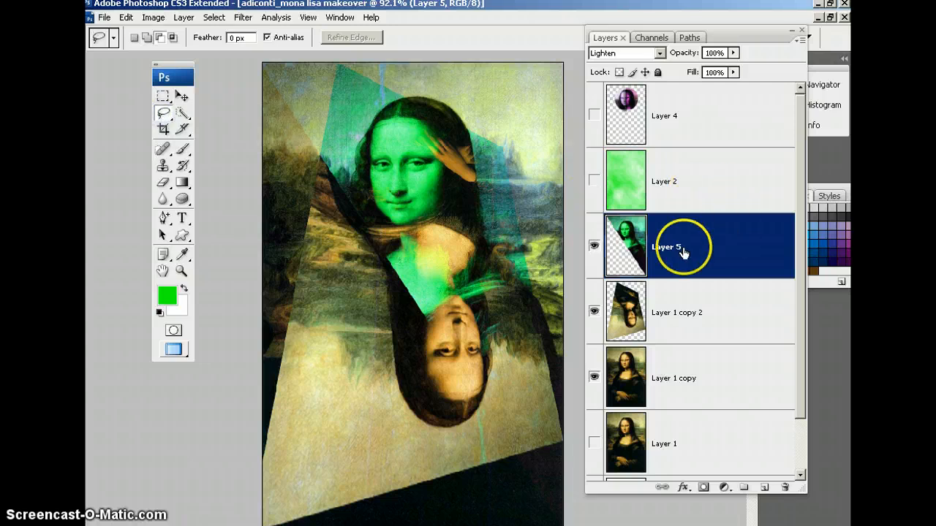
mouse_move(699, 319)
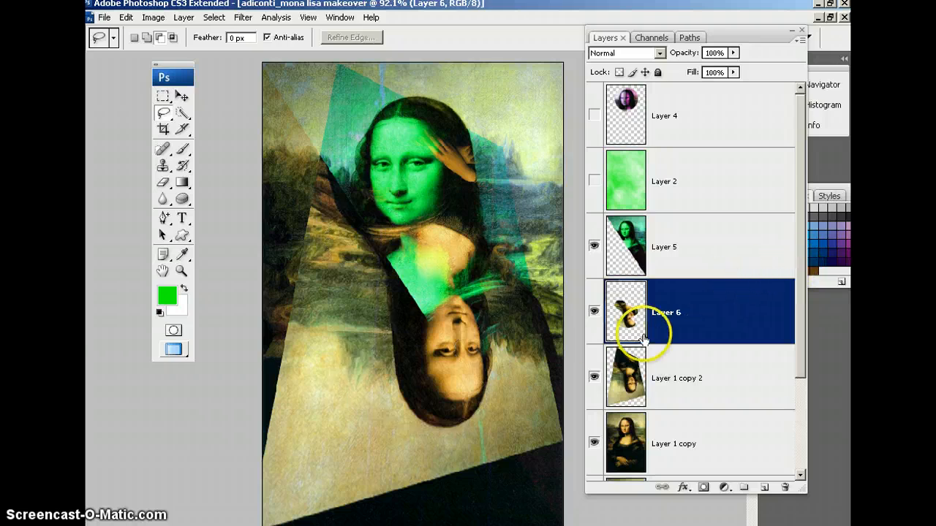
Toggle Layer 6's visibility, then mirror the piece with Flip Horizontal.
click(594, 377)
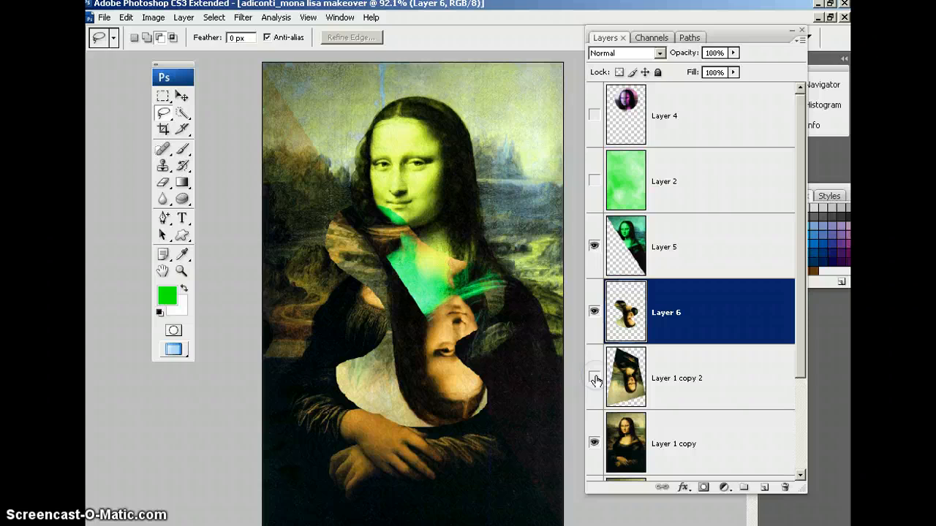
click(594, 377)
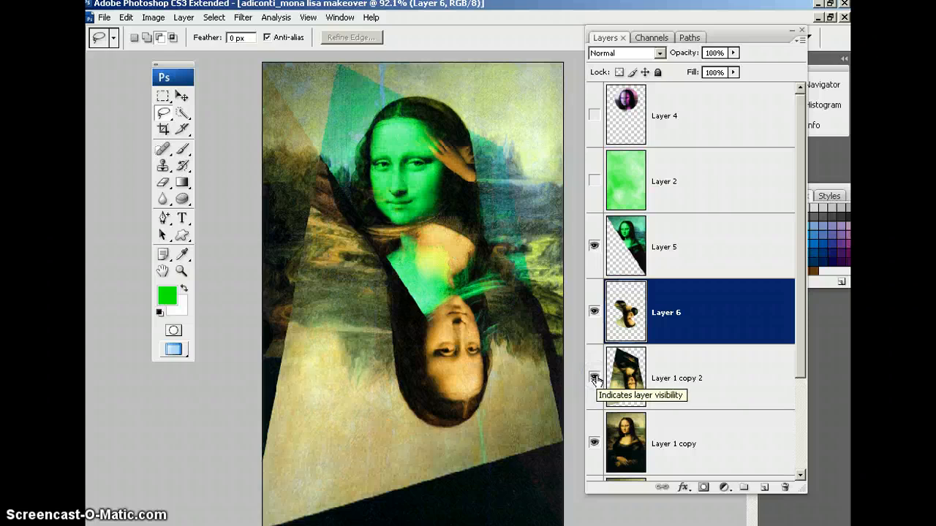
right_click(486, 334)
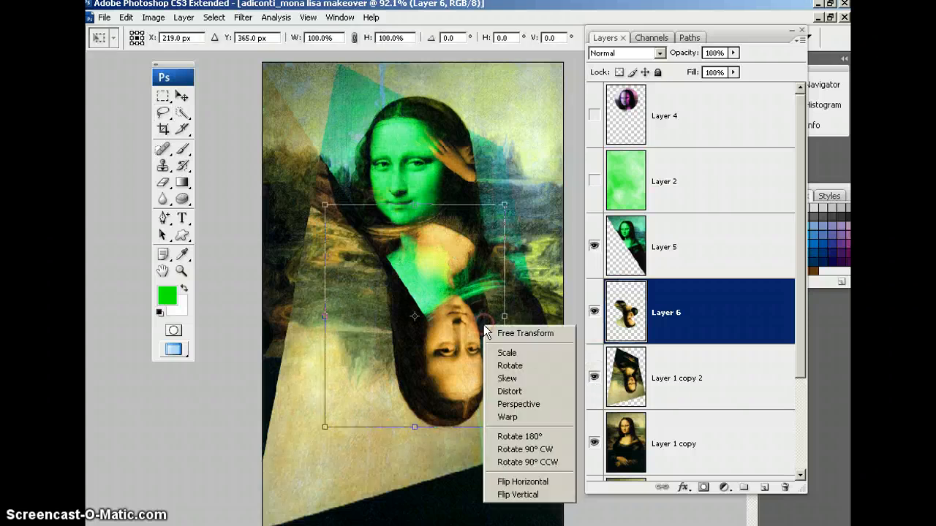
mouse_move(524, 481)
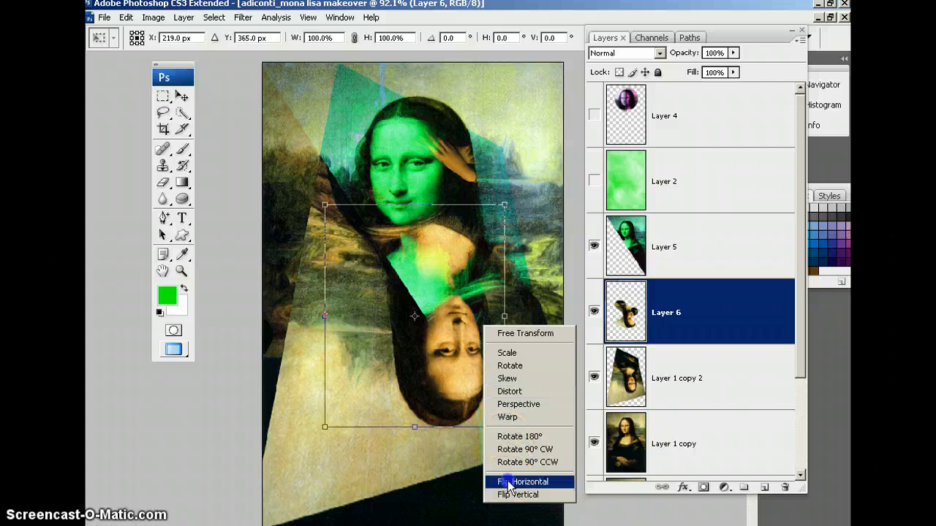
click(524, 481)
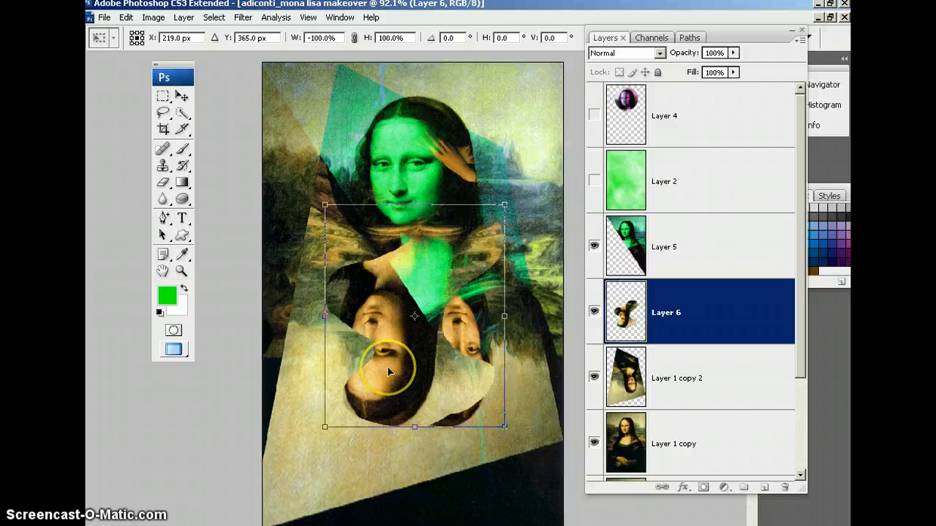
Warp the Layer 6 piece so the upside-down faces curve outward and up toward the top.
right_click(389, 371)
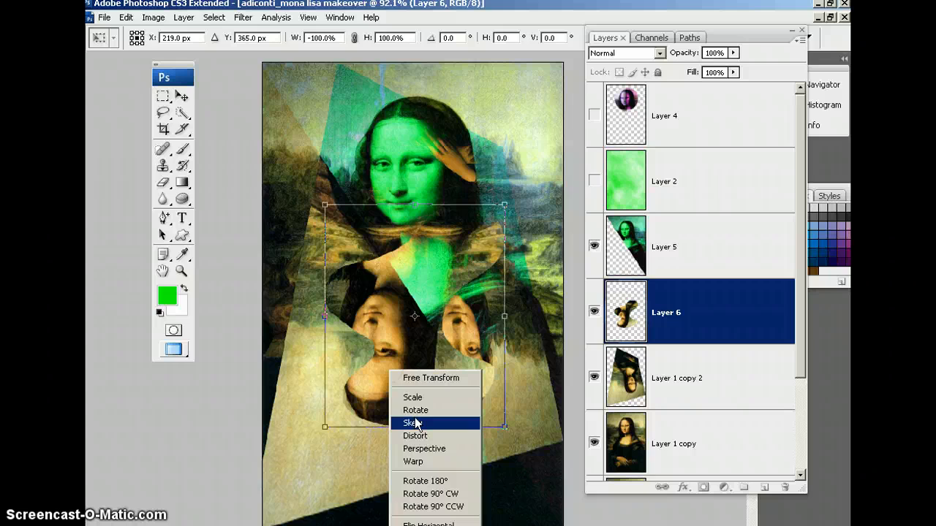
click(413, 462)
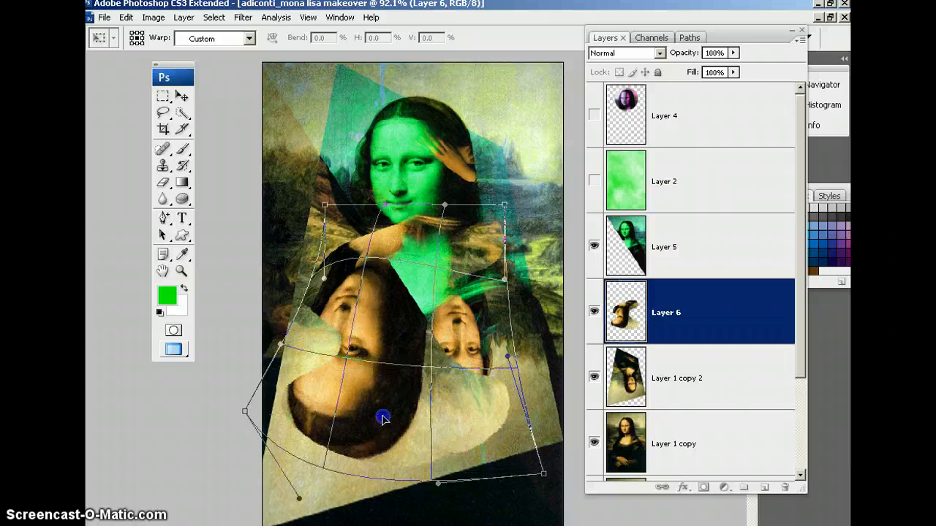
drag(383, 418, 328, 204)
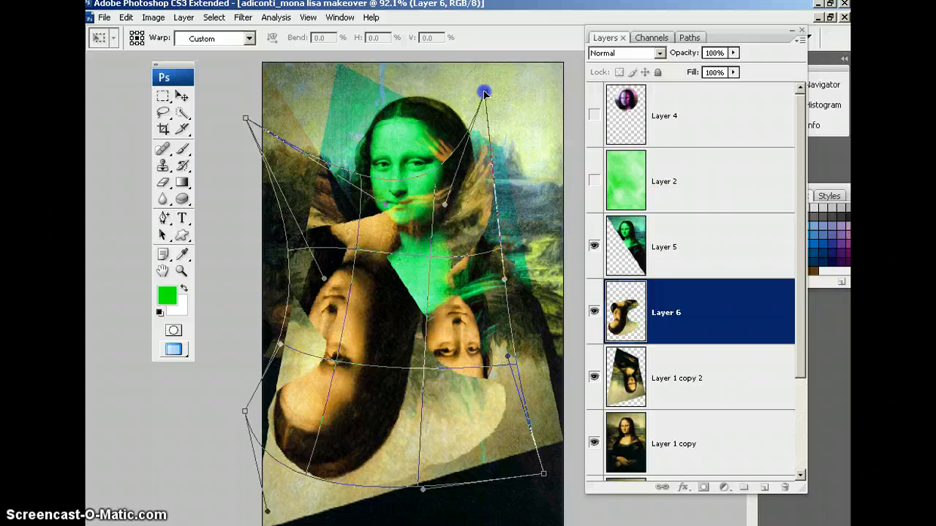
drag(485, 90, 394, 266)
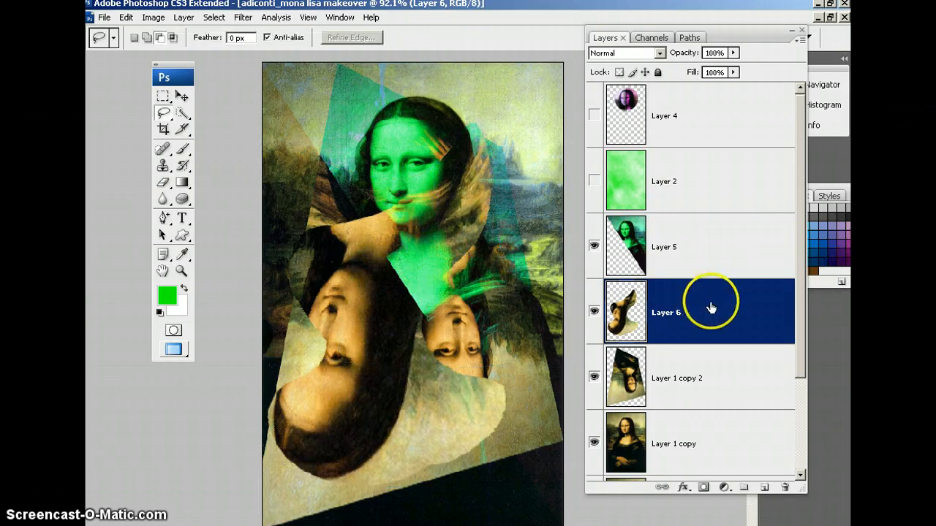
mouse_move(243, 18)
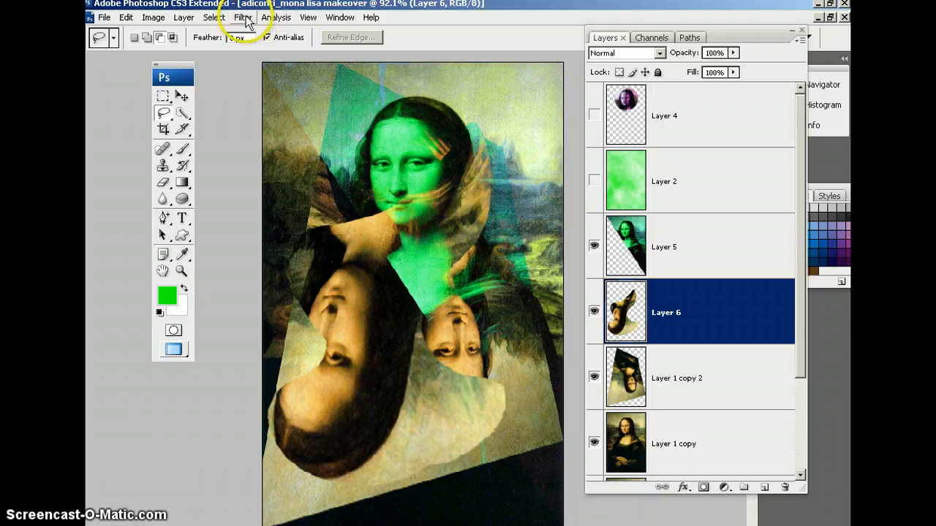
Apply a Brush Strokes > Ink Outlines filter to Layer 6 with raised Dark Intensity.
click(242, 18)
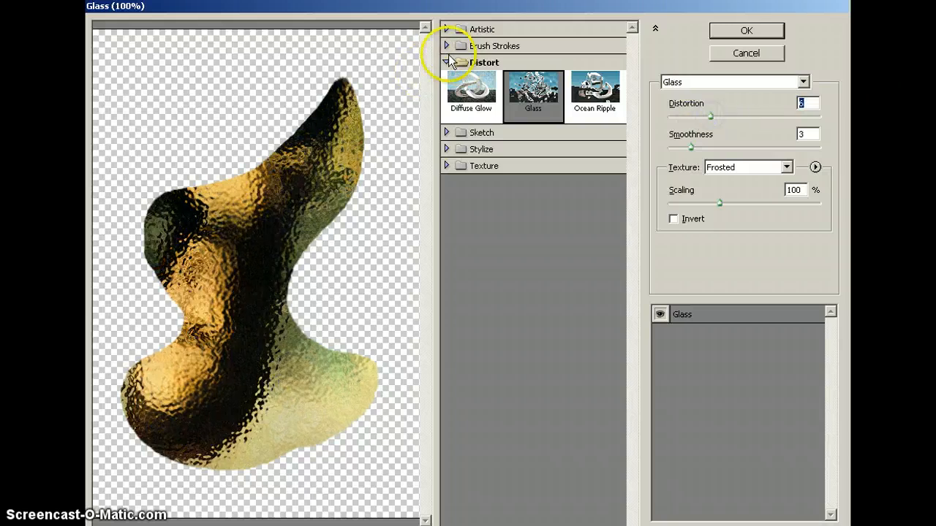
click(447, 45)
text(6)
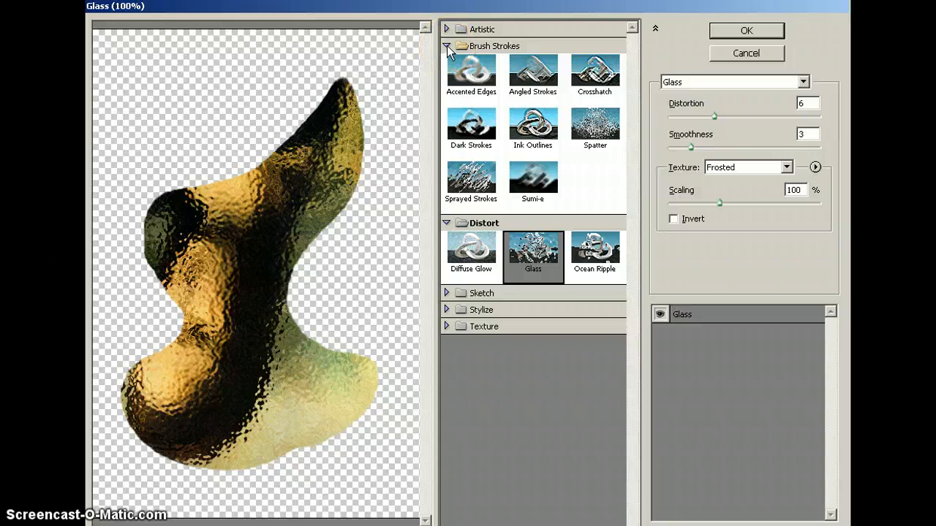
click(471, 128)
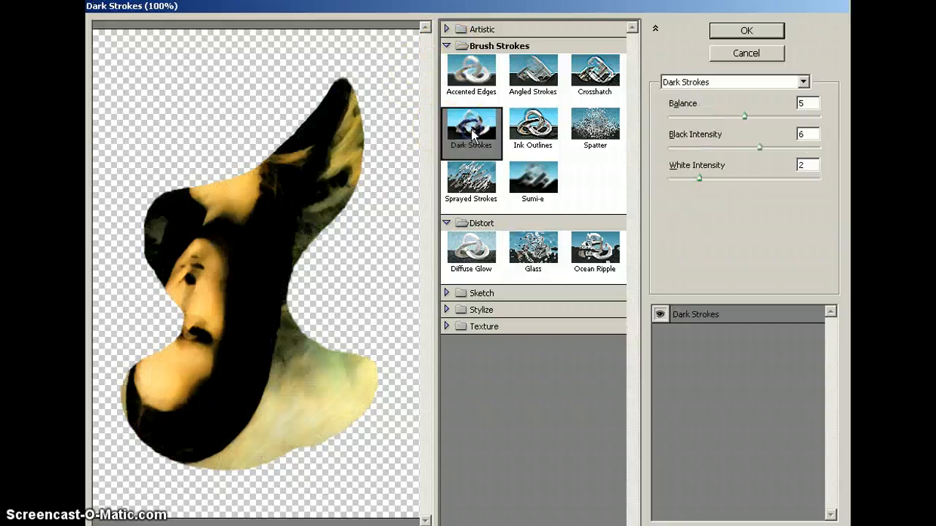
click(532, 126)
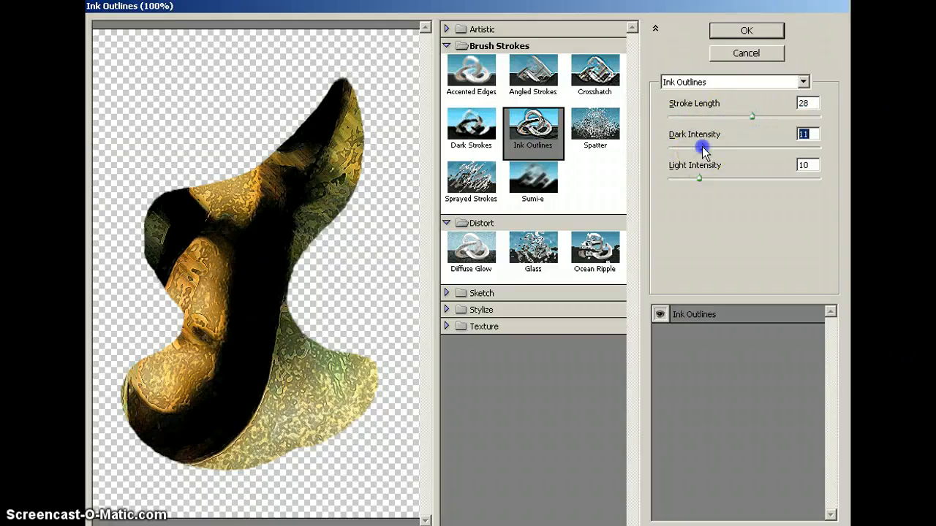
drag(699, 149, 724, 149)
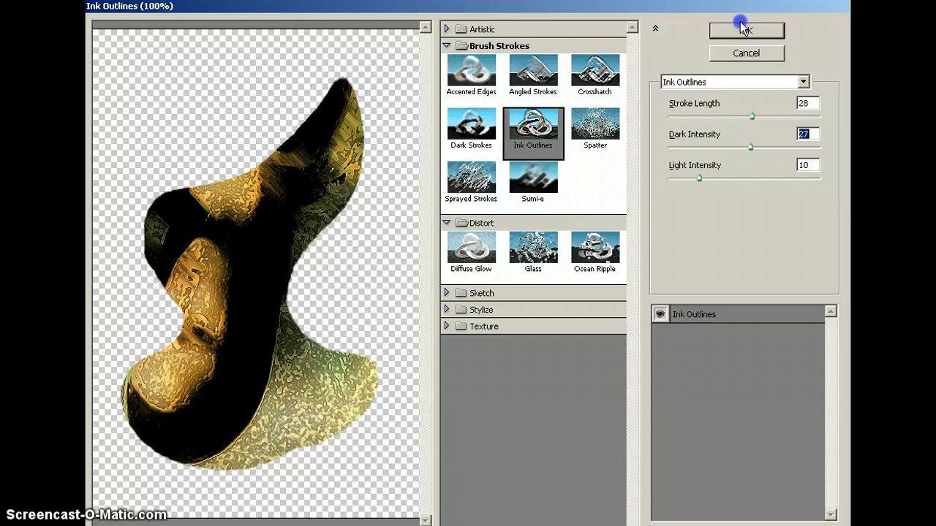
click(745, 30)
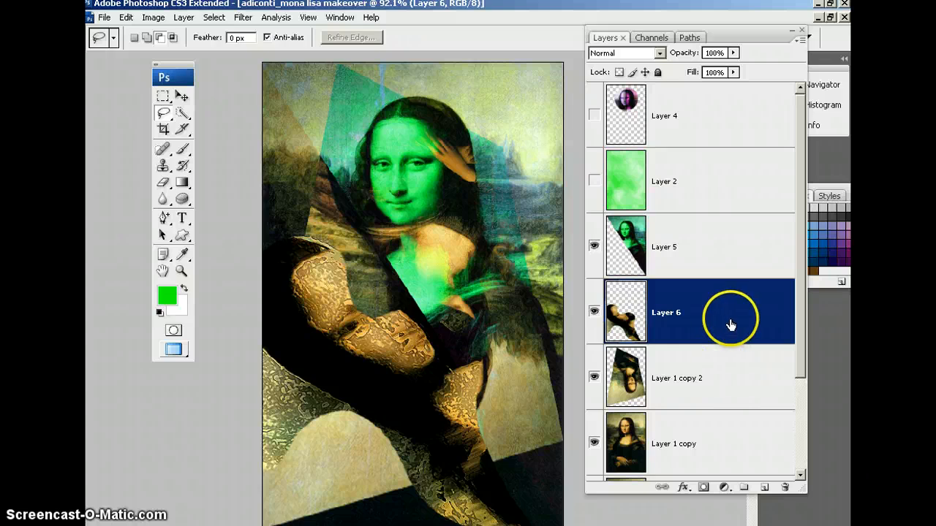
mouse_move(708, 325)
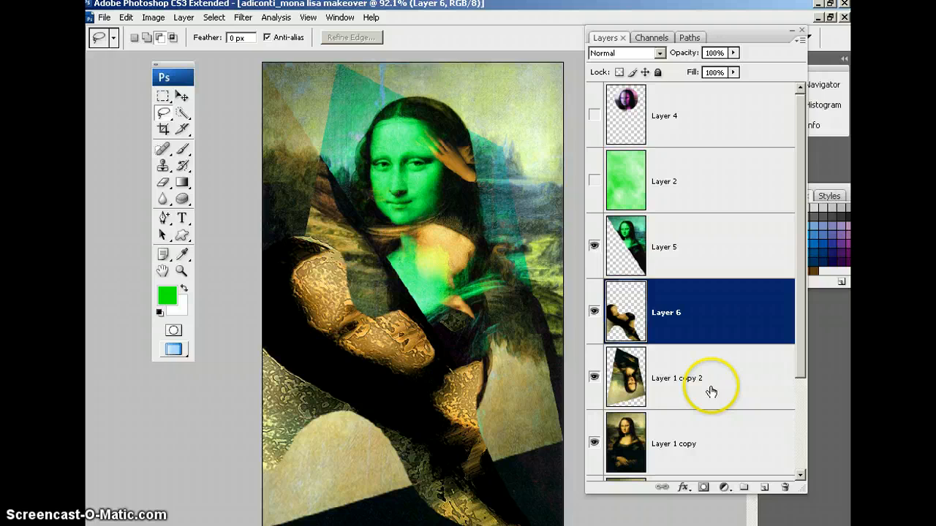
Duplicate Layer 1 copy 2 and commit a vertically flipped, shrunken face copy beside her face.
click(695, 378)
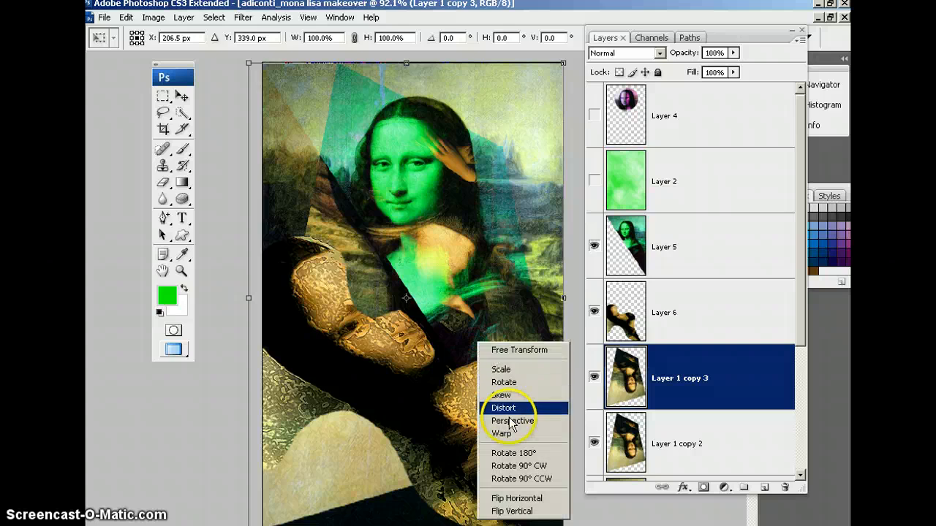
mouse_move(503, 408)
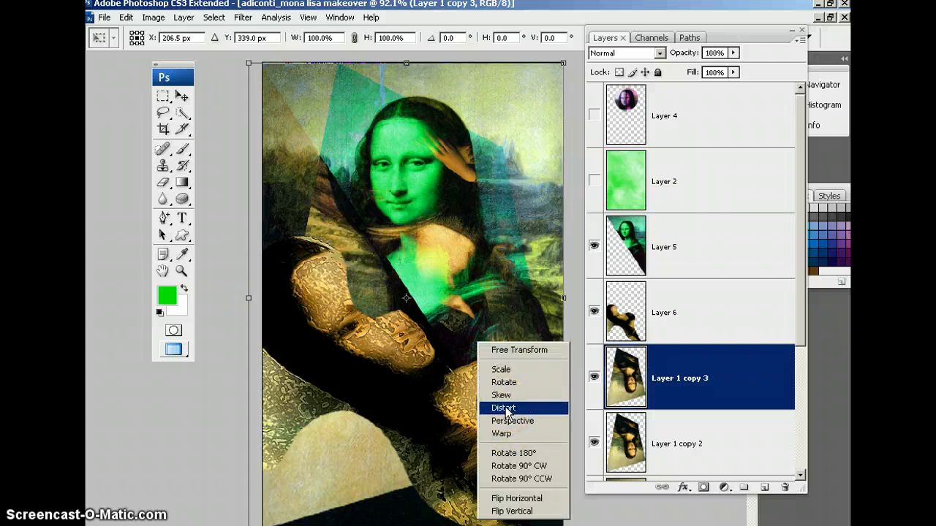
mouse_move(519, 511)
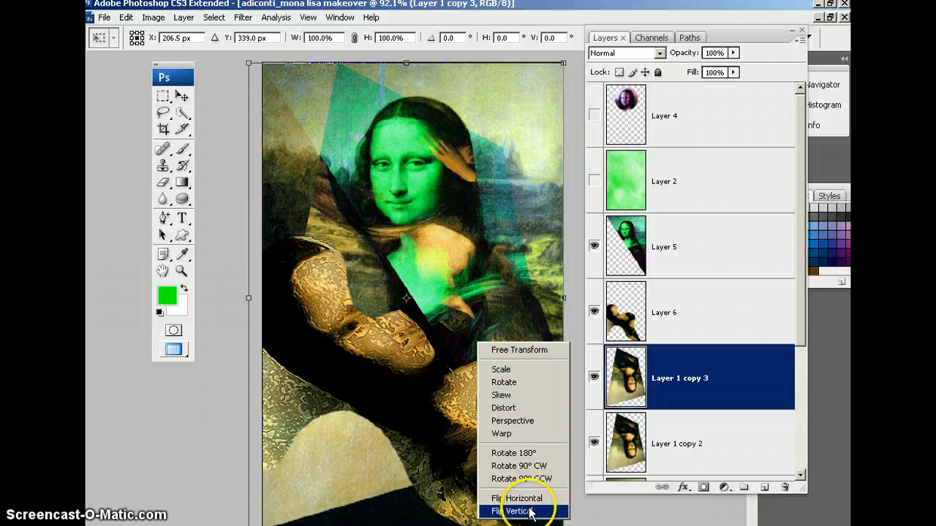
click(522, 497)
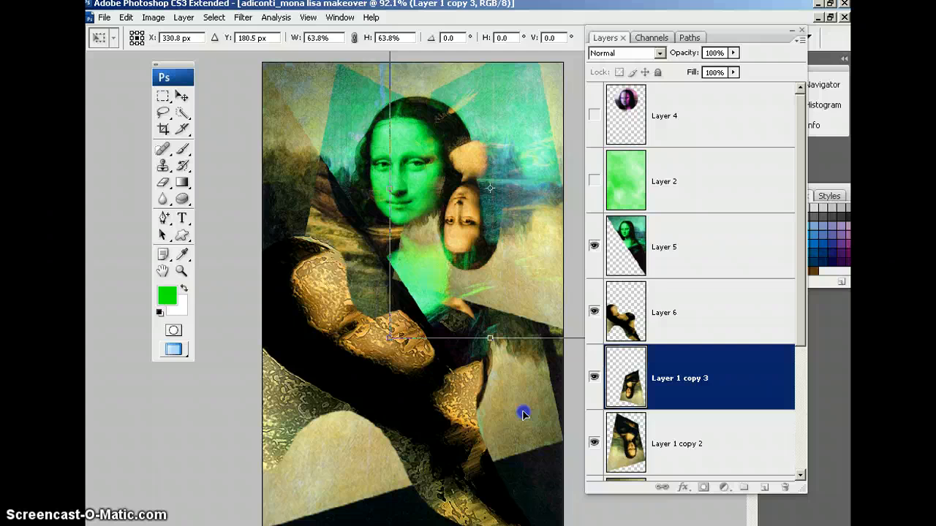
click(163, 111)
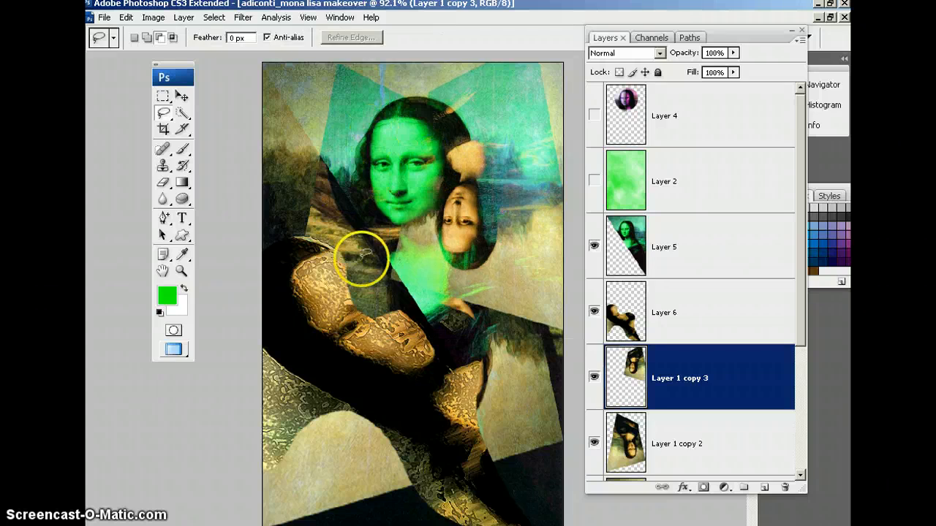
mouse_move(636, 320)
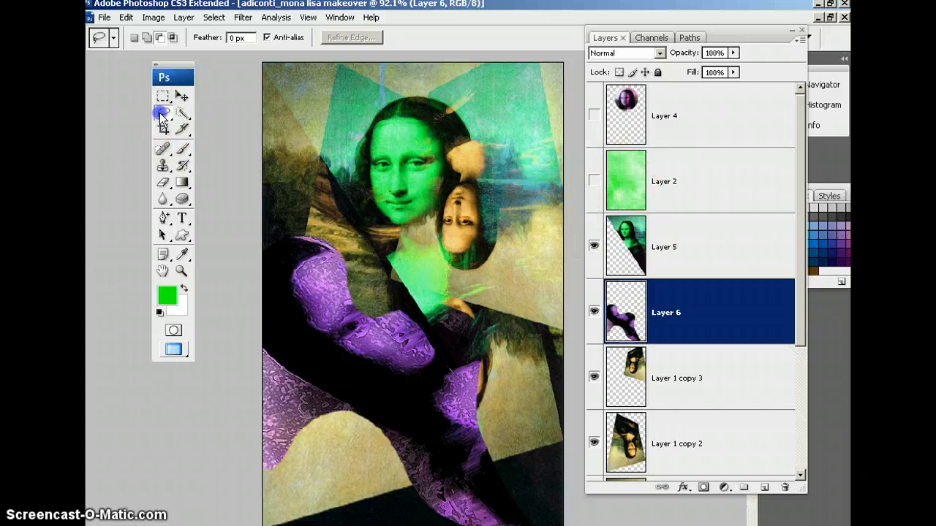
Select an oval over the Layer 5 face with the Elliptical Marquee and shift its hue to orange.
click(162, 97)
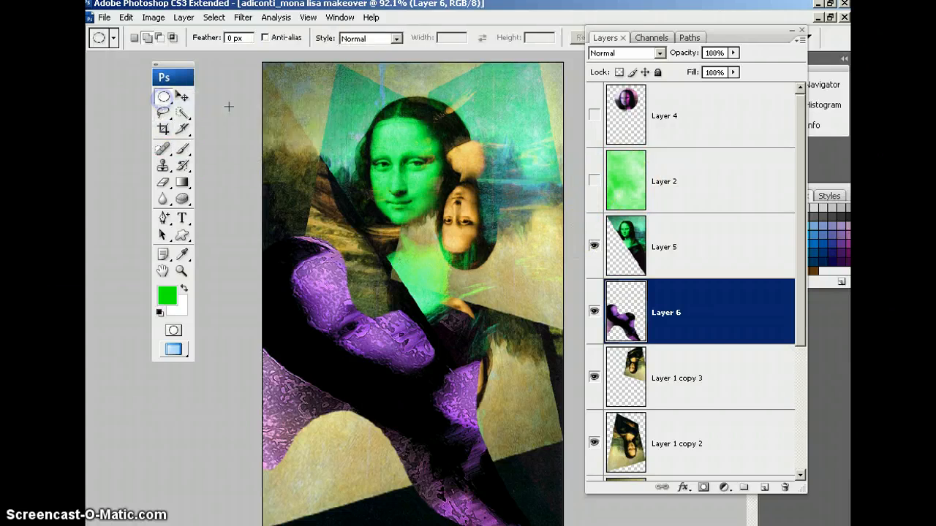
click(694, 245)
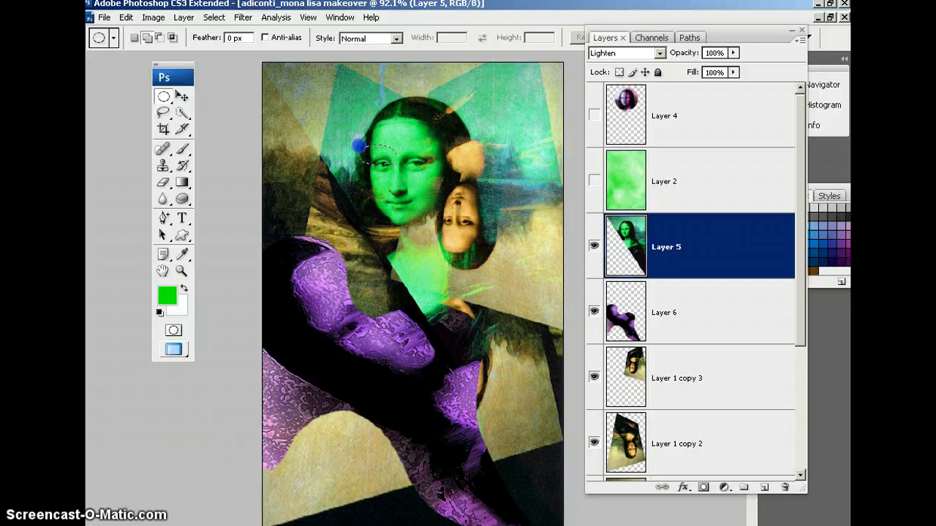
drag(365, 146, 442, 181)
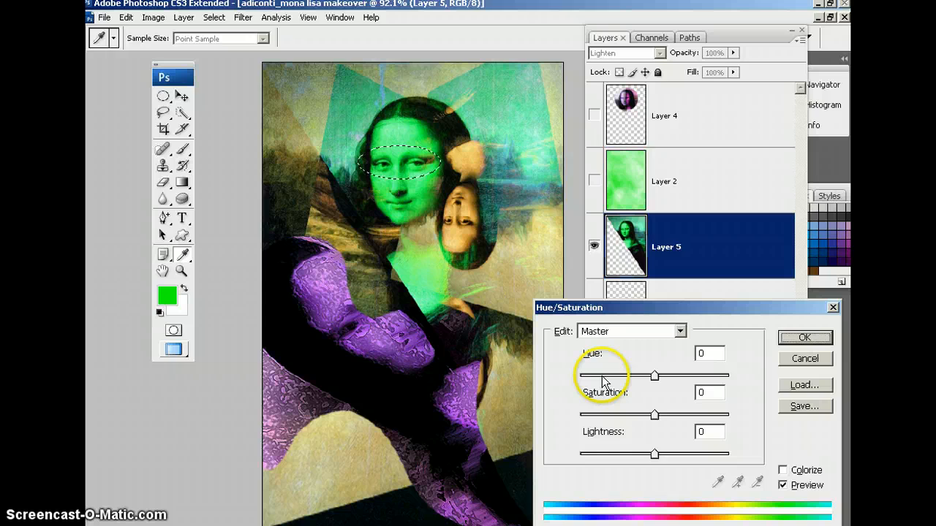
click(804, 336)
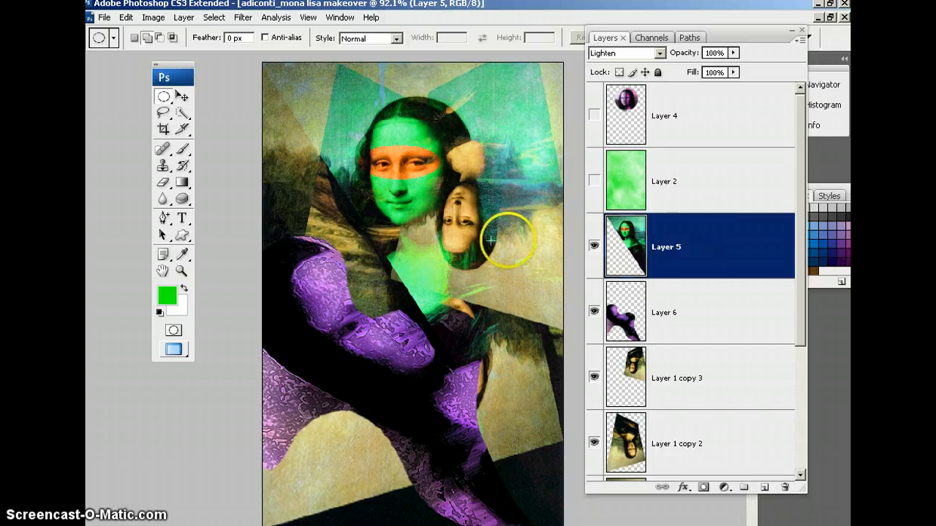
mouse_move(490, 139)
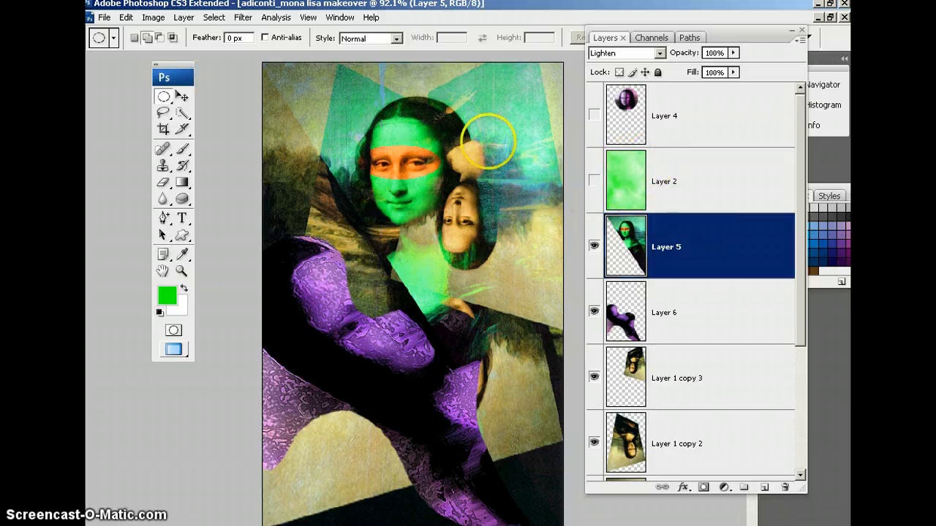
mouse_move(373, 124)
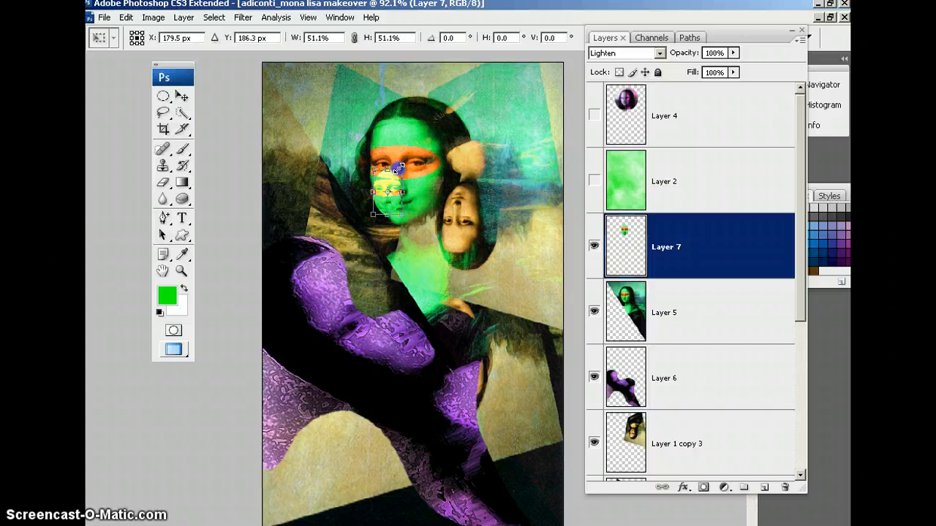
Drag the small Layer 7 face oval up into the top-left corner.
drag(387, 190, 298, 99)
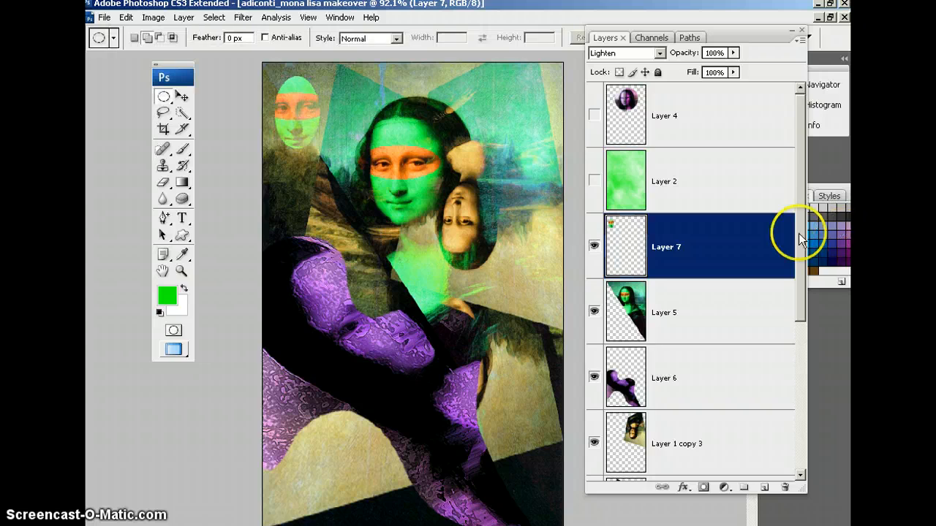
mouse_move(793, 303)
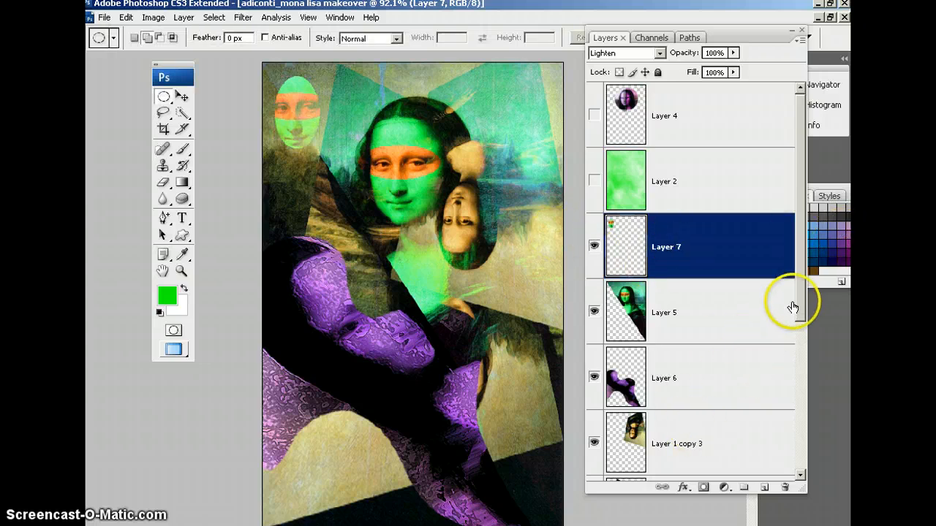
scroll(down, 3)
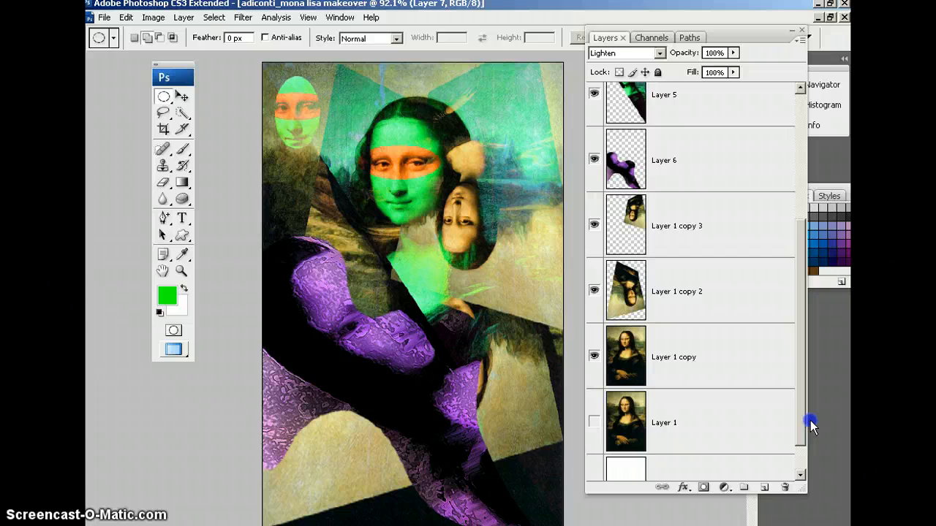
scroll(up, 3)
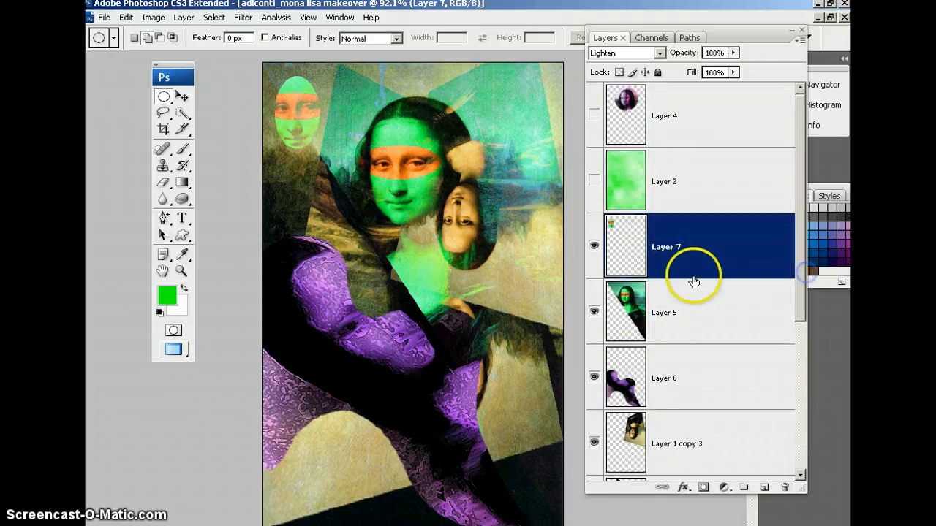
mouse_move(398, 299)
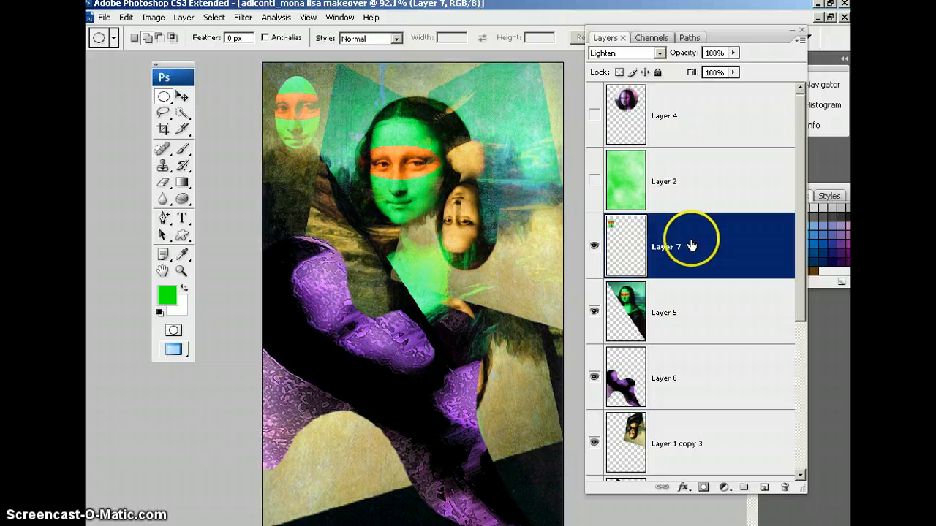
mouse_move(687, 245)
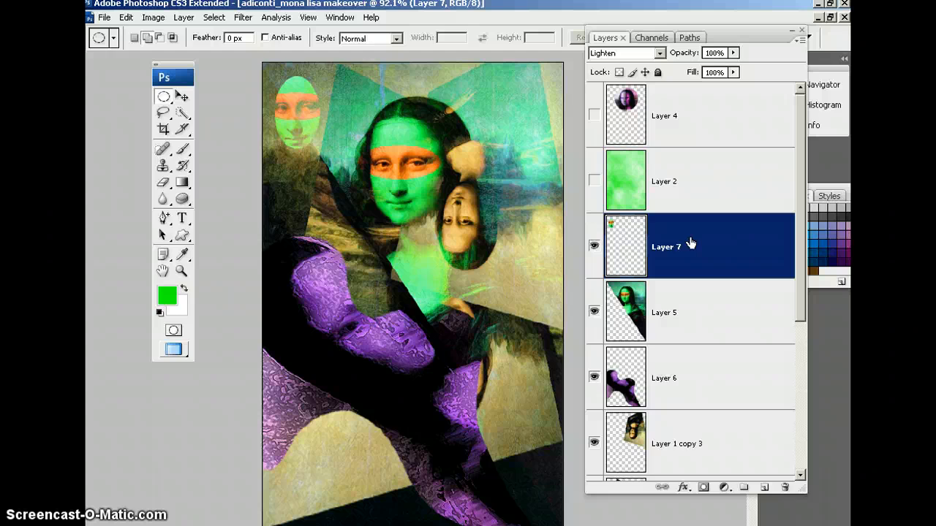
mouse_move(725, 294)
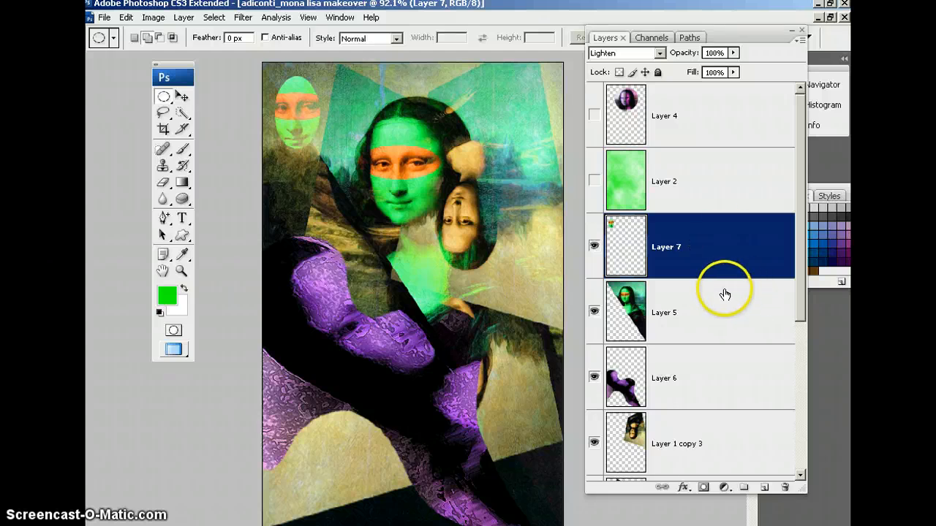